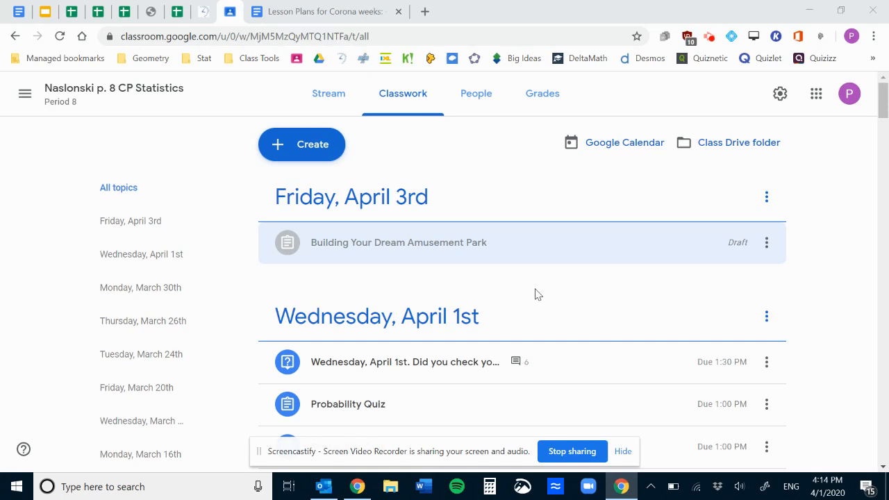
{"action": "mouse_move", "coordinate": [478, 260]}
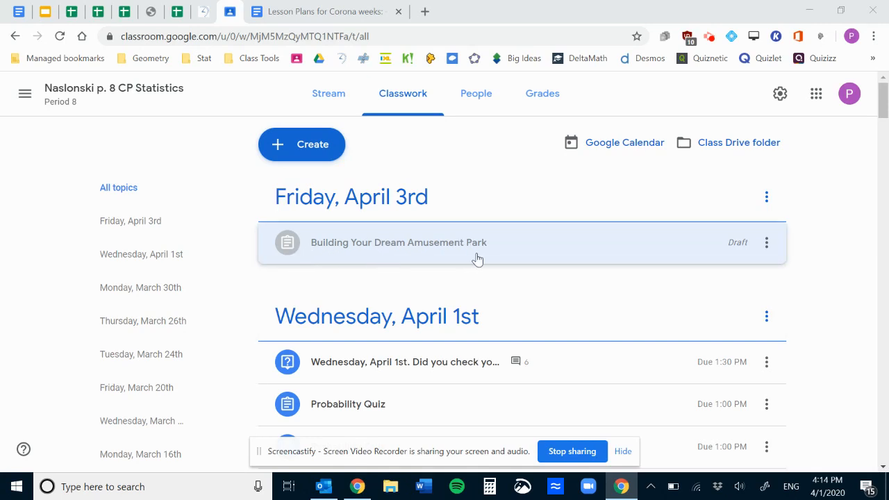
{"action": "mouse_move", "coordinate": [384, 282]}
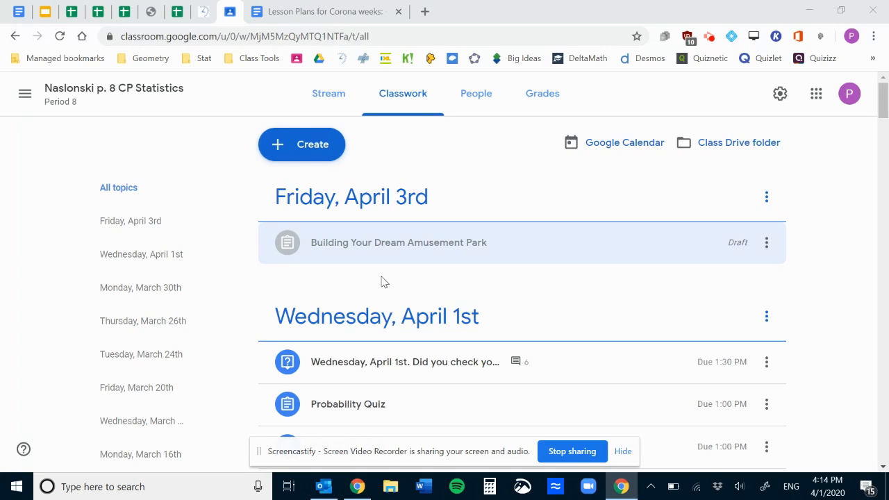
Expand the Building Your Dream Amusement Park draft and scroll to its attached Slides and PDF files.
{"action": "left_click", "coordinate": [397, 242]}
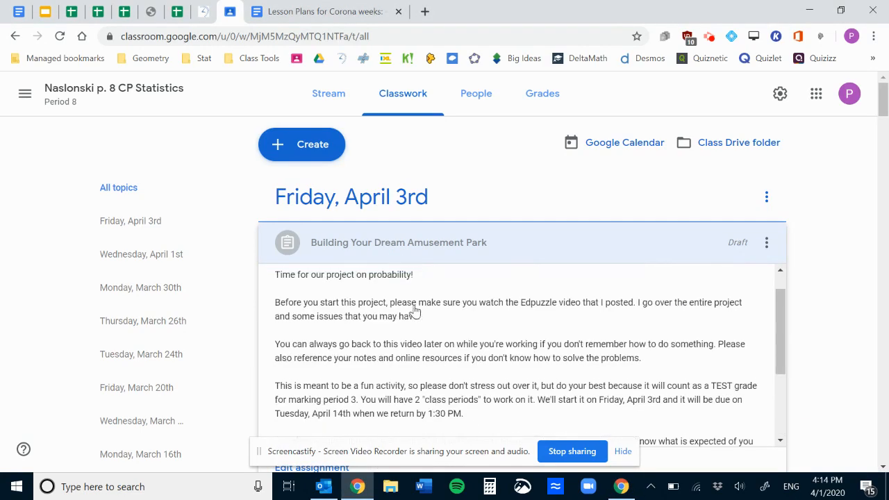
{"action": "scroll", "scroll_direction": "up", "scroll_amount": 3}
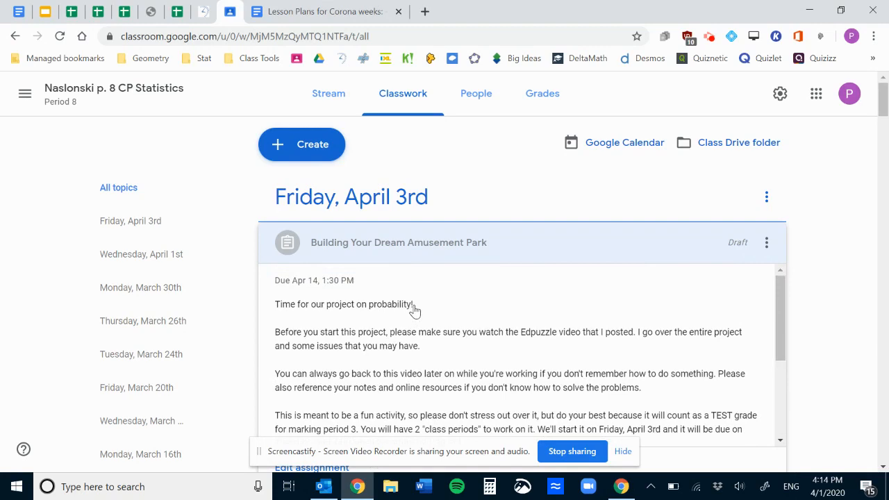
{"action": "scroll", "scroll_direction": "up", "scroll_amount": 3}
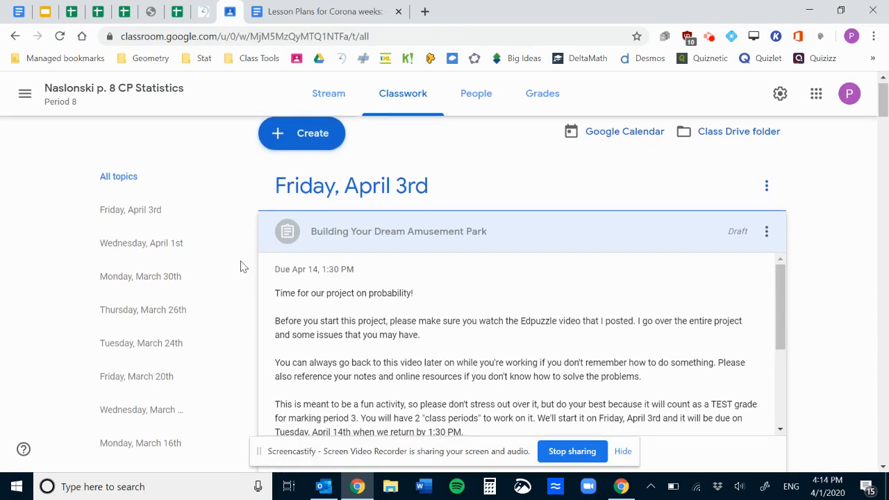
{"action": "scroll", "scroll_direction": "down", "scroll_amount": 3}
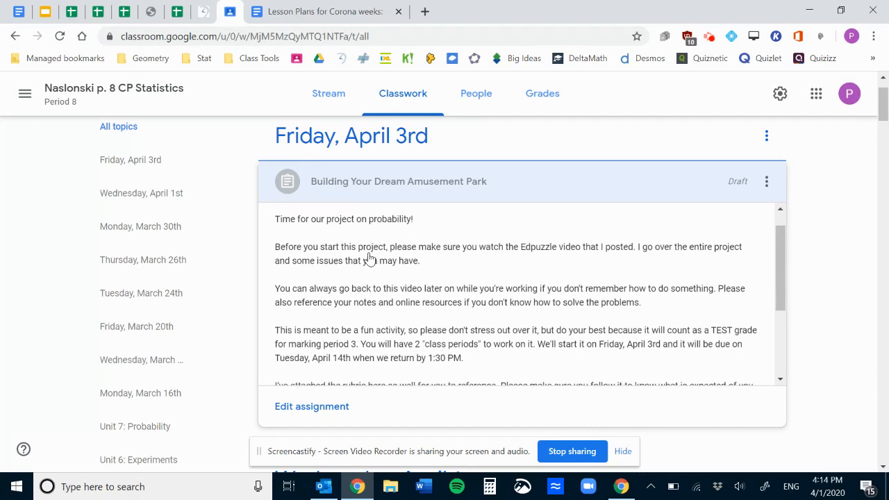
{"action": "scroll", "scroll_direction": "down", "scroll_amount": 3}
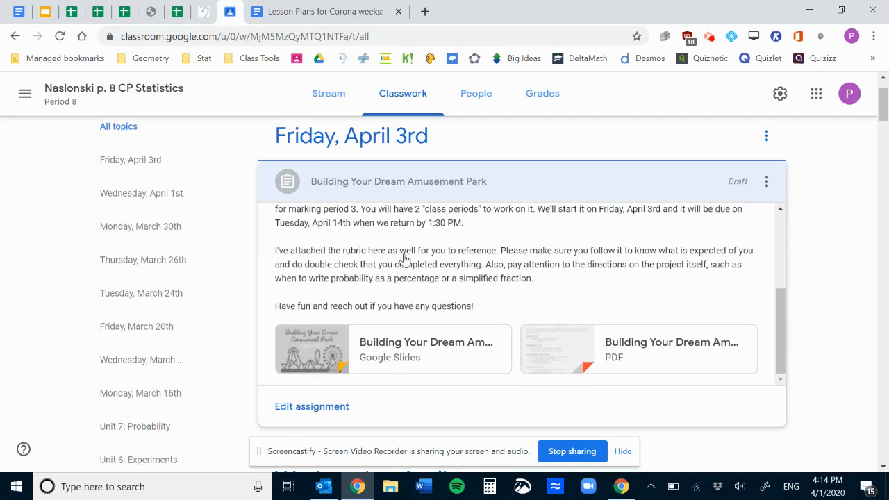
{"action": "mouse_move", "coordinate": [313, 356]}
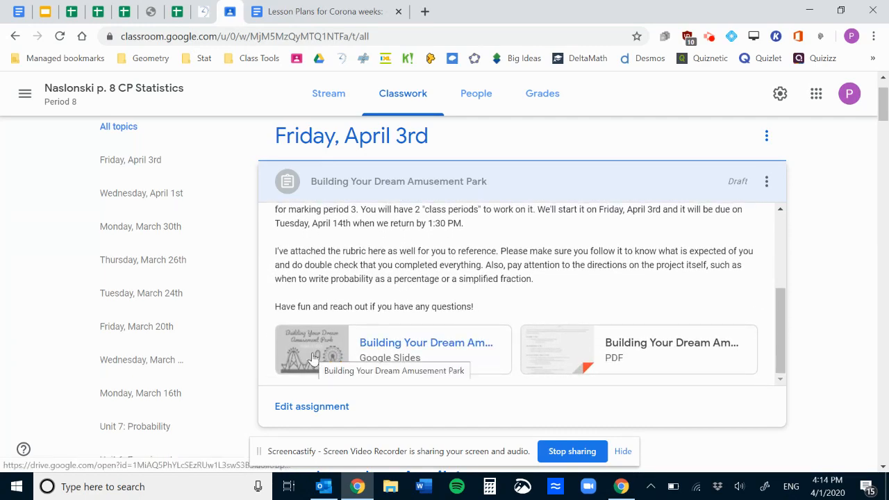
{"action": "mouse_move", "coordinate": [328, 352]}
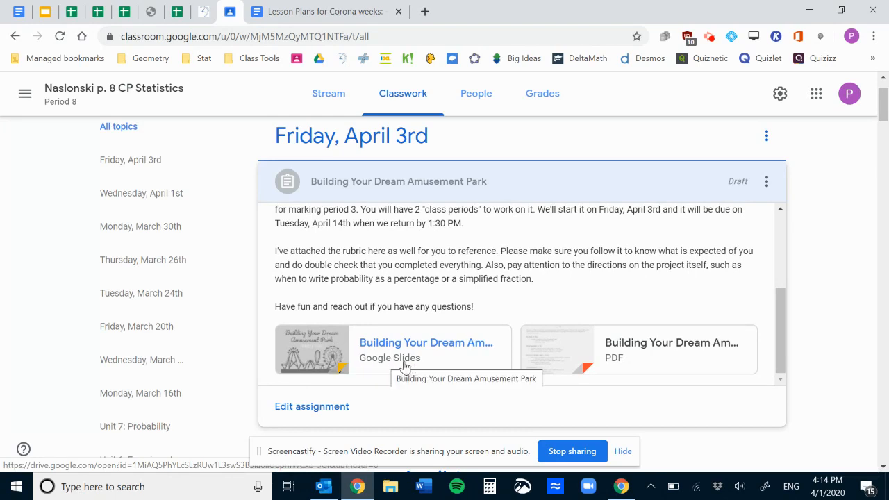
{"action": "mouse_move", "coordinate": [571, 358]}
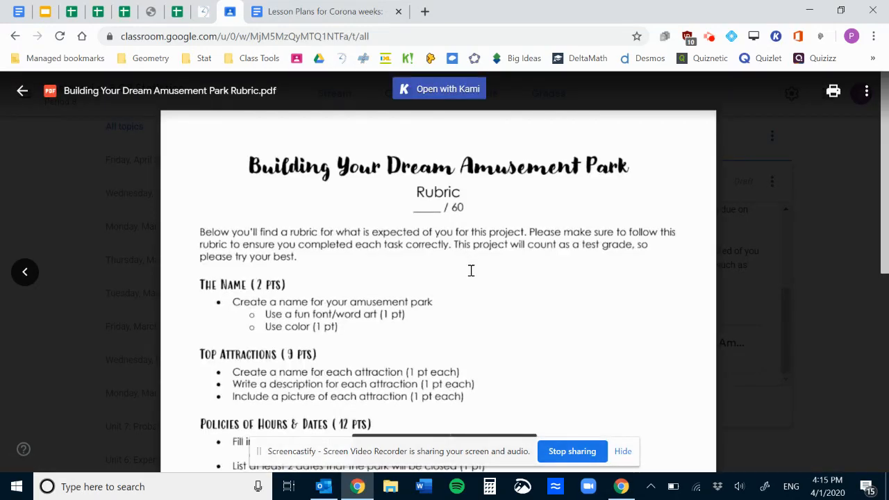
Scroll through the project rubric PDF before moving to the presentation.
{"action": "scroll", "scroll_direction": "down", "scroll_amount": 3}
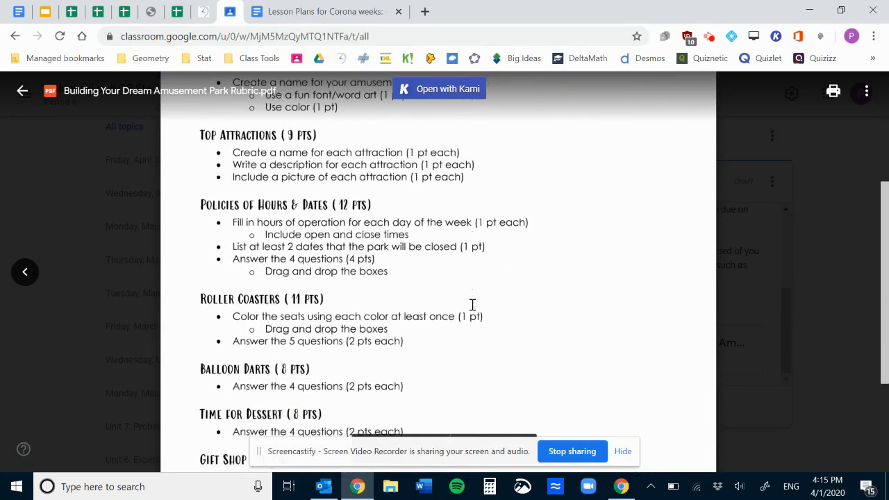
{"action": "scroll", "scroll_direction": "down", "scroll_amount": 3}
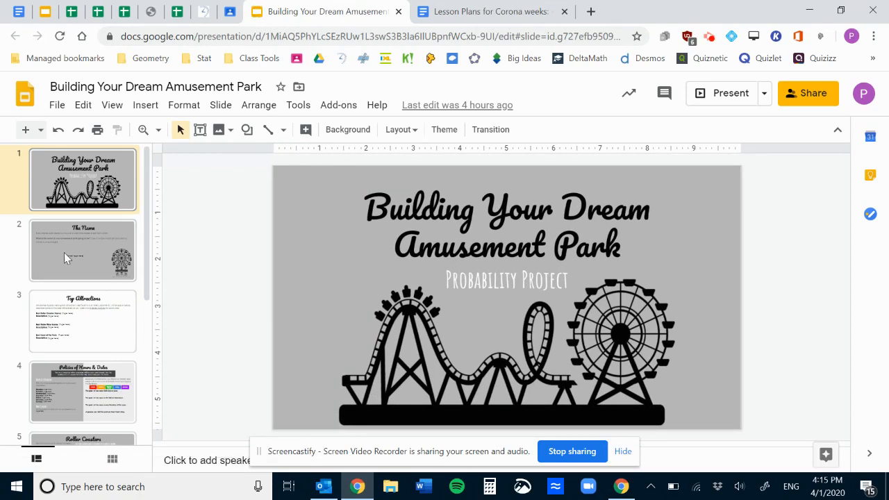
Go to The Name slide and select its [insert logo here] placeholder box.
{"action": "left_click", "coordinate": [84, 250]}
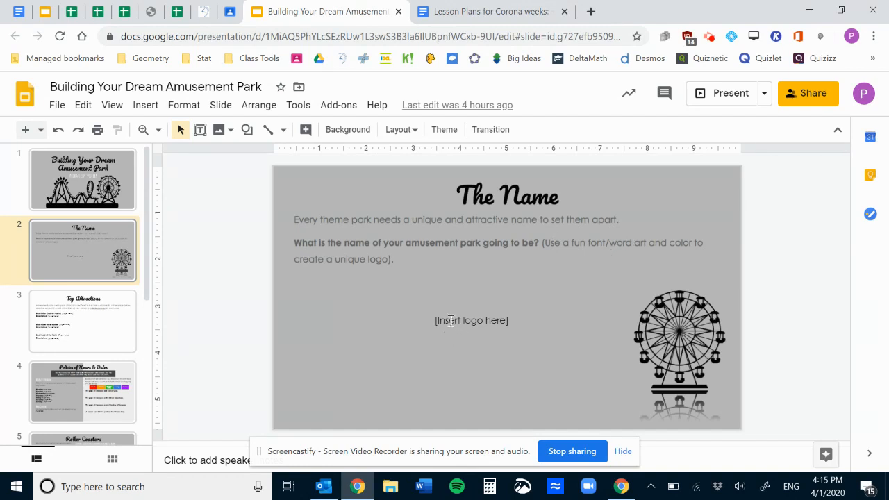
{"action": "left_click", "coordinate": [470, 320]}
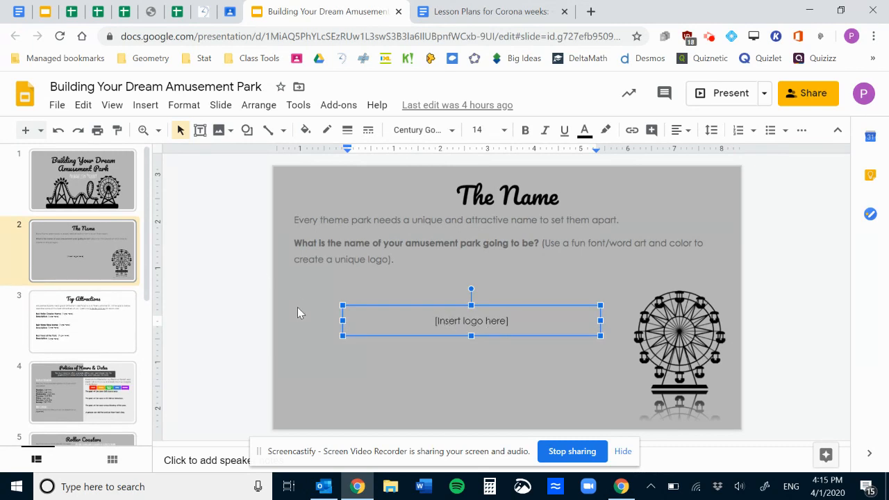
{"action": "left_click", "coordinate": [300, 313]}
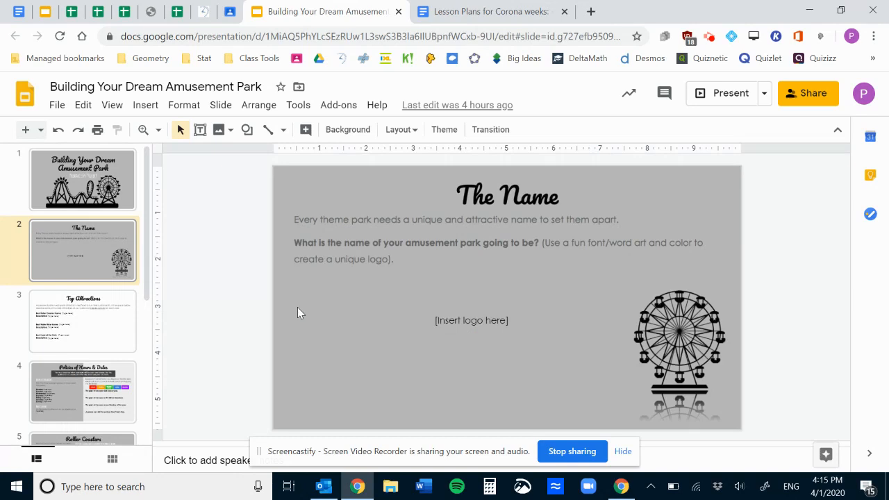
{"action": "mouse_move", "coordinate": [447, 271]}
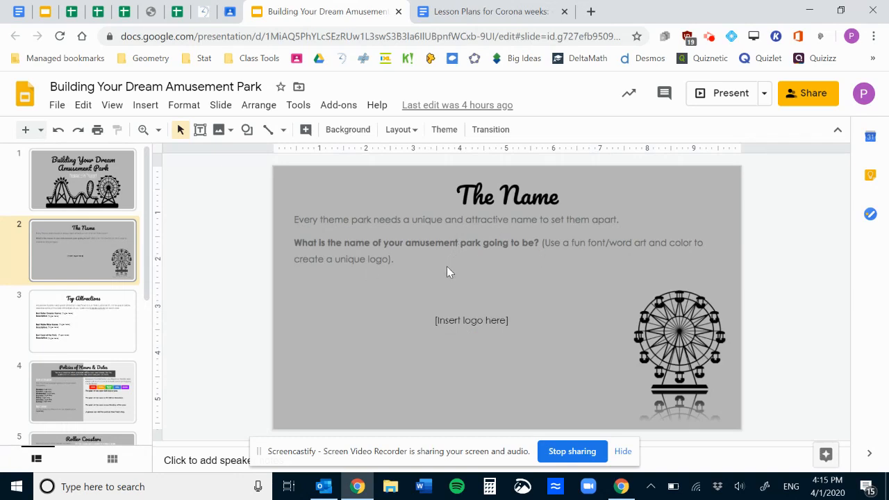
{"action": "mouse_move", "coordinate": [420, 231]}
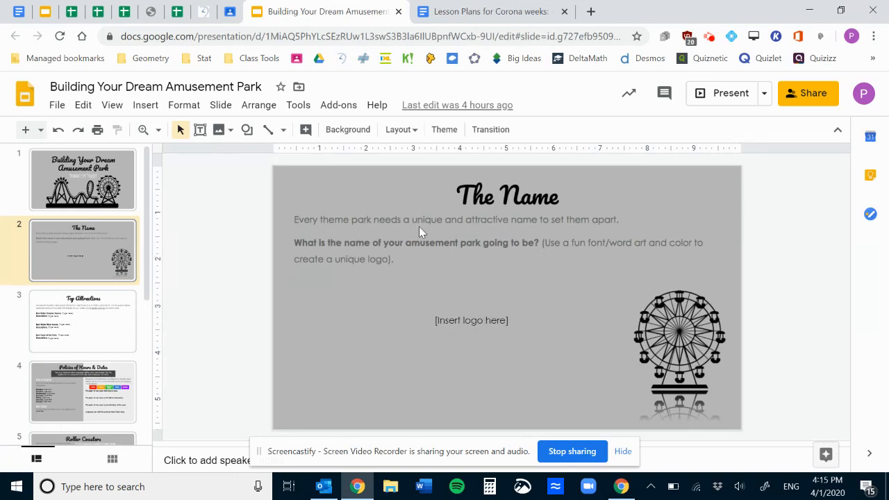
{"action": "mouse_move", "coordinate": [437, 281]}
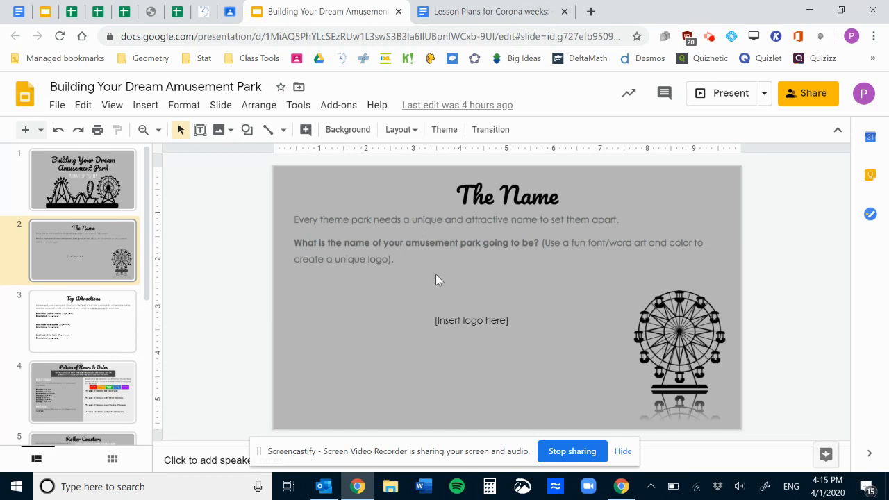
{"action": "mouse_move", "coordinate": [609, 253]}
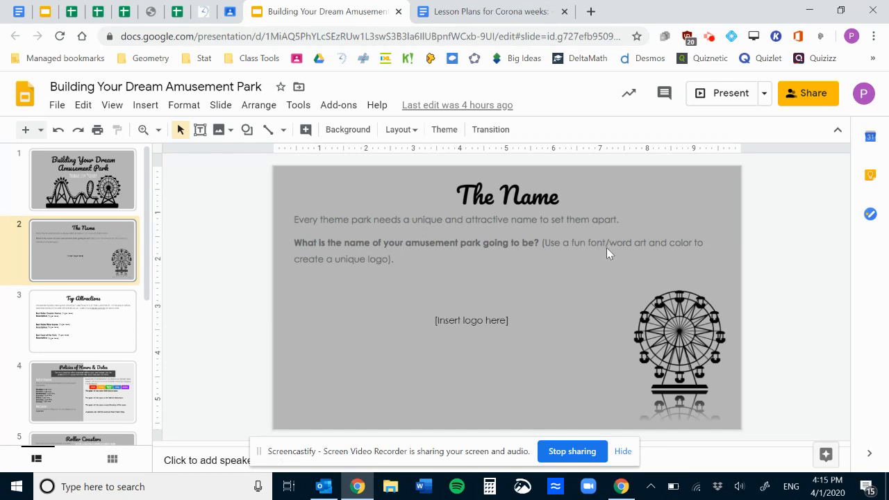
{"action": "mouse_move", "coordinate": [454, 311]}
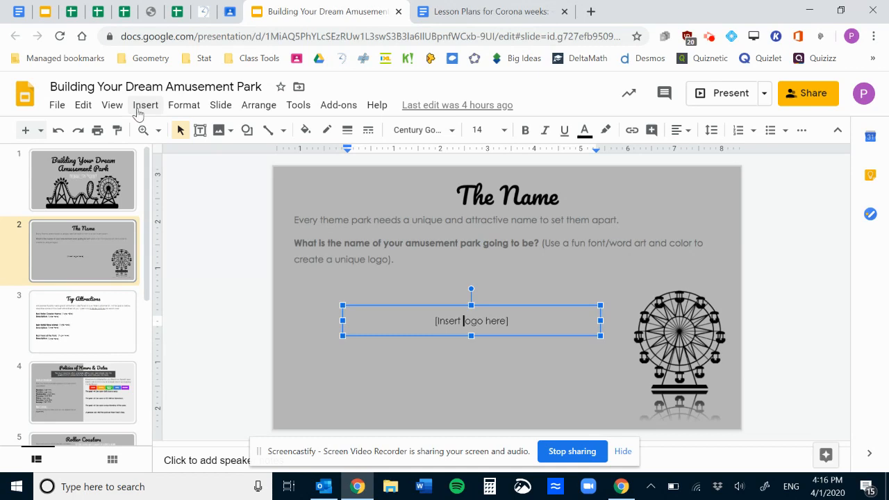
Show the Insert menu's Word art option for the logo, then dismiss it without adding anything.
{"action": "left_click", "coordinate": [145, 105]}
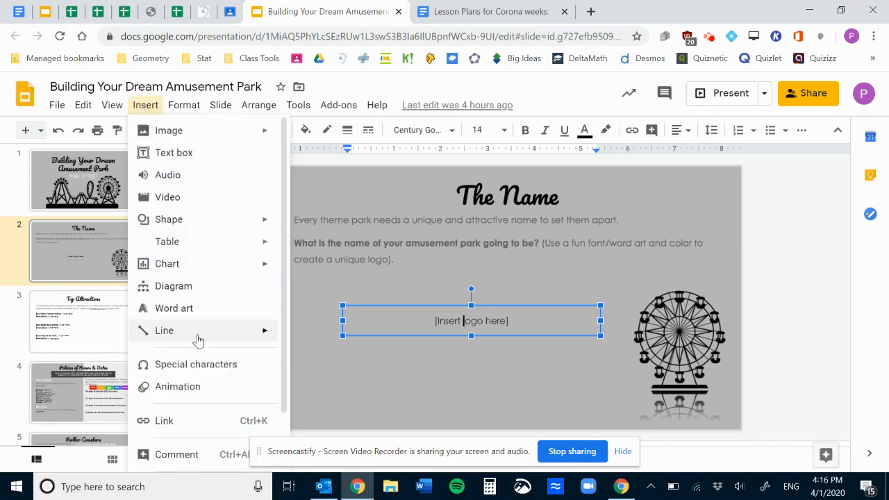
{"action": "mouse_move", "coordinate": [174, 308]}
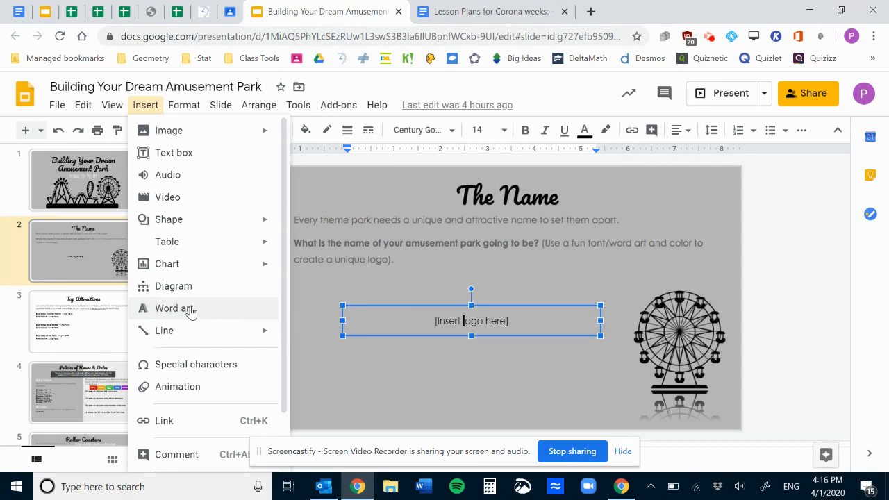
{"action": "mouse_move", "coordinate": [497, 283]}
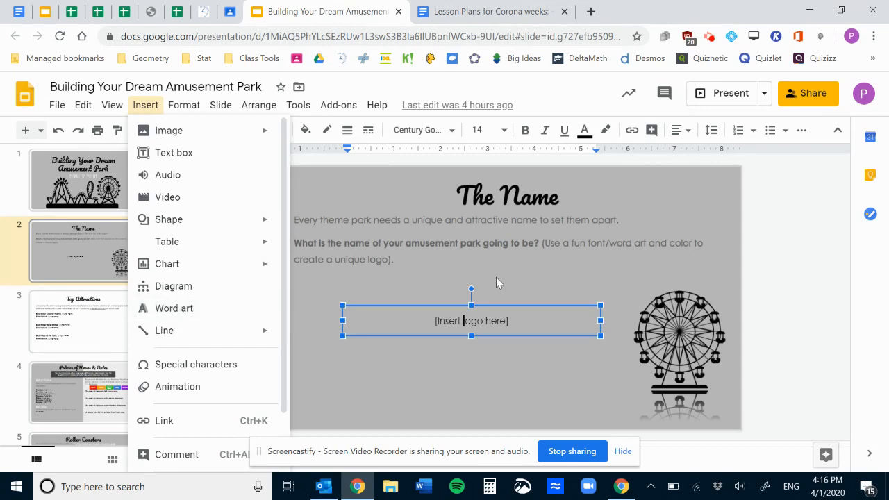
{"action": "left_click", "coordinate": [293, 318]}
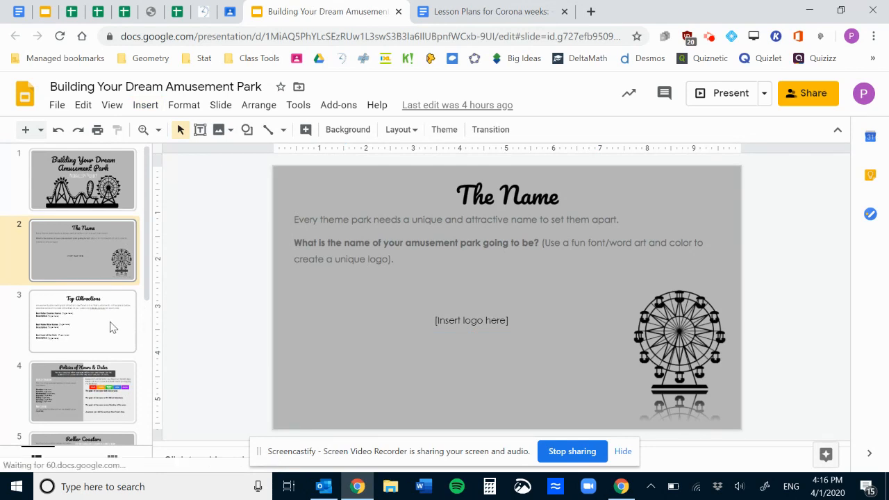
Show the Top Attractions slide and select the roller coaster name [Type here] box.
{"action": "left_click", "coordinate": [82, 321]}
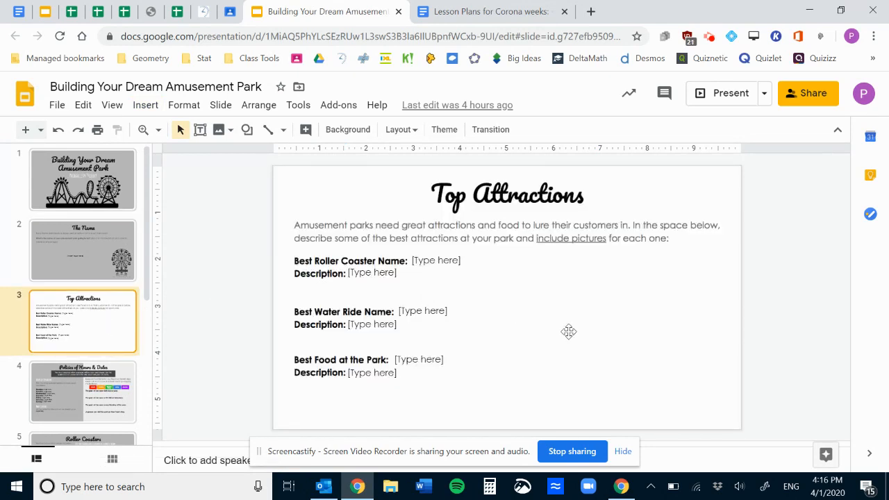
{"action": "mouse_move", "coordinate": [322, 266]}
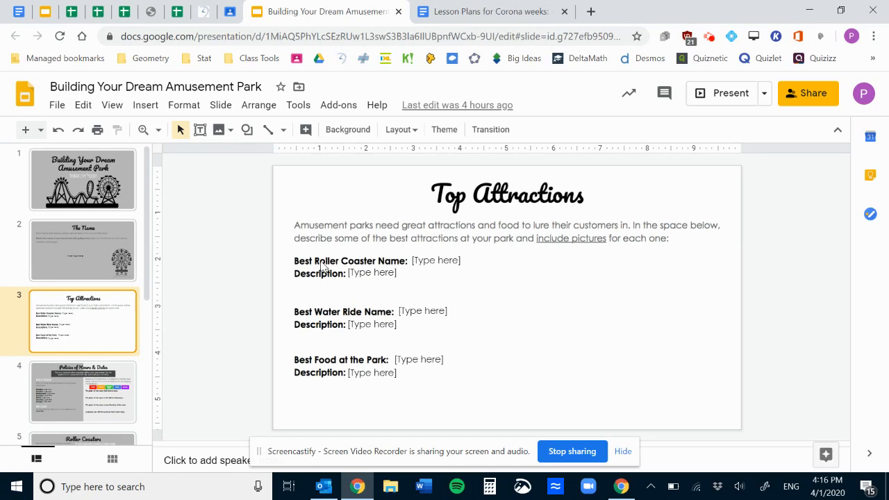
{"action": "mouse_move", "coordinate": [266, 263]}
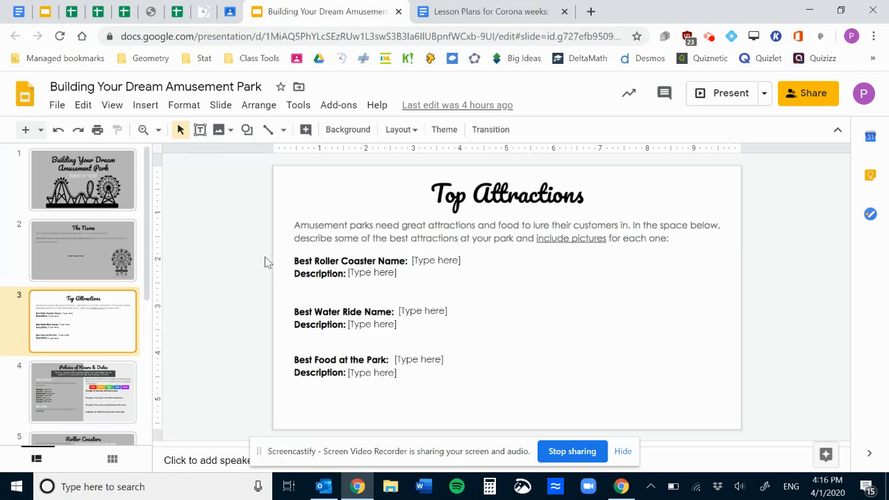
{"action": "mouse_move", "coordinate": [386, 261]}
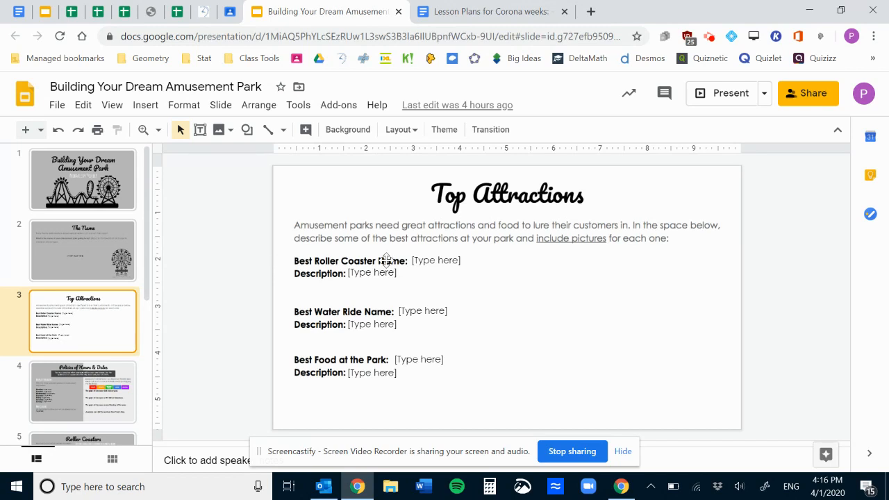
{"action": "mouse_move", "coordinate": [389, 284]}
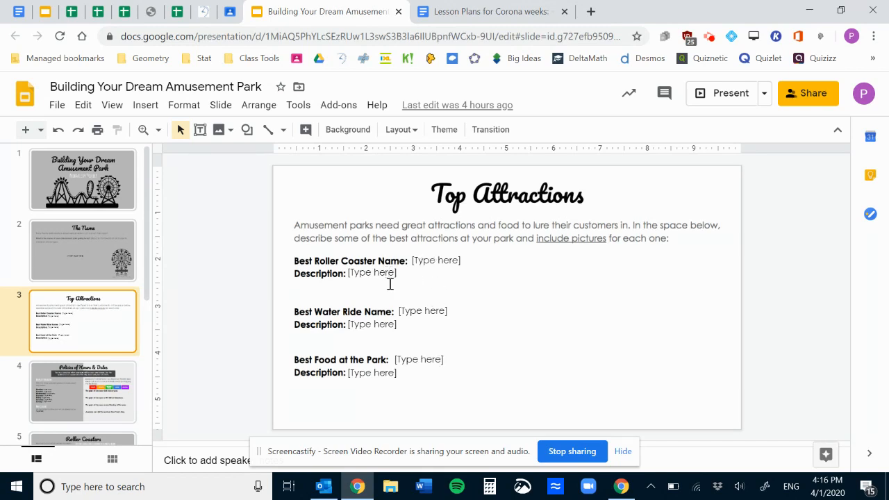
{"action": "mouse_move", "coordinate": [388, 401]}
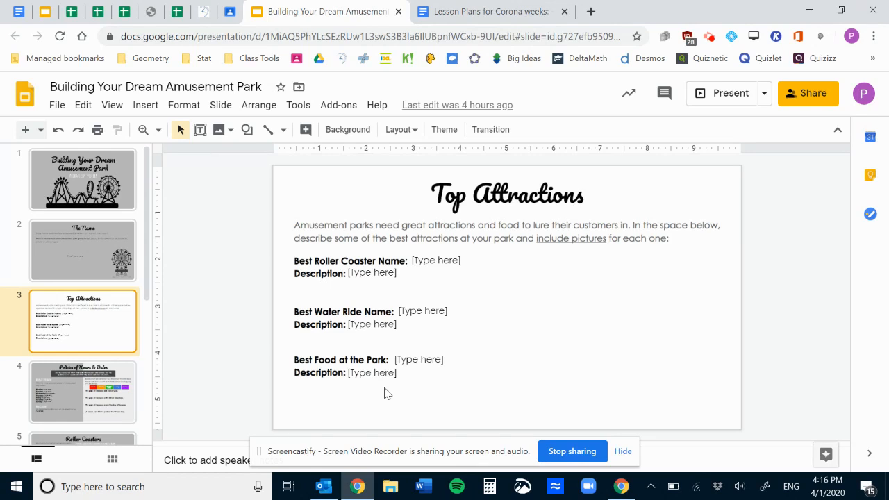
{"action": "mouse_move", "coordinate": [372, 292]}
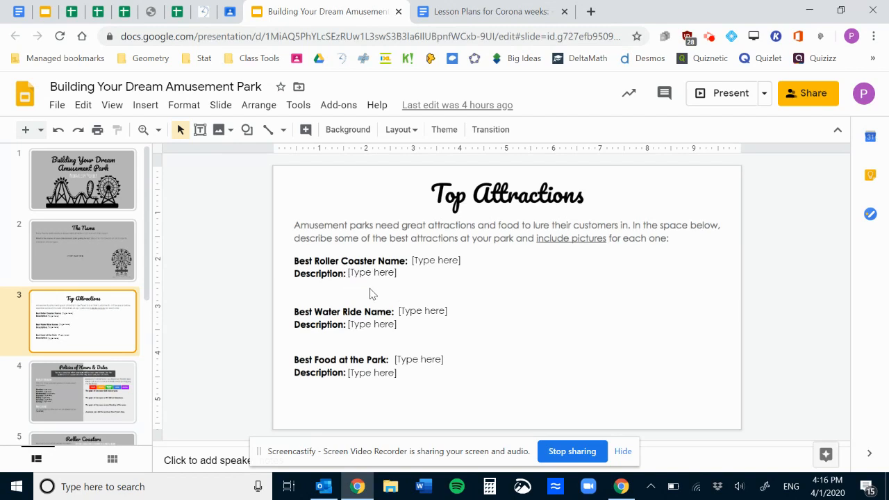
{"action": "mouse_move", "coordinate": [367, 295]}
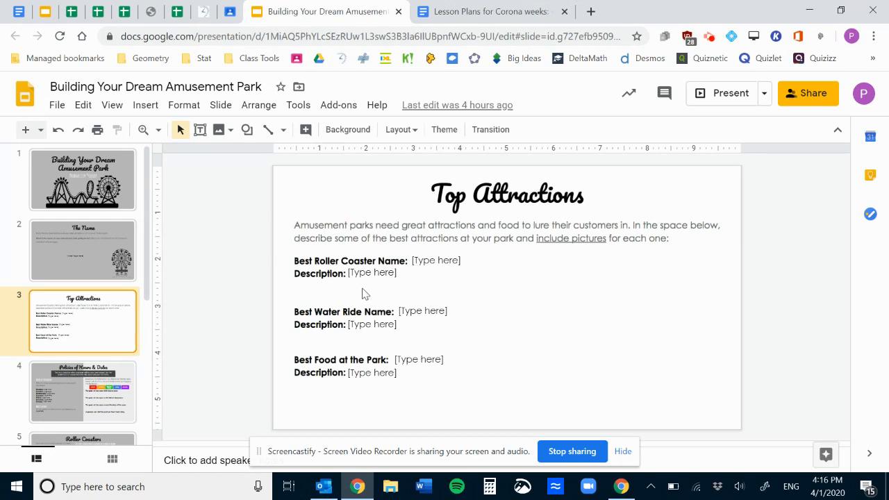
{"action": "mouse_move", "coordinate": [564, 369]}
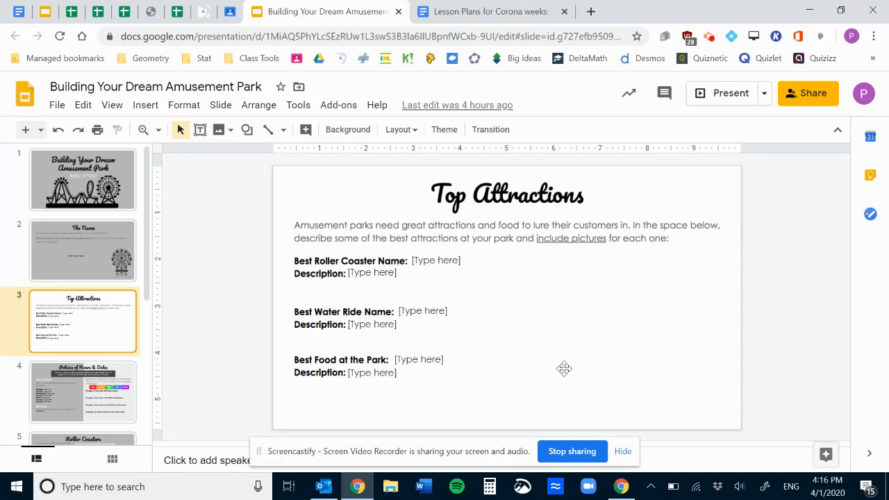
{"action": "left_click", "coordinate": [82, 391]}
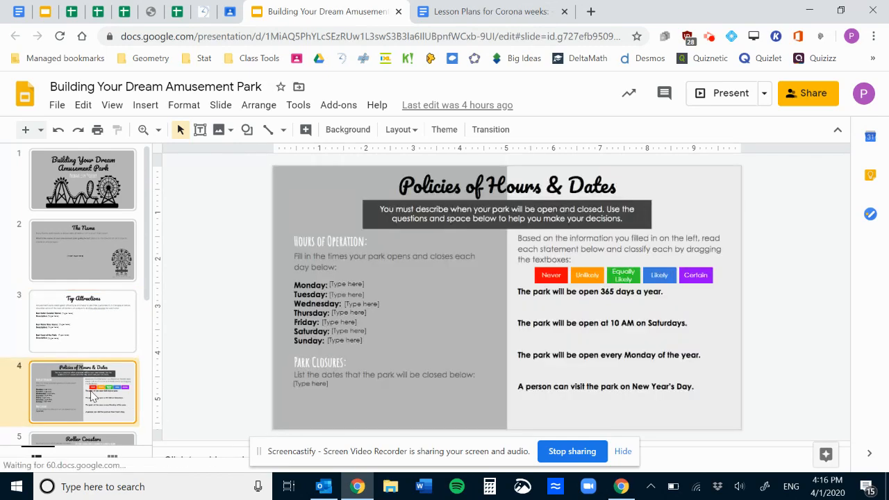
{"action": "left_click", "coordinate": [81, 320]}
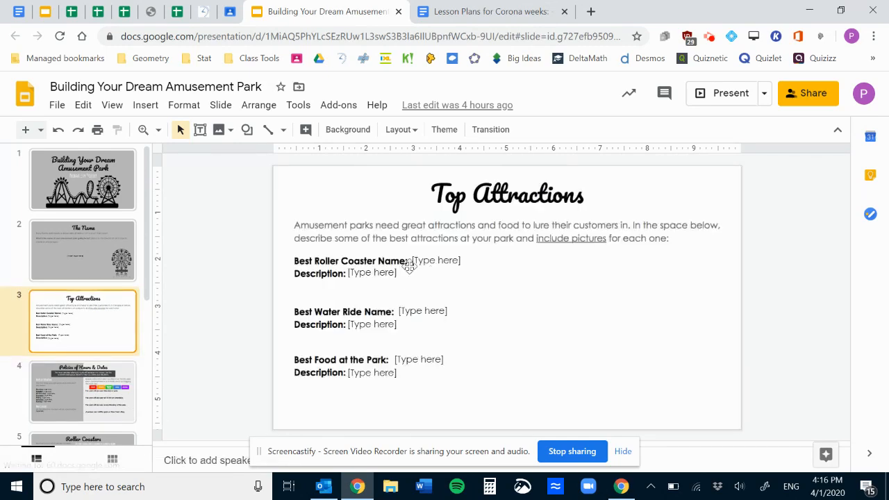
{"action": "left_click", "coordinate": [434, 259]}
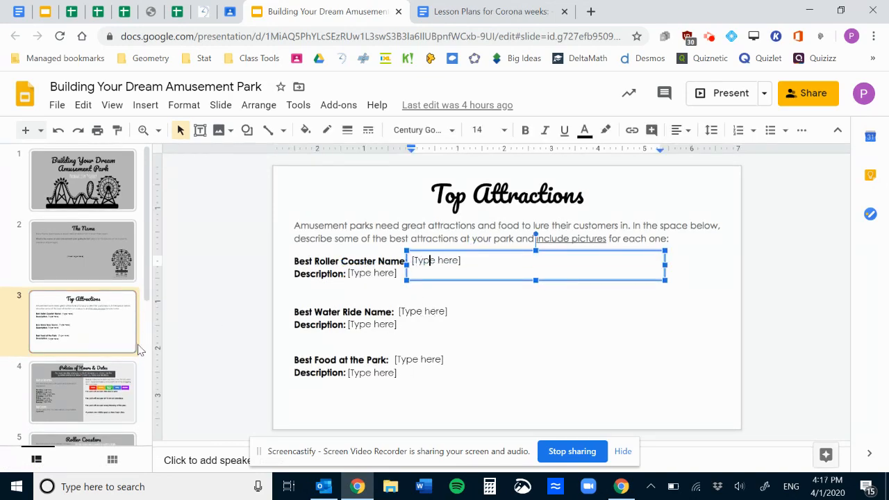
On the Policies of Hours & Dates slide, drag the Likely label onto the first statement and back.
{"action": "left_click", "coordinate": [83, 392]}
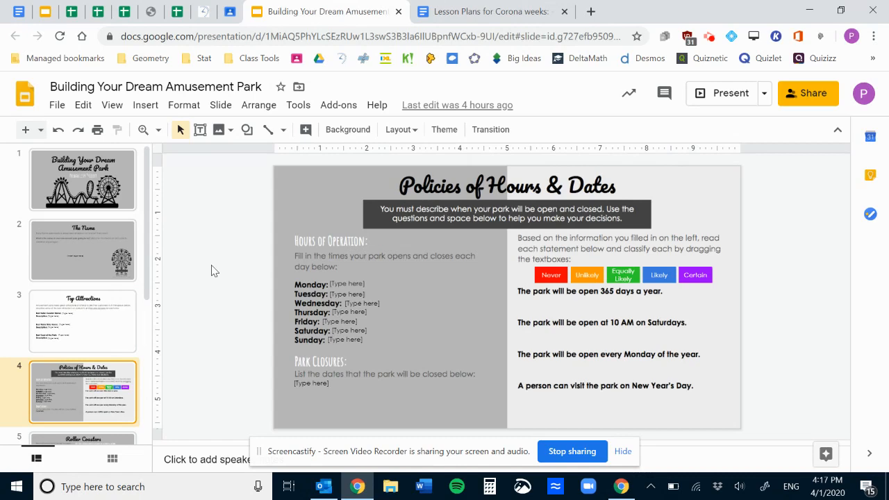
{"action": "mouse_move", "coordinate": [202, 262]}
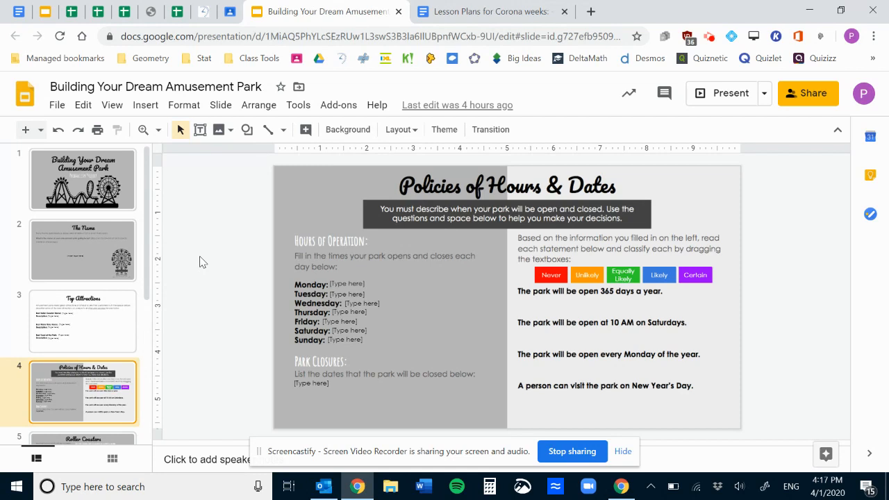
{"action": "mouse_move", "coordinate": [346, 247]}
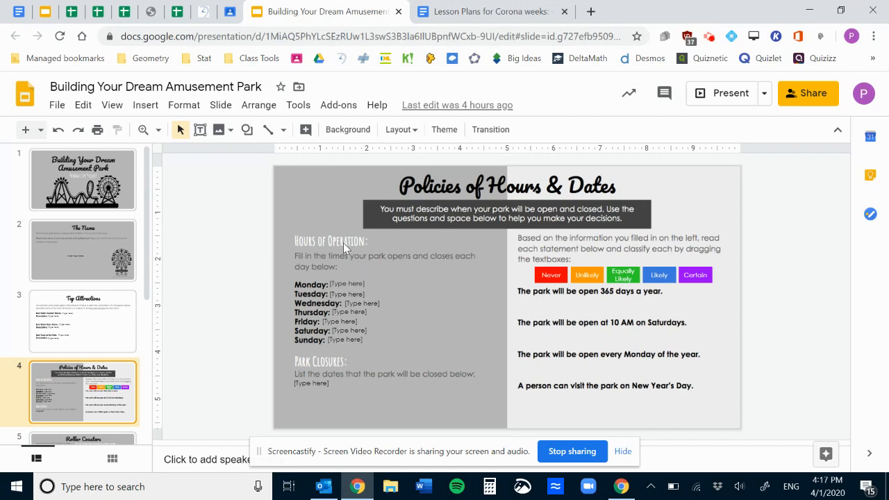
{"action": "mouse_move", "coordinate": [272, 288]}
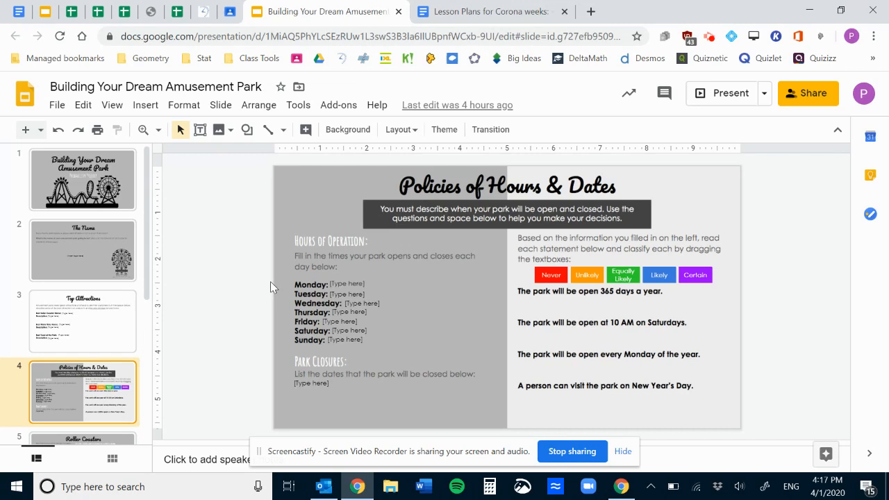
{"action": "mouse_move", "coordinate": [339, 286]}
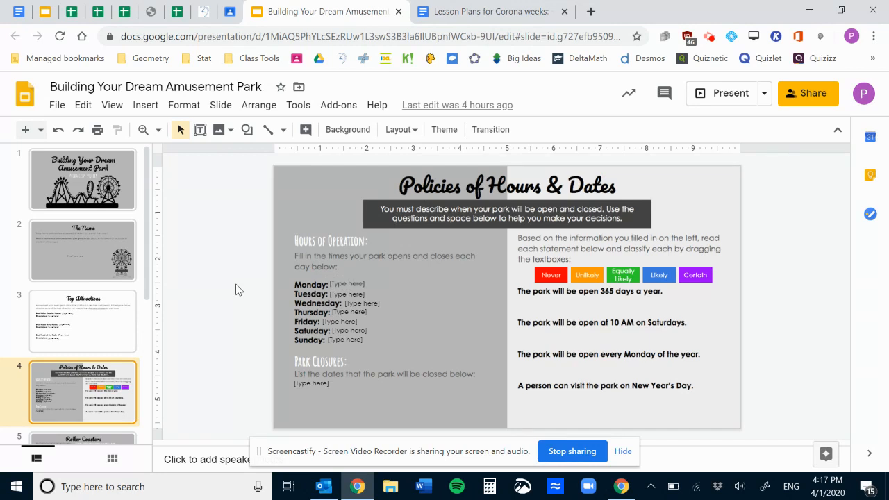
{"action": "mouse_move", "coordinate": [194, 291]}
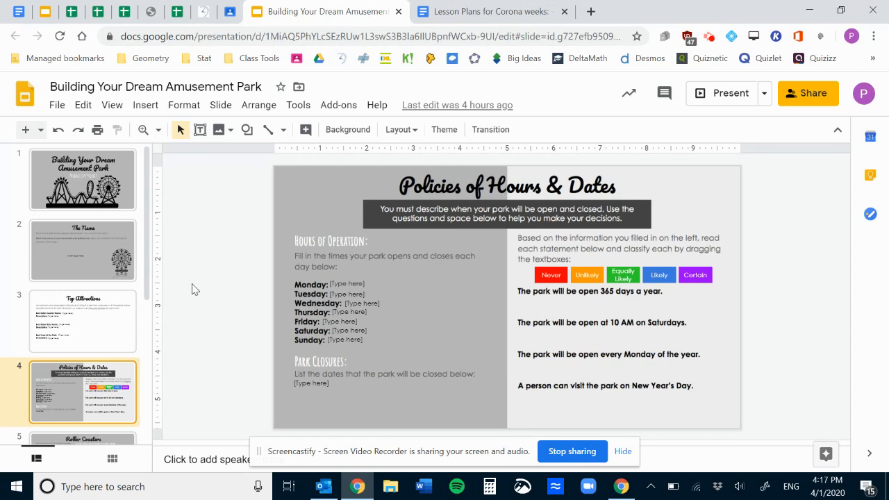
{"action": "mouse_move", "coordinate": [221, 314]}
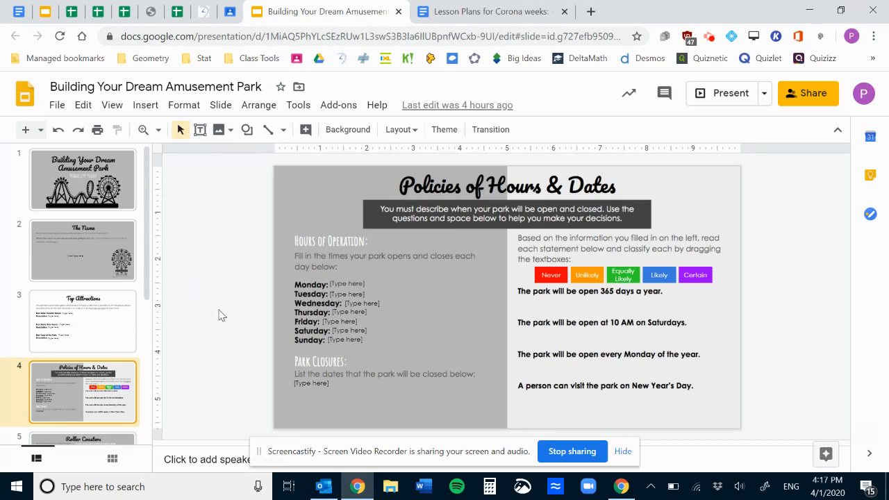
{"action": "mouse_move", "coordinate": [307, 373]}
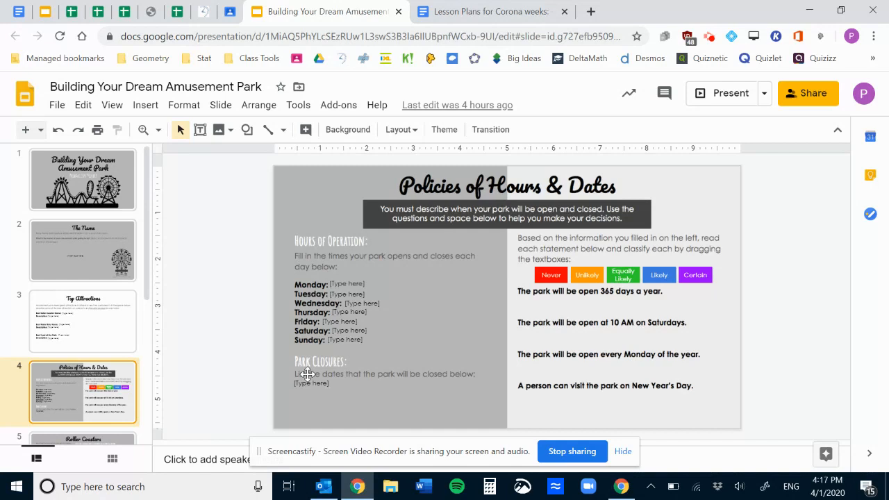
{"action": "mouse_move", "coordinate": [244, 354]}
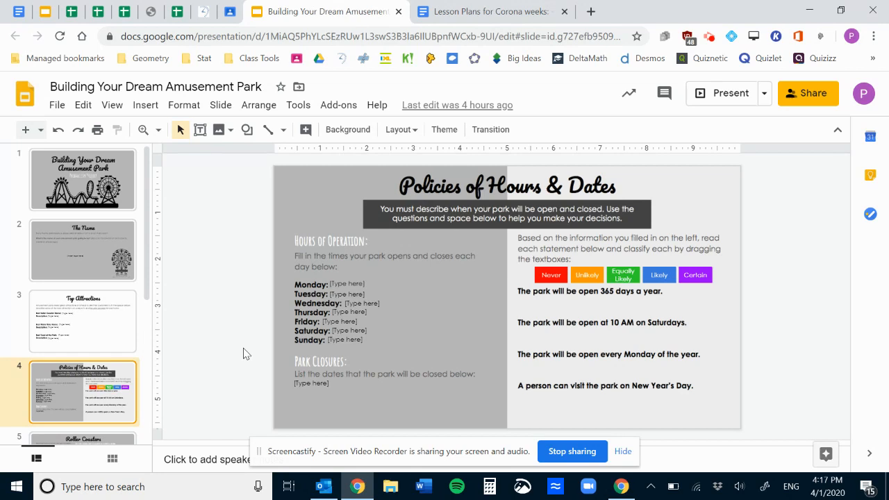
{"action": "mouse_move", "coordinate": [599, 269]}
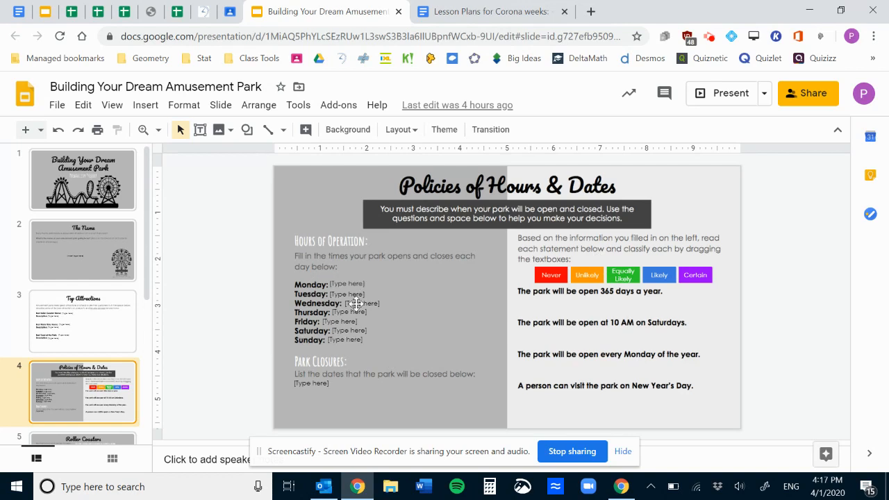
{"action": "mouse_move", "coordinate": [455, 309]}
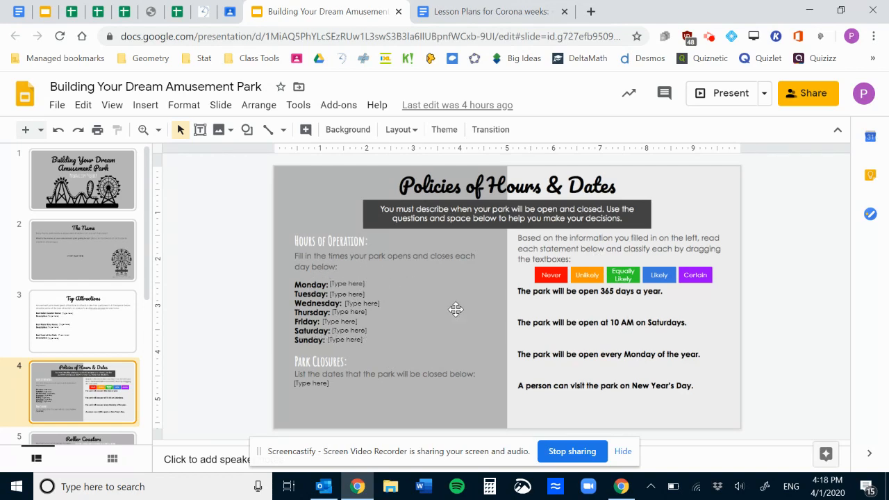
{"action": "mouse_move", "coordinate": [621, 260]}
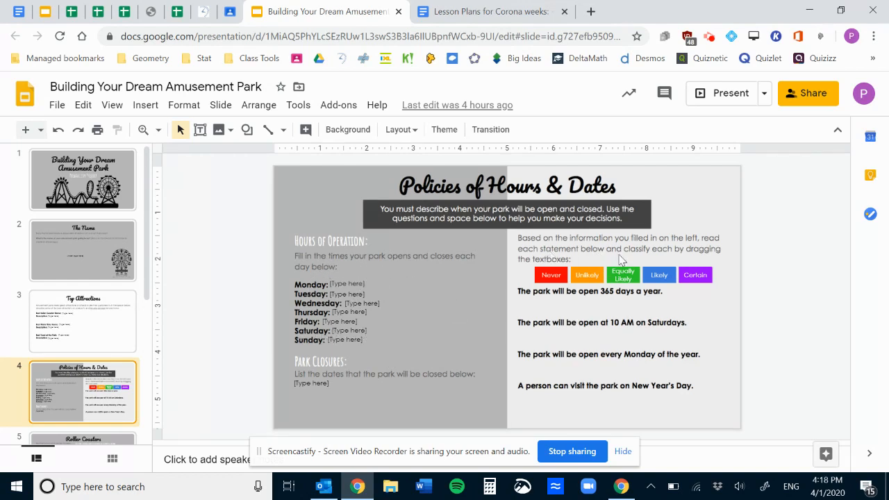
{"action": "mouse_move", "coordinate": [667, 408]}
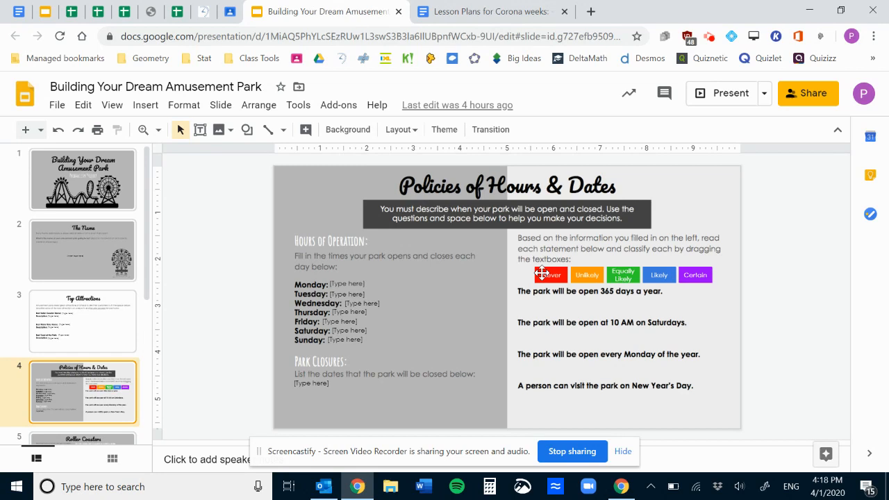
{"action": "mouse_move", "coordinate": [563, 344]}
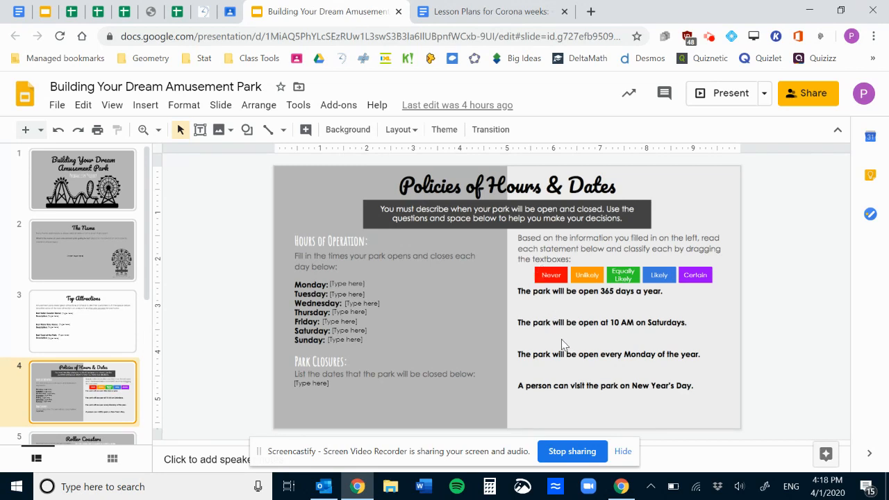
{"action": "mouse_move", "coordinate": [573, 411]}
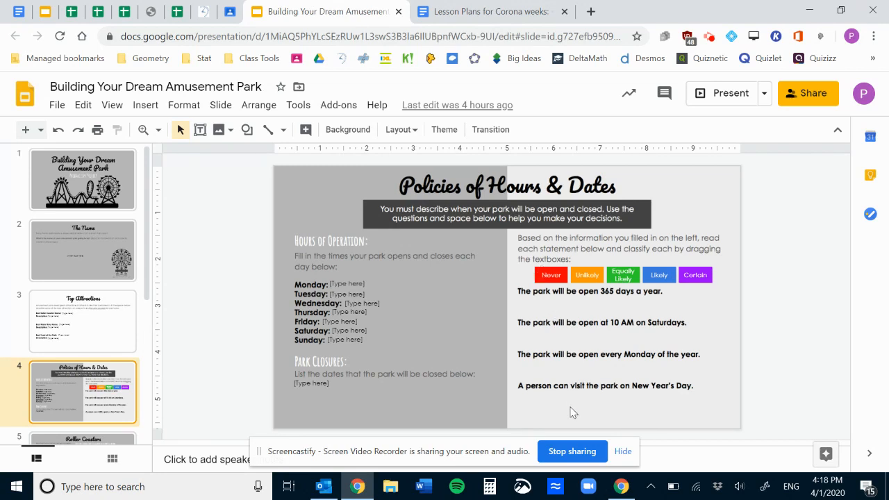
{"action": "mouse_move", "coordinate": [553, 305]}
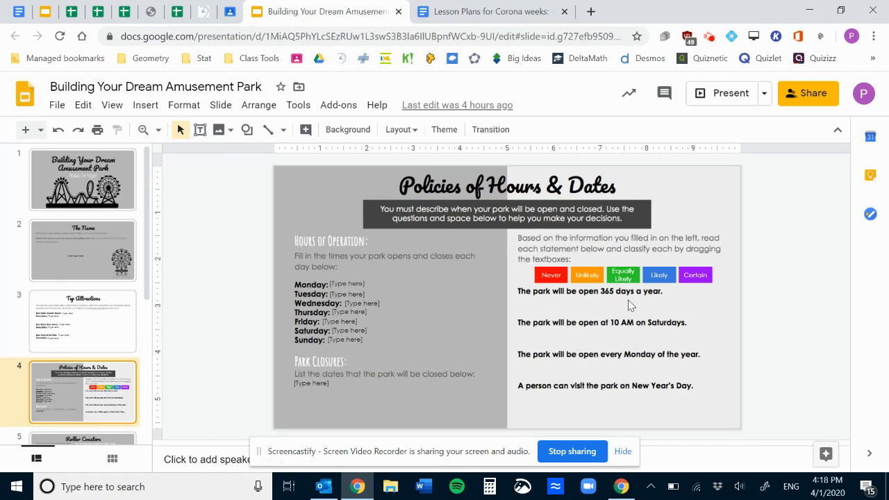
{"action": "mouse_move", "coordinate": [373, 389]}
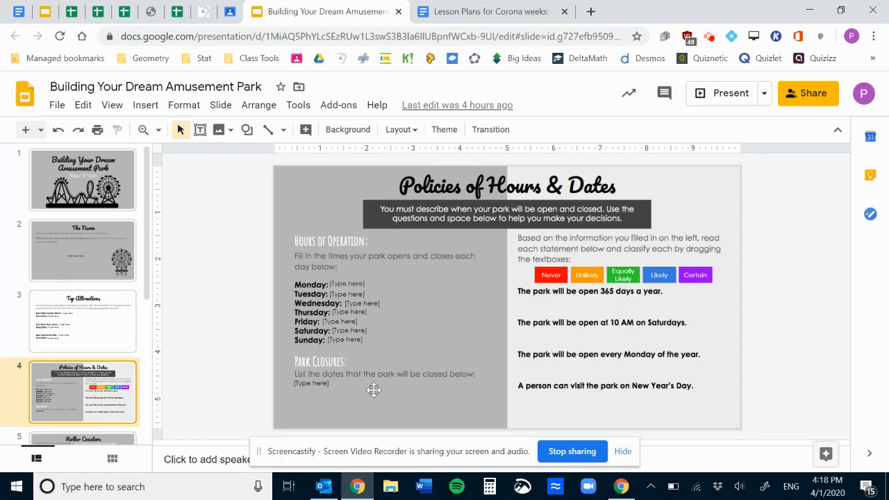
{"action": "mouse_move", "coordinate": [653, 322]}
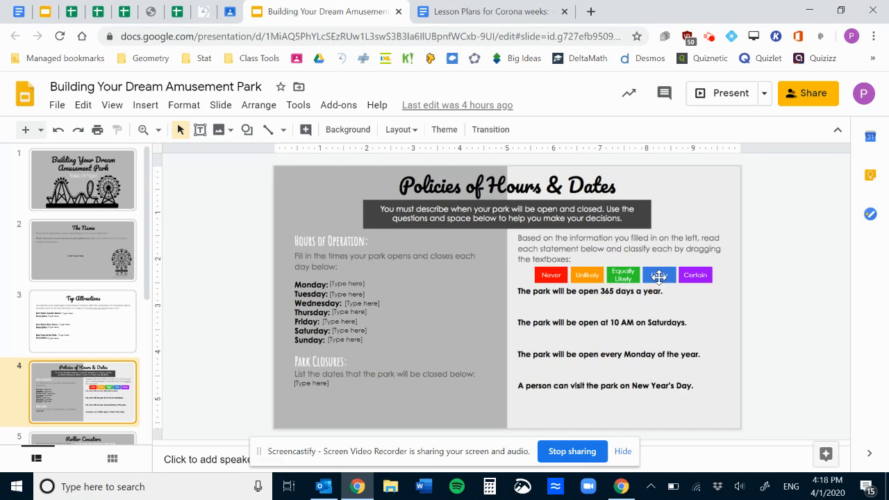
{"action": "left_click", "coordinate": [658, 275]}
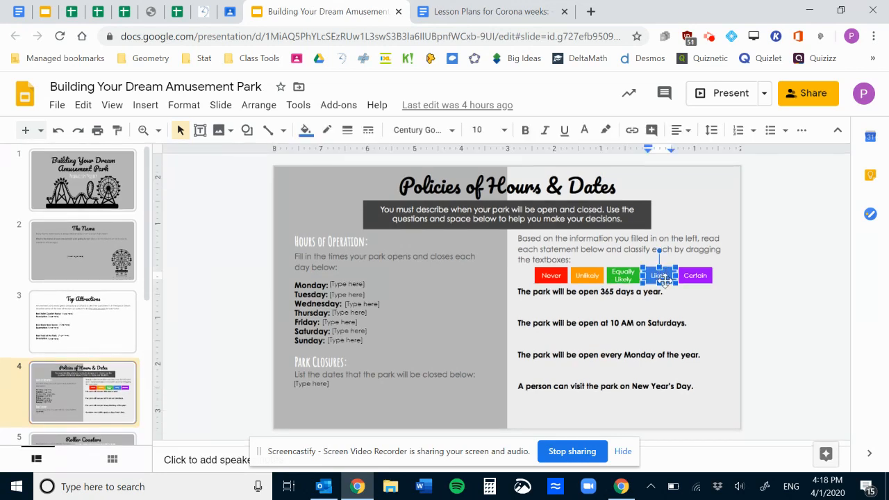
{"action": "left_click_drag", "start_coordinate": [659, 275], "coordinate": [586, 306]}
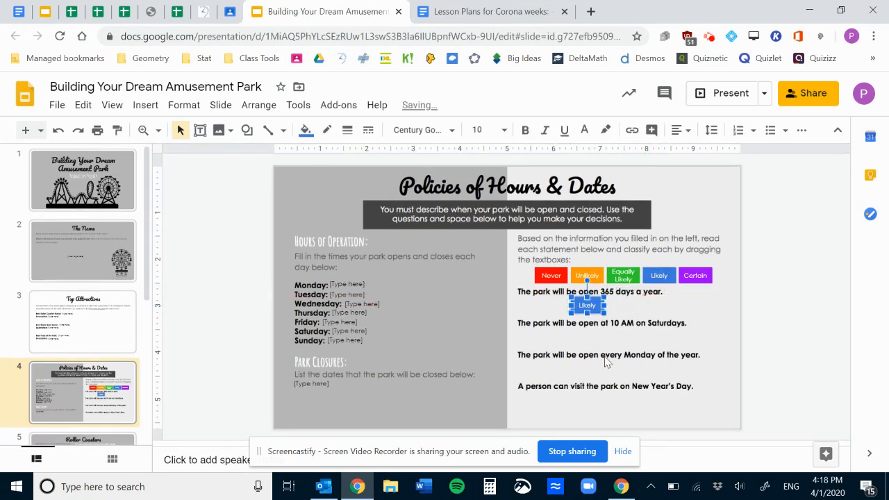
{"action": "left_click", "coordinate": [483, 338]}
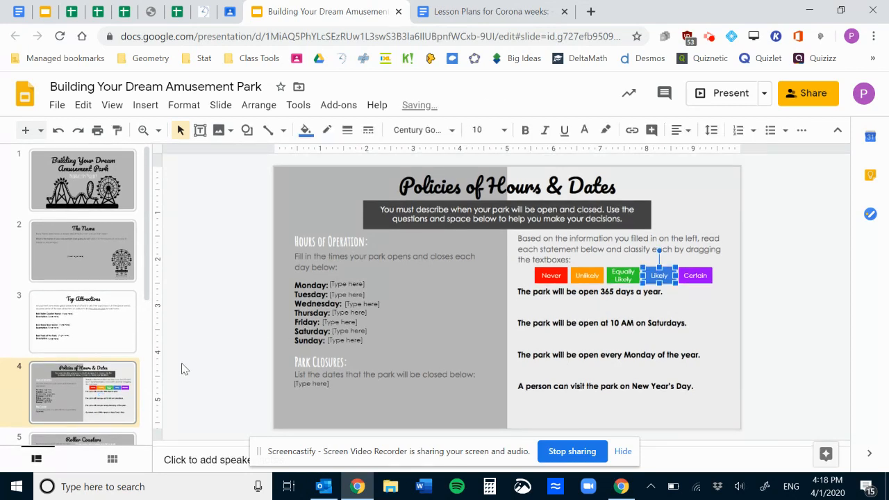
{"action": "scroll", "scroll_direction": "down", "scroll_amount": 3}
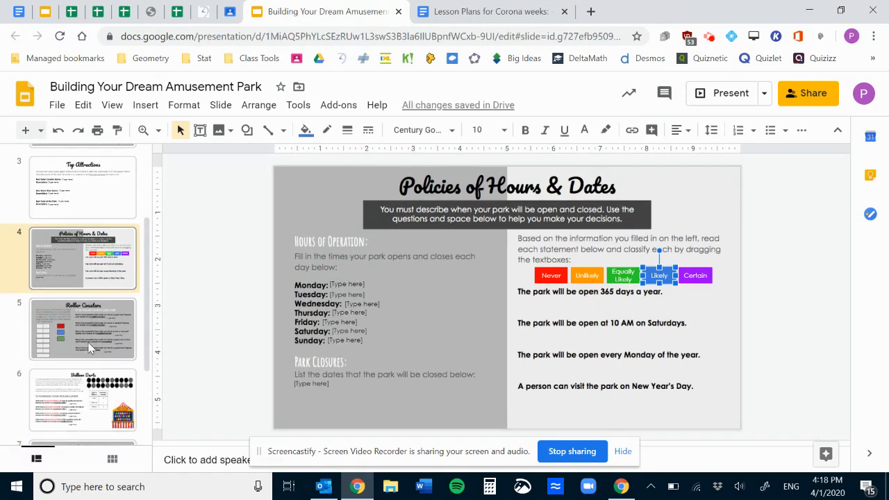
Open the Roller Coasters slide and pick up the red colour square for a seat.
{"action": "left_click", "coordinate": [82, 327]}
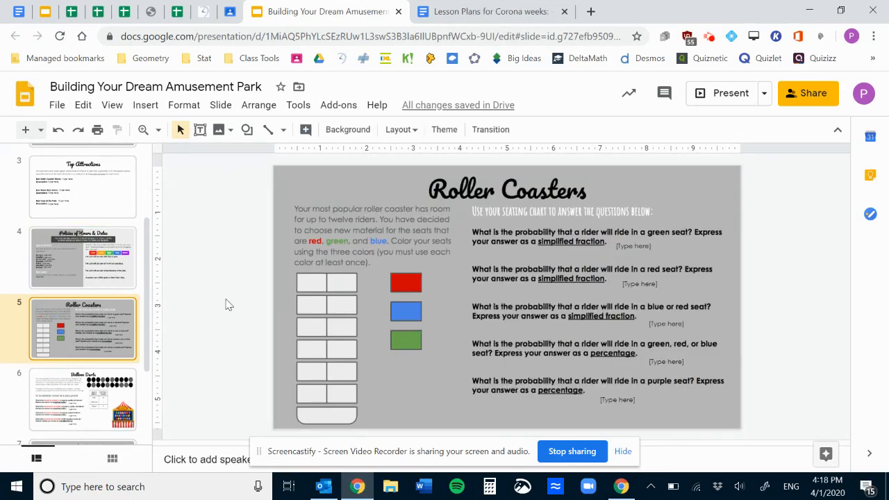
{"action": "mouse_move", "coordinate": [333, 236]}
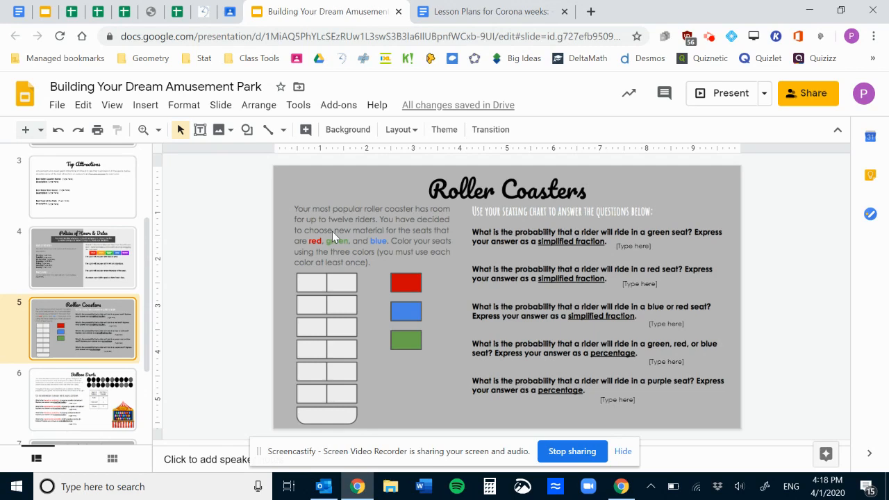
{"action": "mouse_move", "coordinate": [283, 244]}
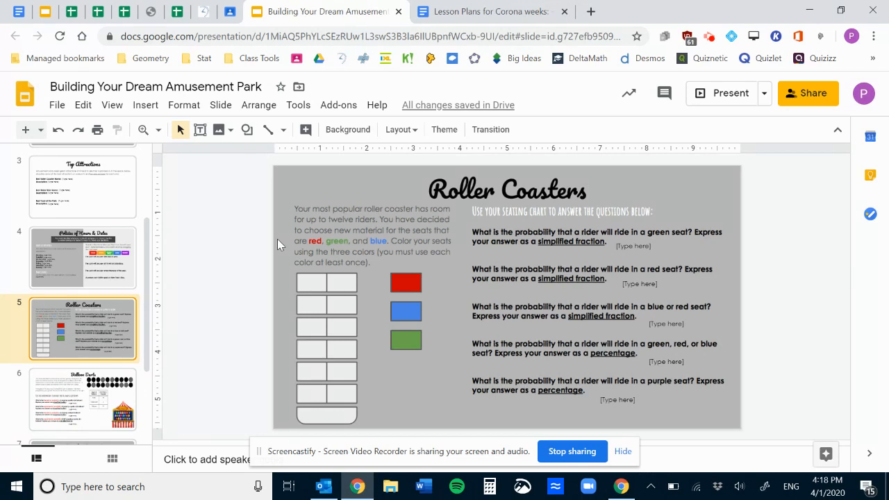
{"action": "mouse_move", "coordinate": [319, 250]}
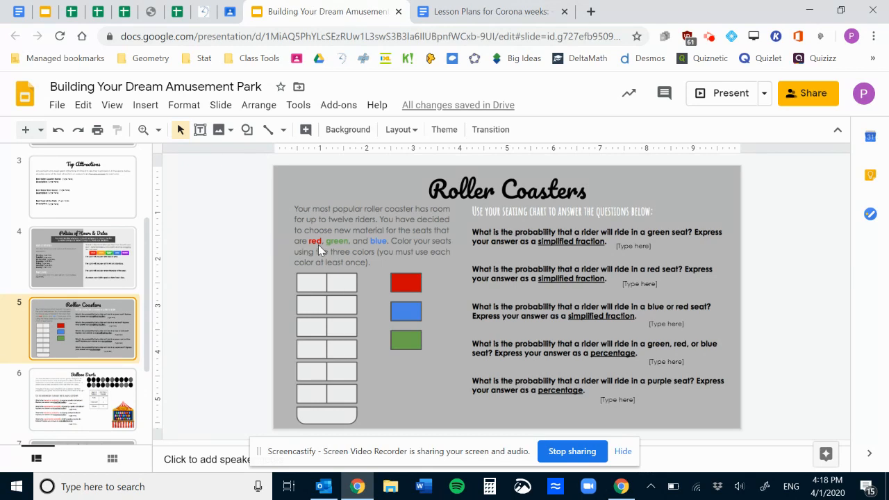
{"action": "mouse_move", "coordinate": [314, 257]}
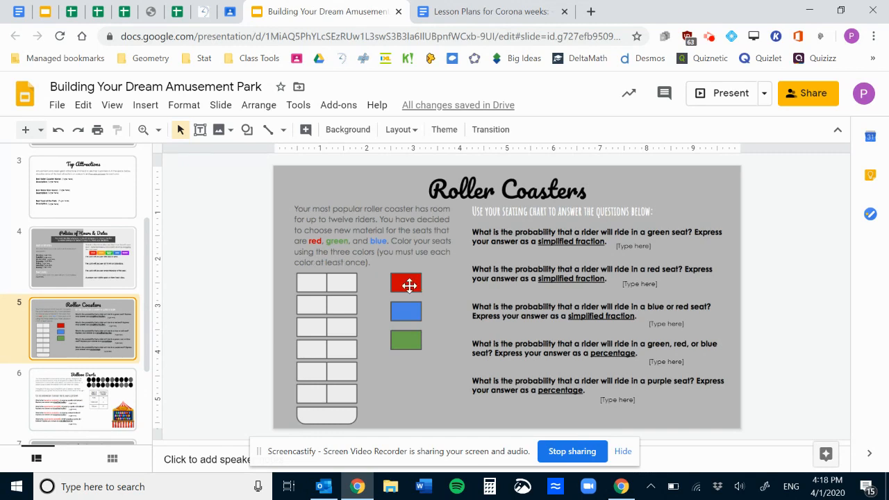
{"action": "left_click", "coordinate": [405, 282]}
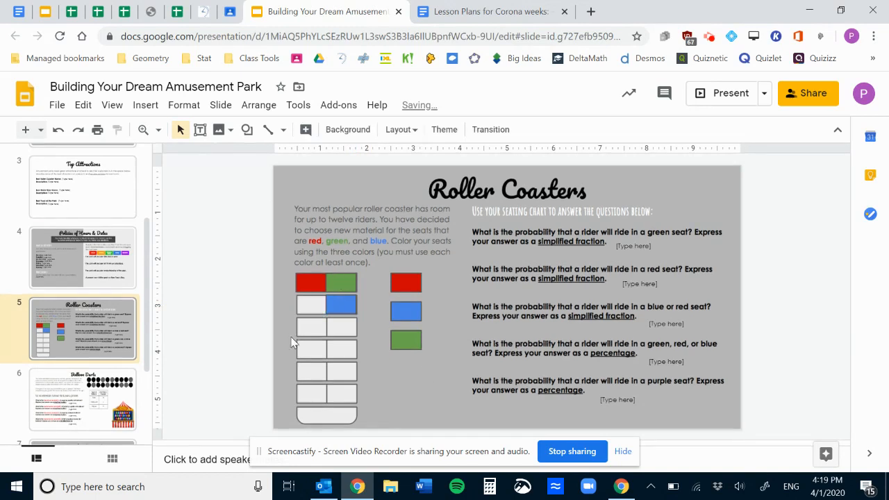
{"action": "mouse_move", "coordinate": [344, 399]}
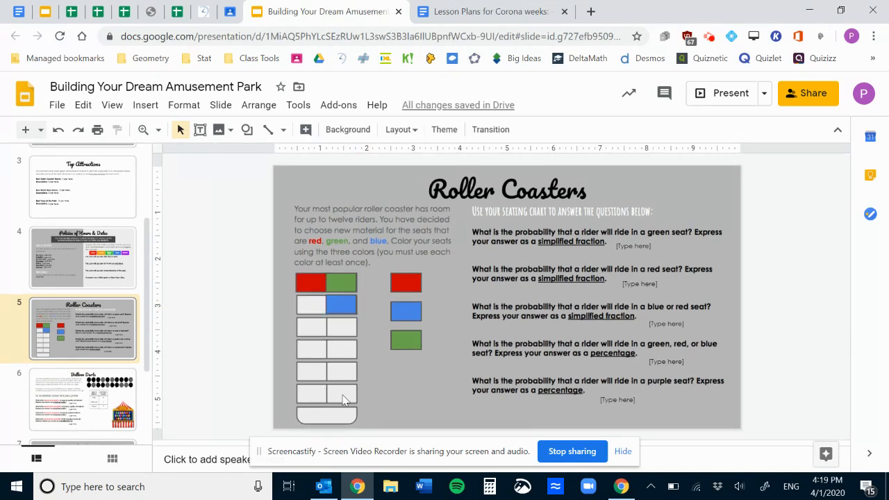
{"action": "mouse_move", "coordinate": [405, 394]}
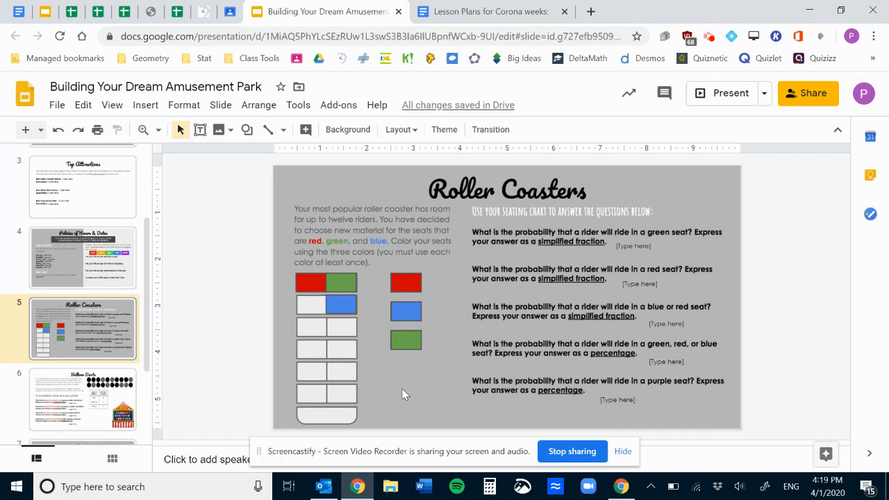
{"action": "mouse_move", "coordinate": [514, 229]}
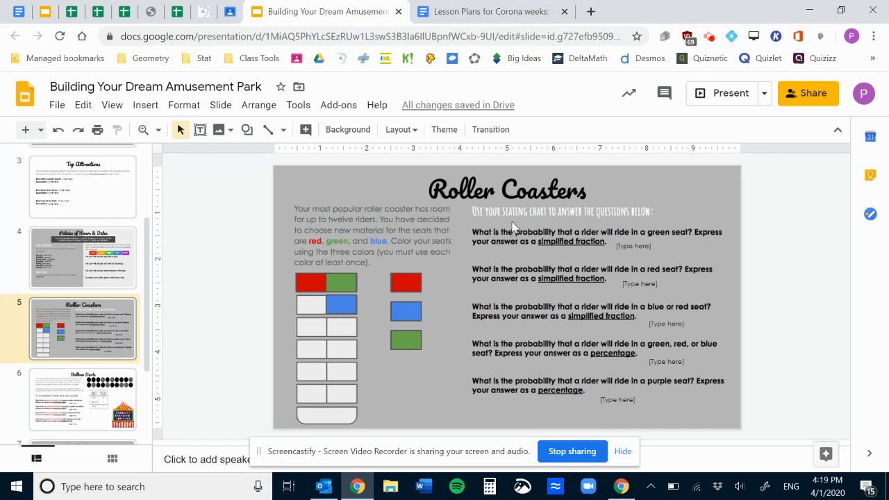
{"action": "mouse_move", "coordinate": [559, 308]}
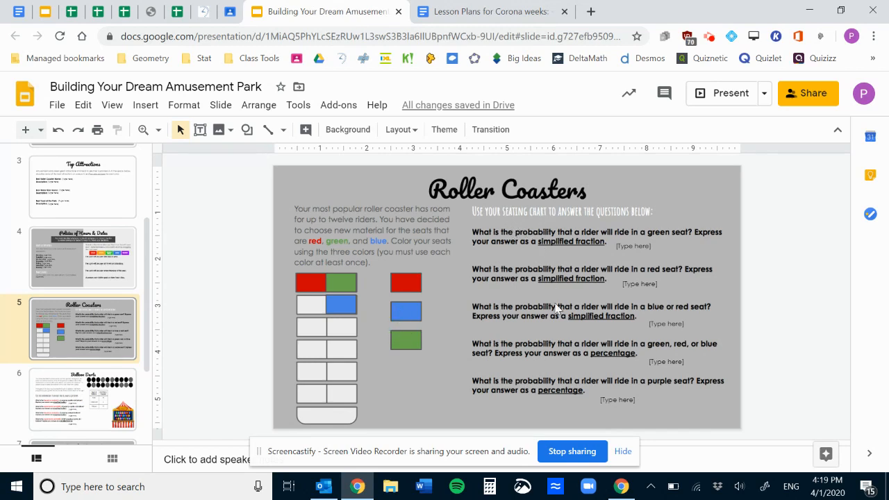
{"action": "mouse_move", "coordinate": [581, 438]}
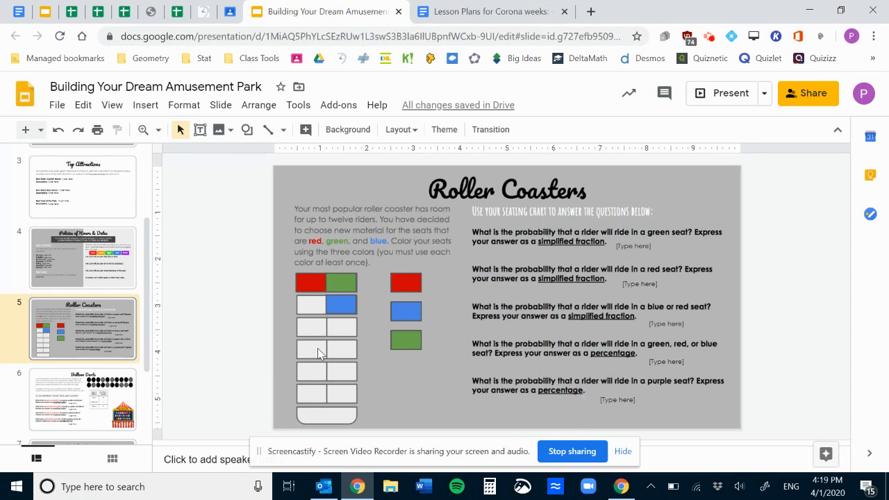
{"action": "mouse_move", "coordinate": [653, 284]}
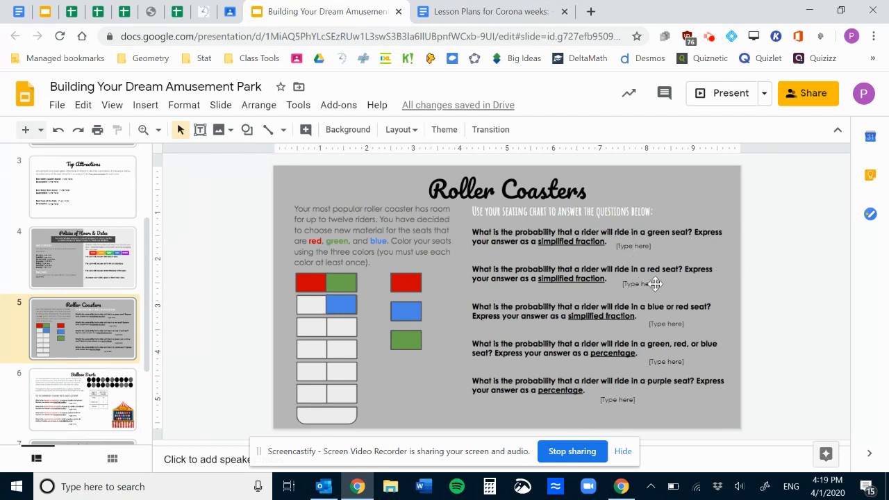
{"action": "mouse_move", "coordinate": [642, 247]}
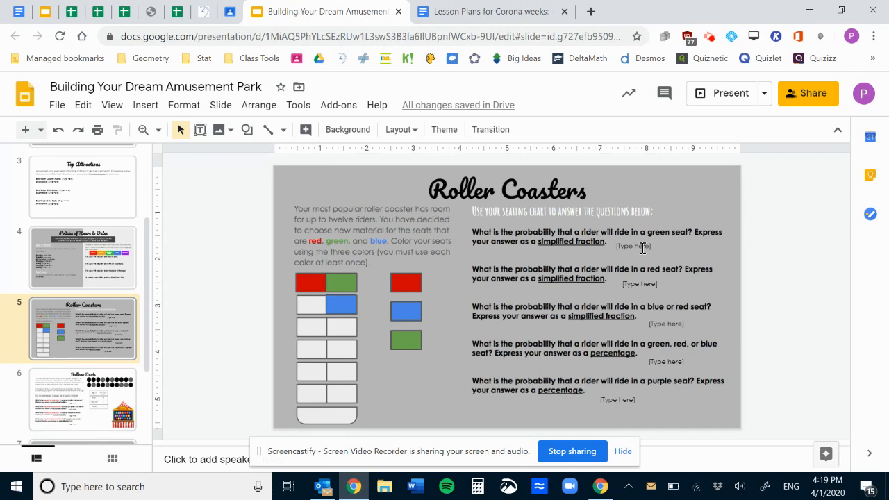
{"action": "left_click", "coordinate": [631, 247]}
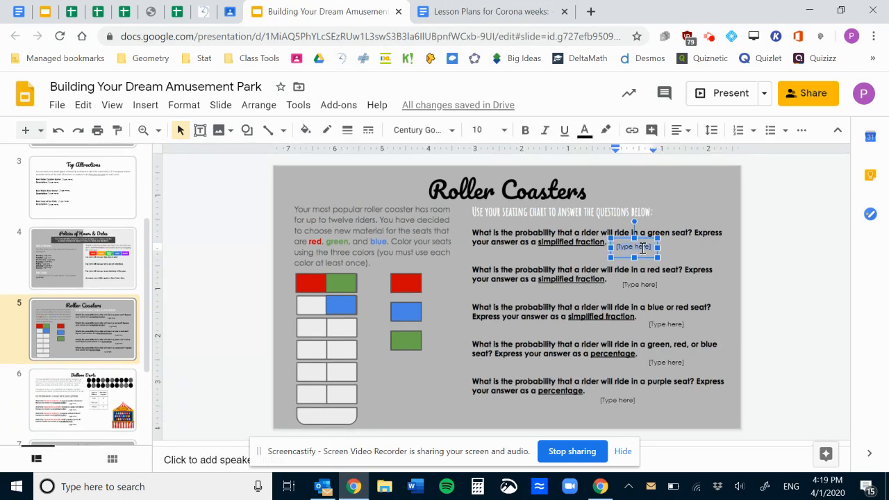
{"action": "left_click", "coordinate": [633, 248]}
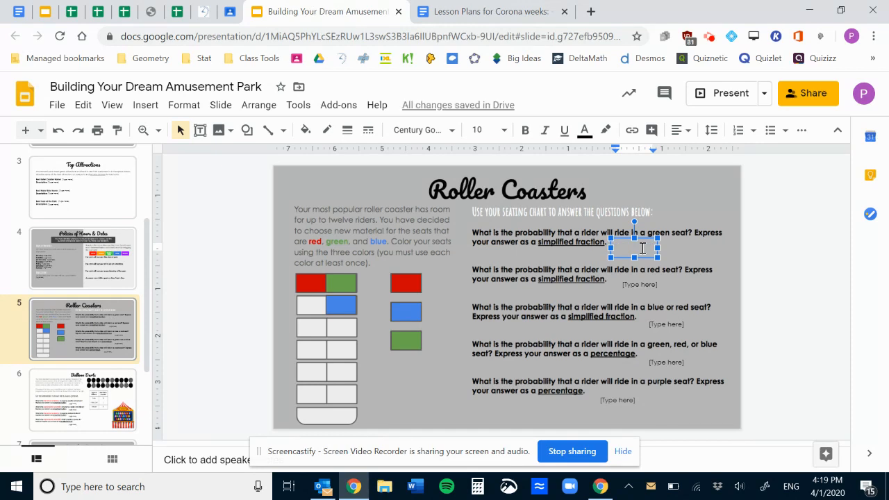
{"action": "type", "text": "1/4"}
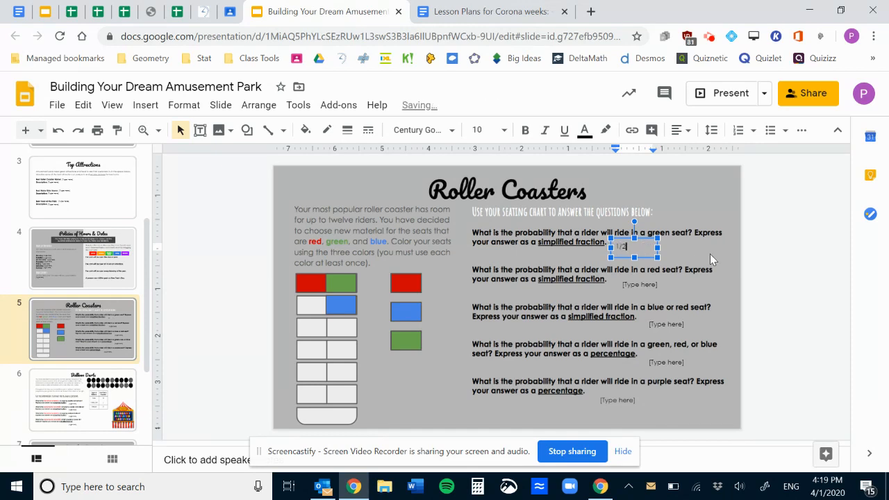
{"action": "left_click", "coordinate": [711, 260]}
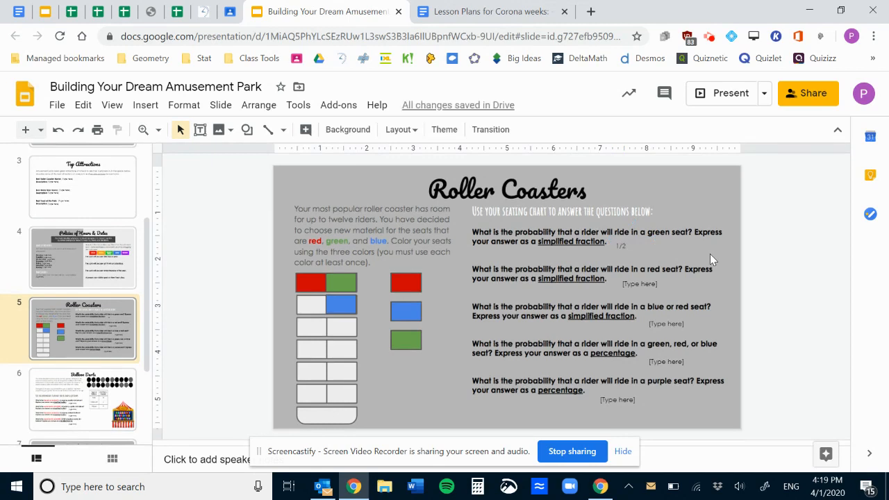
{"action": "mouse_move", "coordinate": [548, 250]}
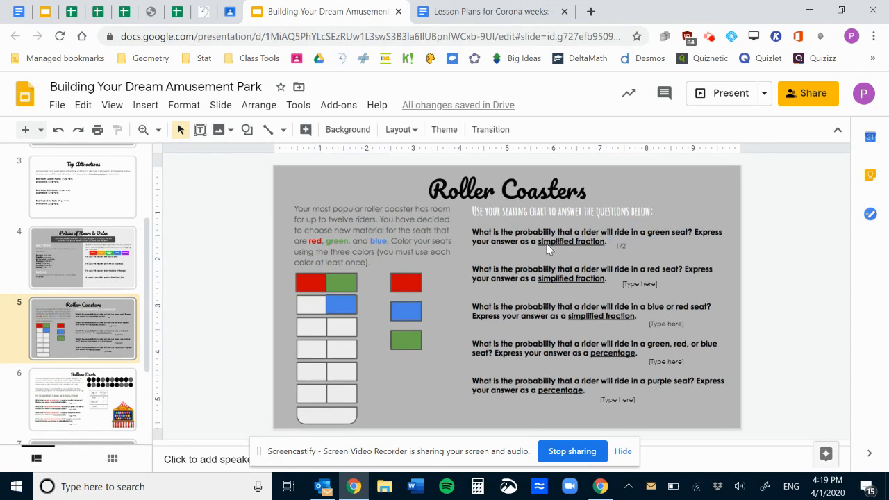
{"action": "mouse_move", "coordinate": [588, 267]}
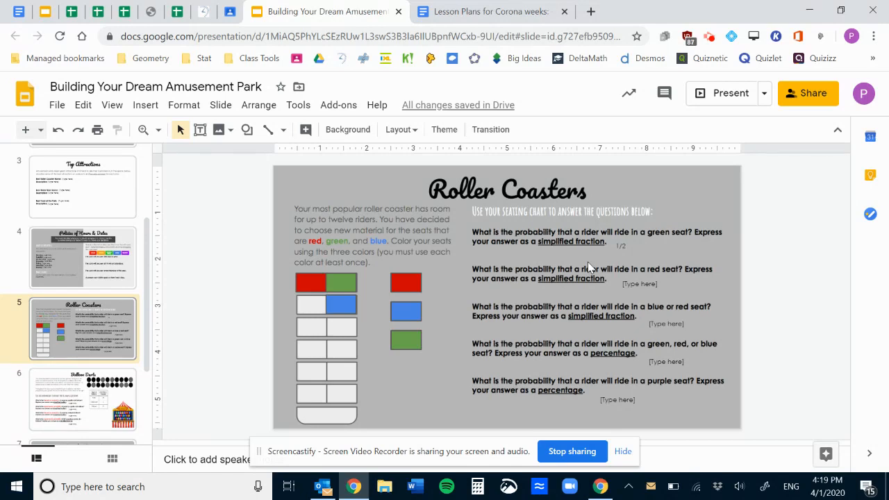
{"action": "left_click", "coordinate": [406, 338]}
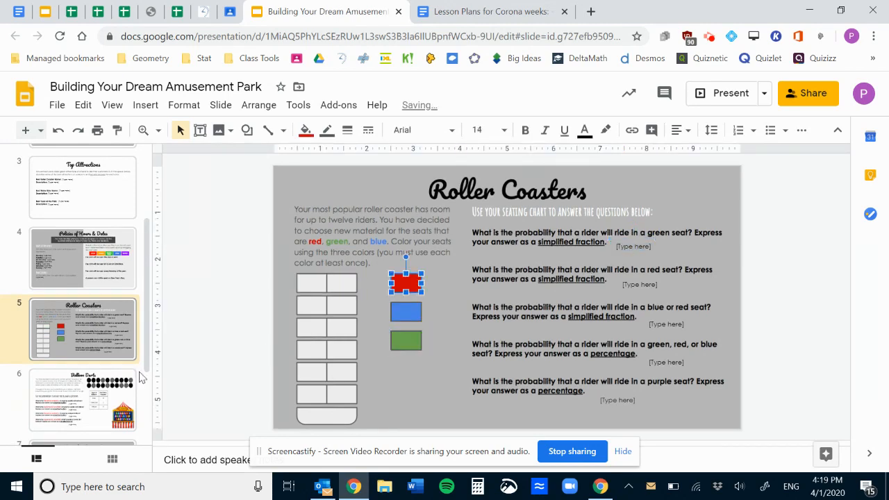
{"action": "left_click", "coordinate": [81, 396]}
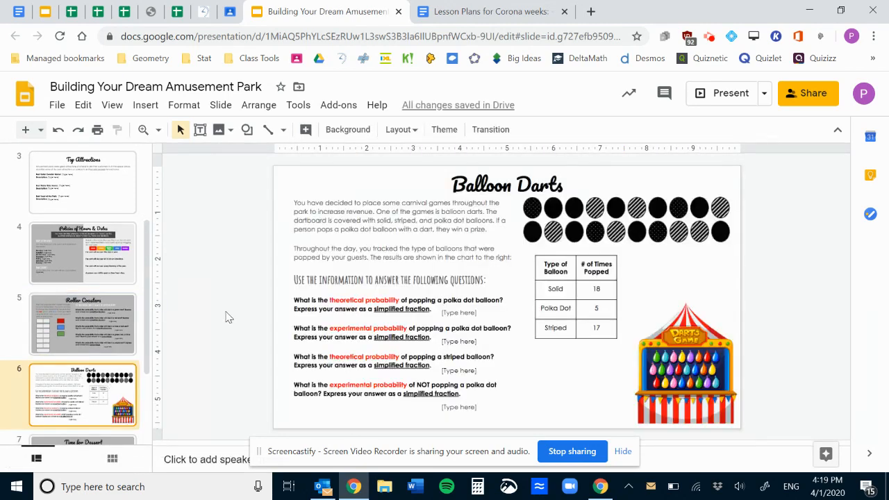
{"action": "mouse_move", "coordinate": [236, 297]}
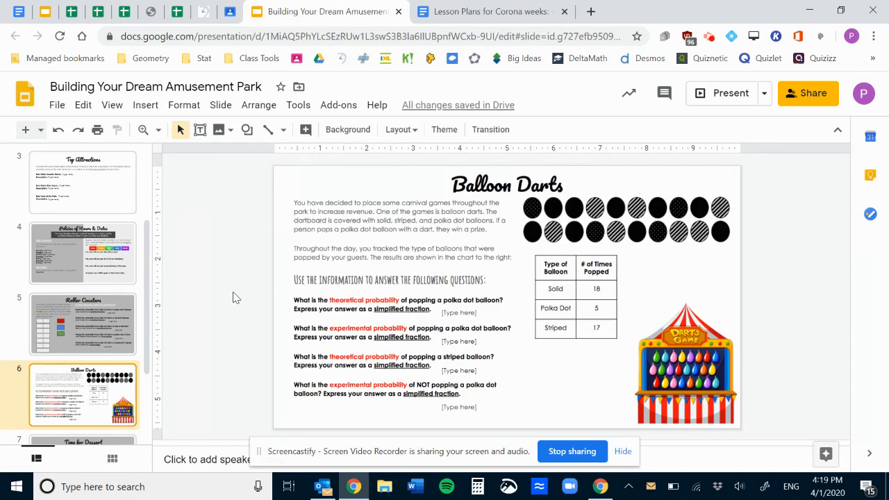
{"action": "mouse_move", "coordinate": [733, 217]}
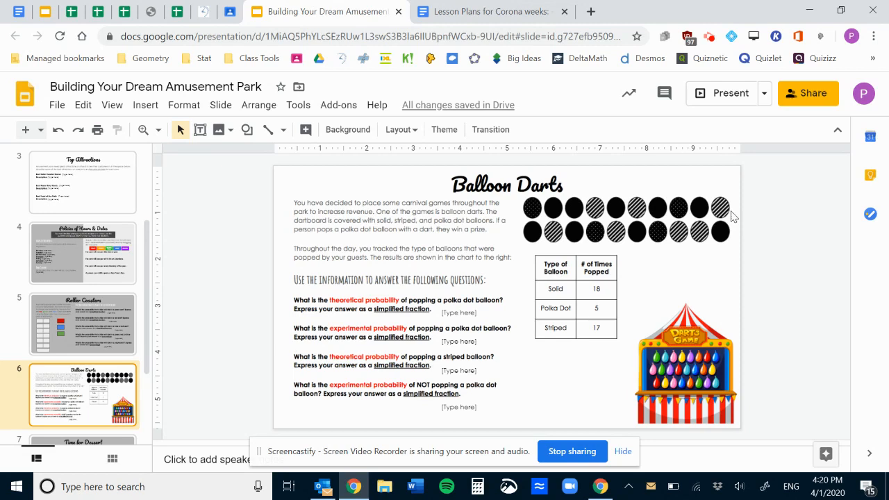
{"action": "mouse_move", "coordinate": [694, 255]}
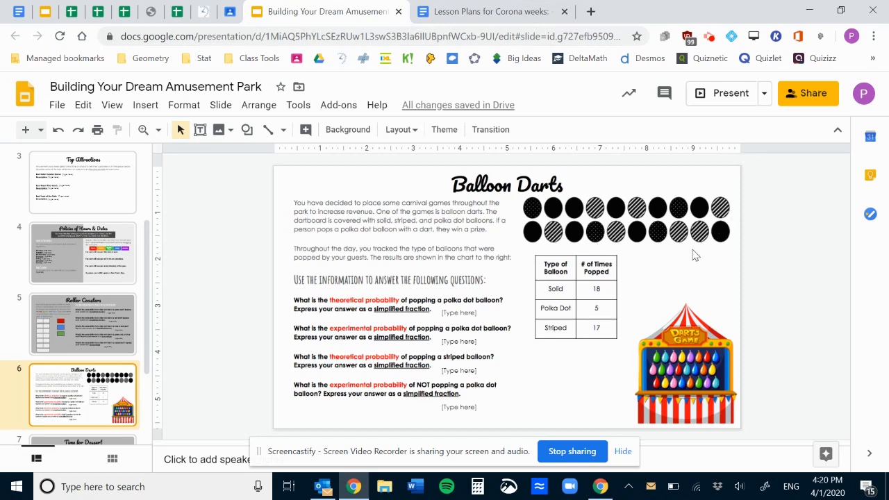
{"action": "mouse_move", "coordinate": [595, 327]}
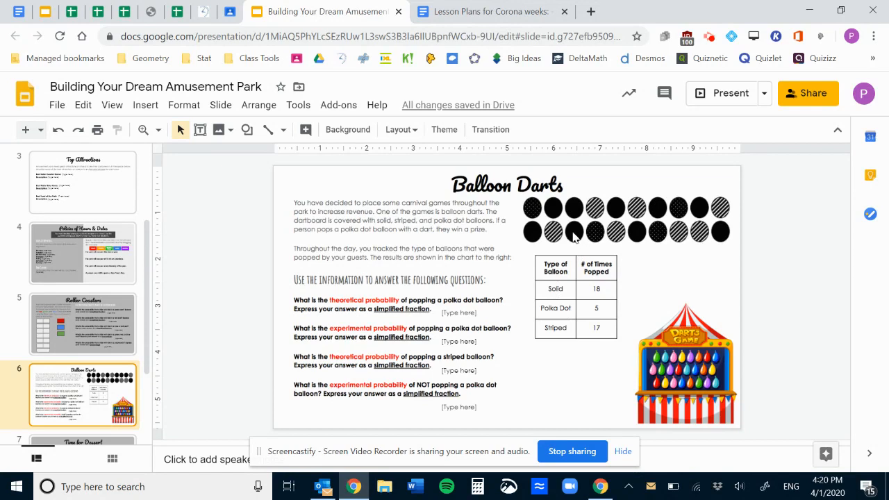
{"action": "mouse_move", "coordinate": [642, 281]}
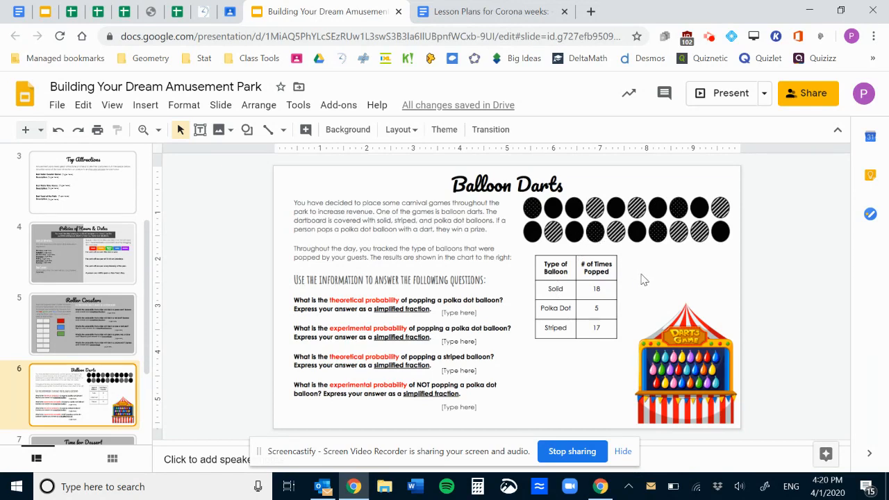
{"action": "mouse_move", "coordinate": [645, 277]}
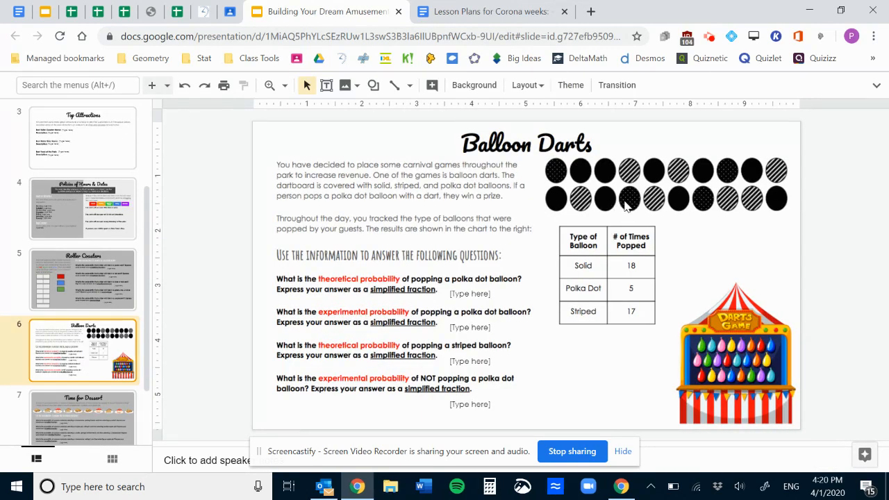
{"action": "mouse_move", "coordinate": [567, 208]}
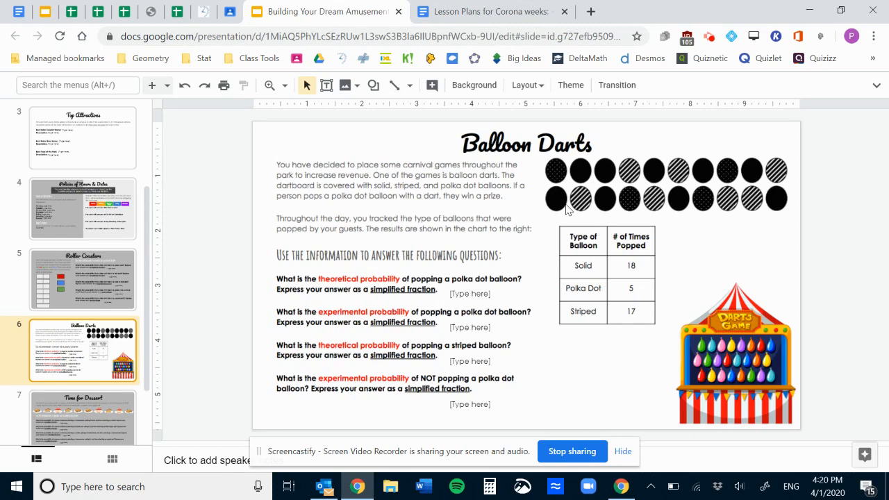
{"action": "mouse_move", "coordinate": [579, 341]}
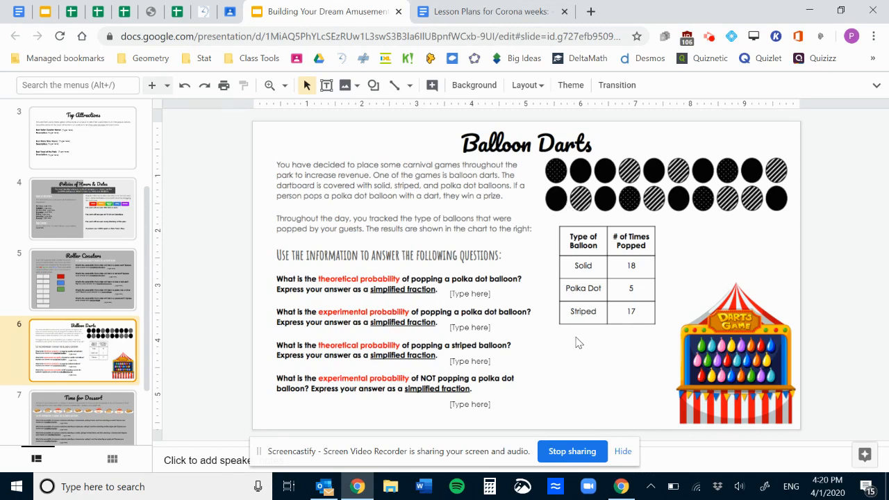
{"action": "mouse_move", "coordinate": [569, 350]}
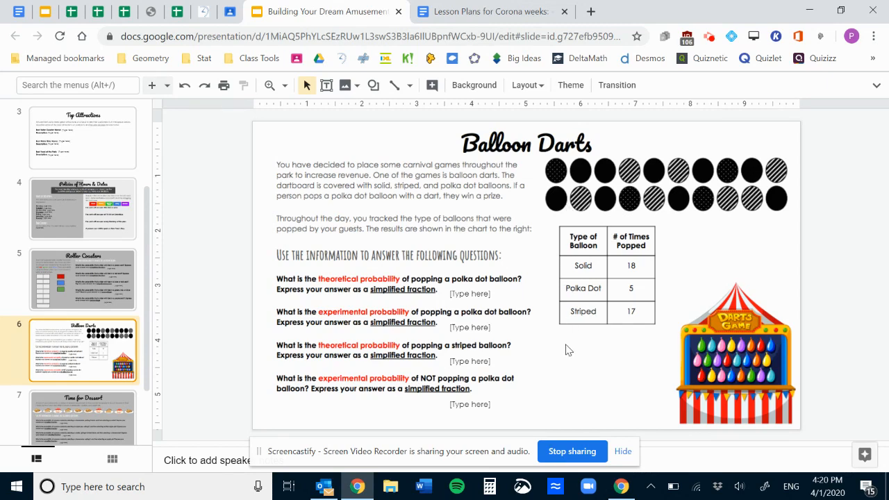
{"action": "mouse_move", "coordinate": [333, 299]}
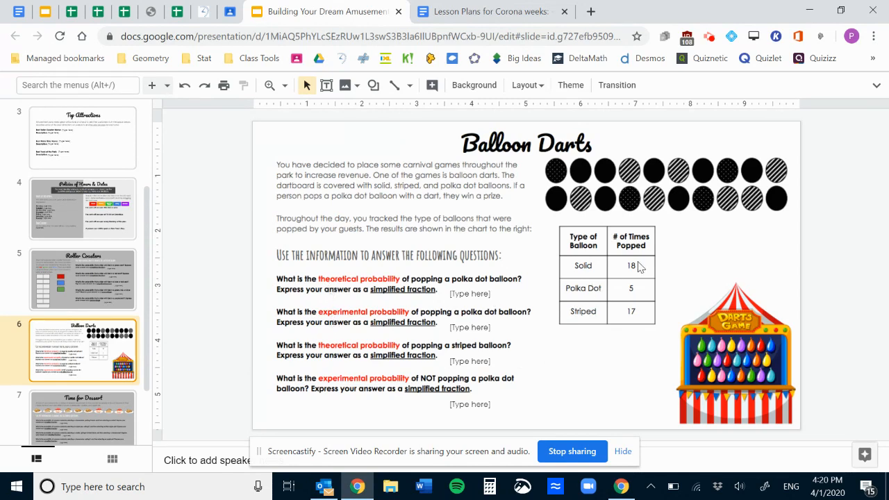
{"action": "mouse_move", "coordinate": [644, 259]}
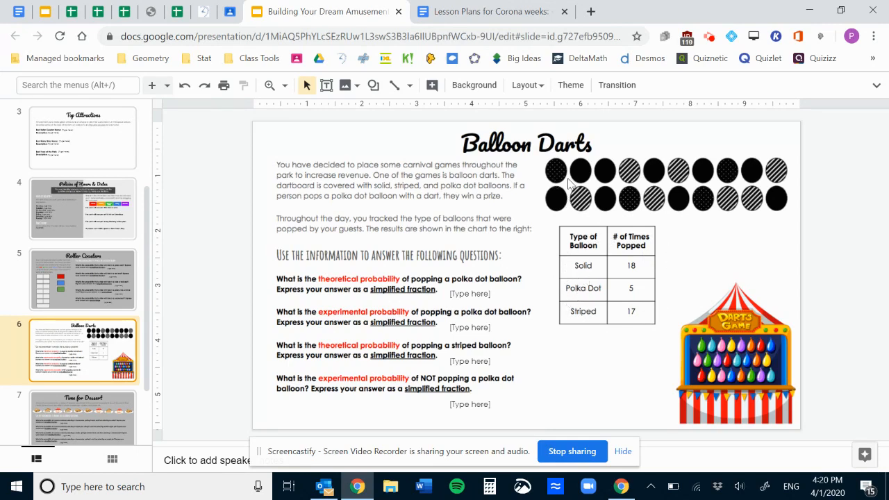
{"action": "mouse_move", "coordinate": [744, 213]}
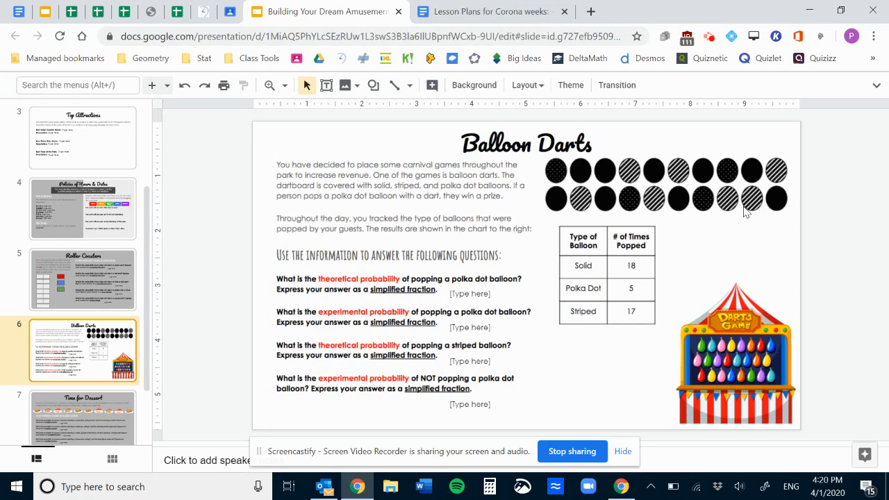
{"action": "mouse_move", "coordinate": [443, 279]}
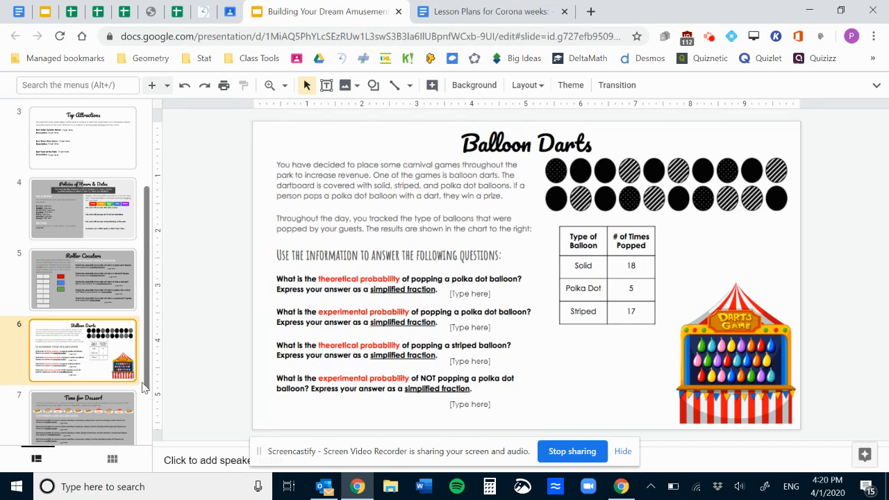
{"action": "mouse_move", "coordinate": [604, 197]}
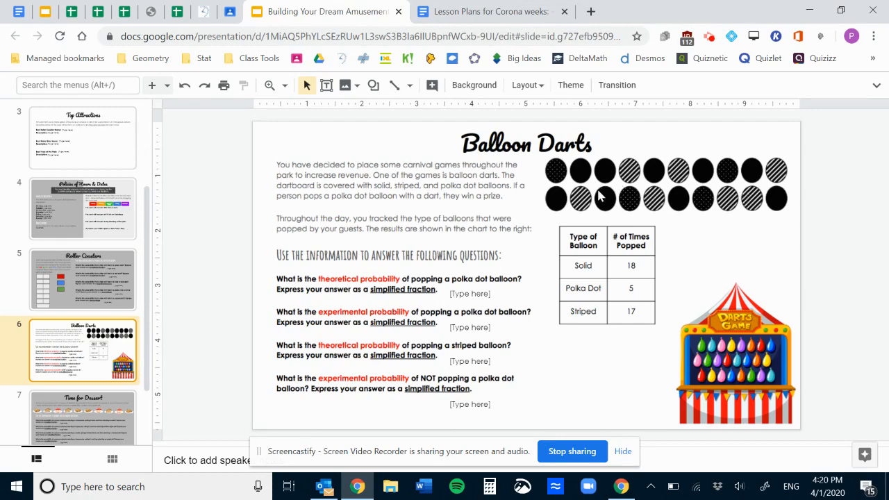
{"action": "mouse_move", "coordinate": [175, 321]}
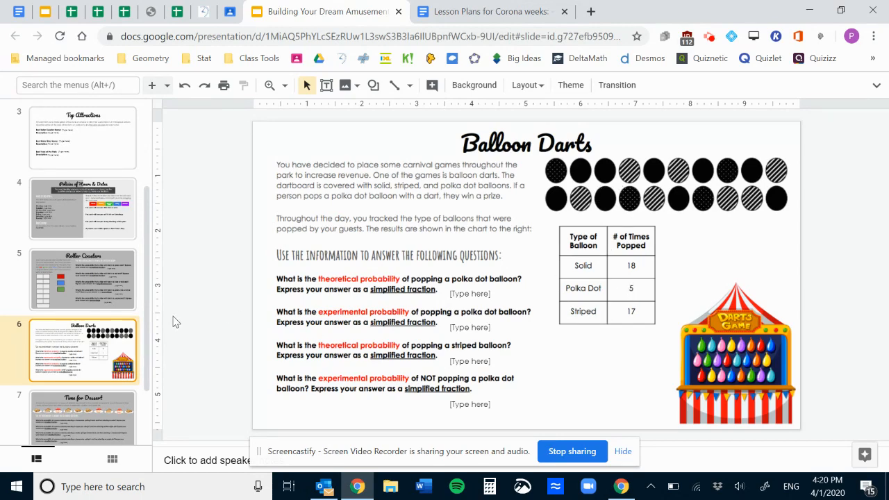
{"action": "scroll", "scroll_direction": "down", "scroll_amount": 3}
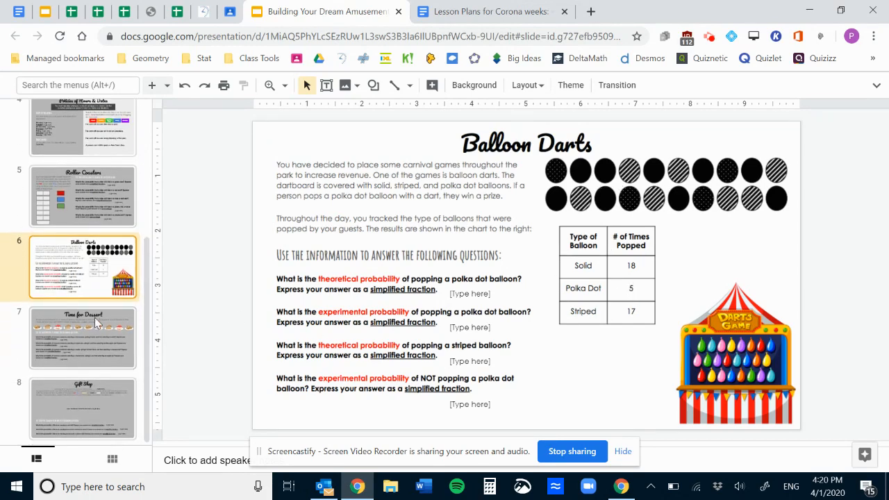
Show the Time for Dessert slide, then move on to the Gift Shop slide.
{"action": "left_click", "coordinate": [82, 338]}
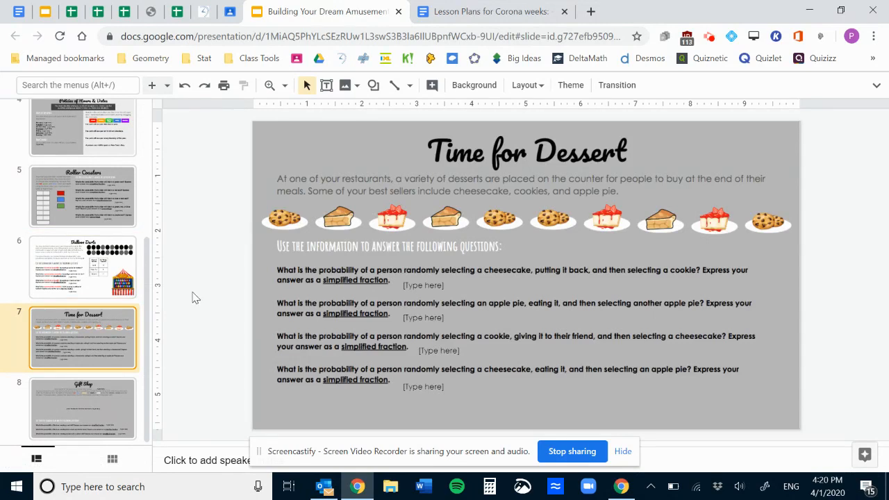
{"action": "mouse_move", "coordinate": [286, 225]}
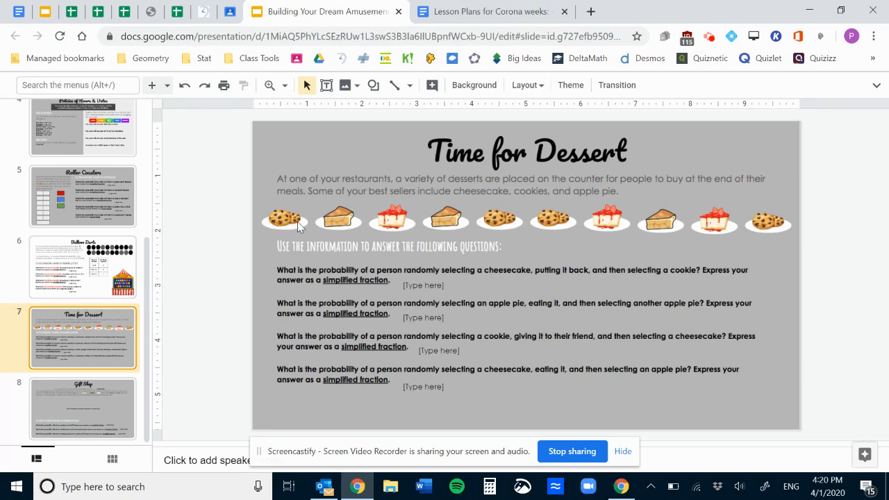
{"action": "mouse_move", "coordinate": [823, 247]}
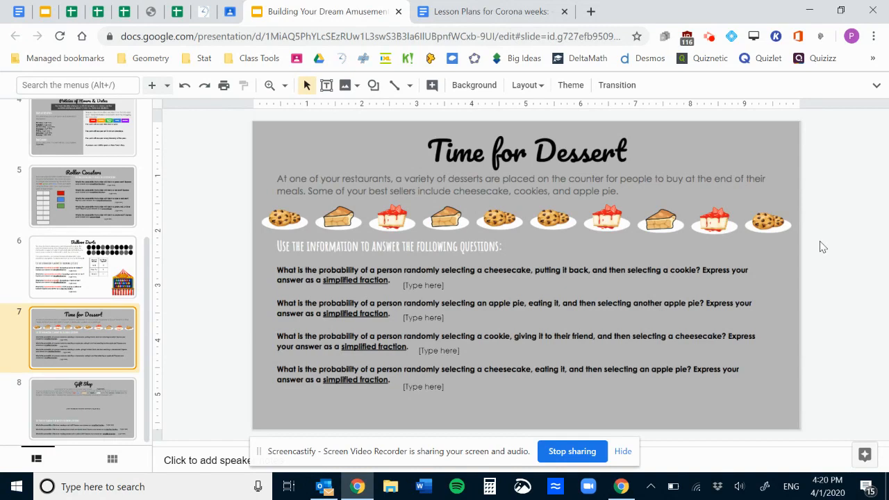
{"action": "mouse_move", "coordinate": [506, 264]}
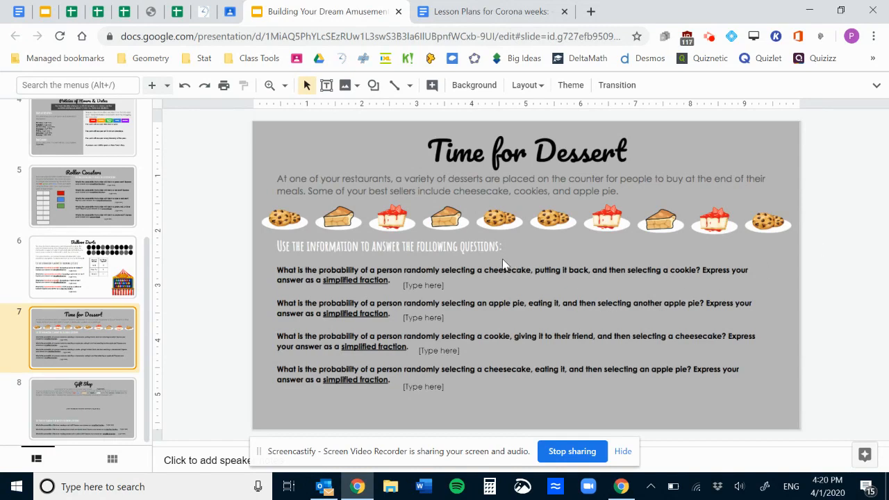
{"action": "mouse_move", "coordinate": [506, 269]}
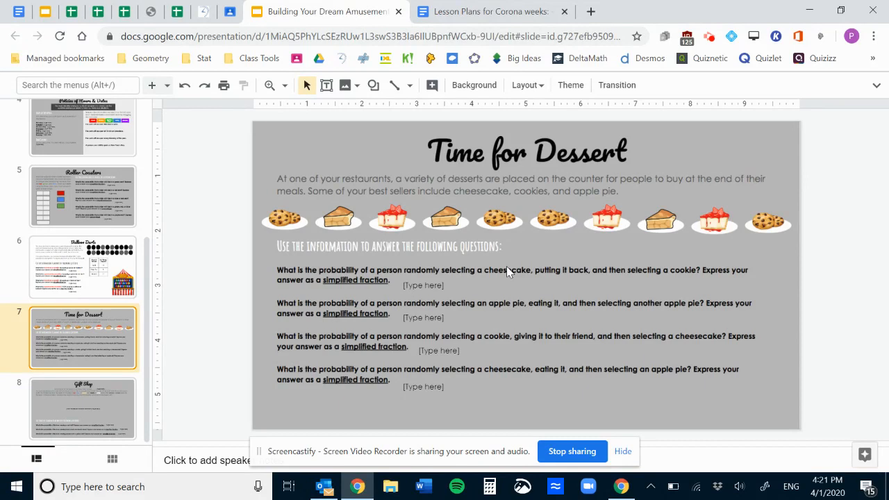
{"action": "mouse_move", "coordinate": [558, 269]}
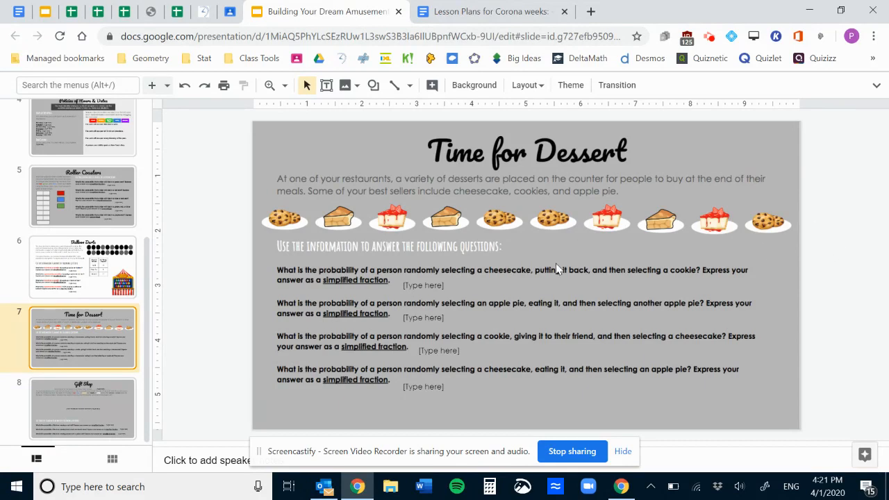
{"action": "mouse_move", "coordinate": [437, 414]}
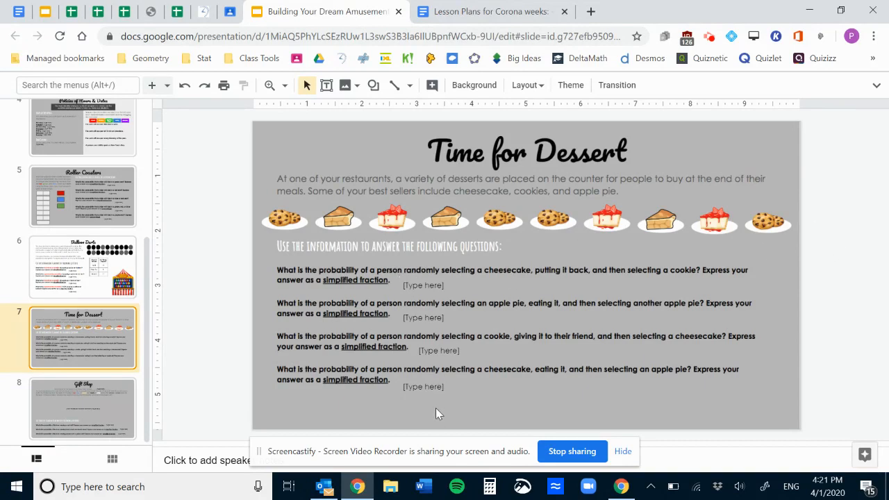
{"action": "mouse_move", "coordinate": [414, 375]}
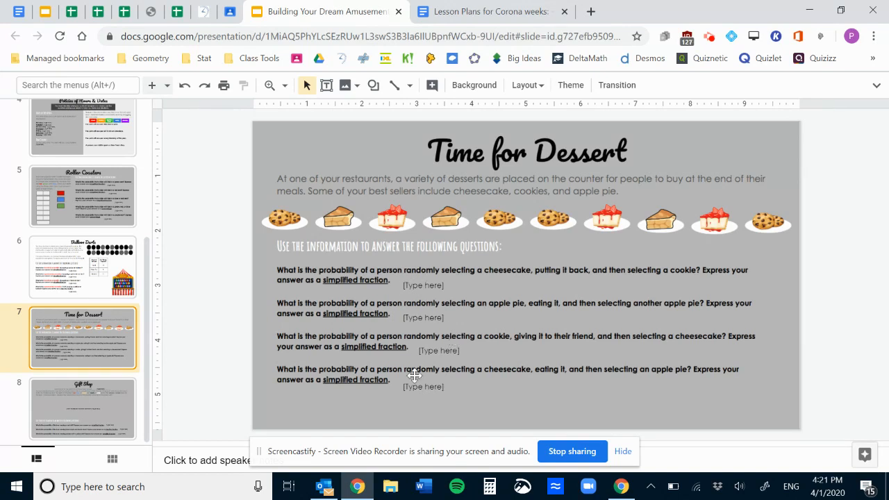
{"action": "mouse_move", "coordinate": [422, 394]}
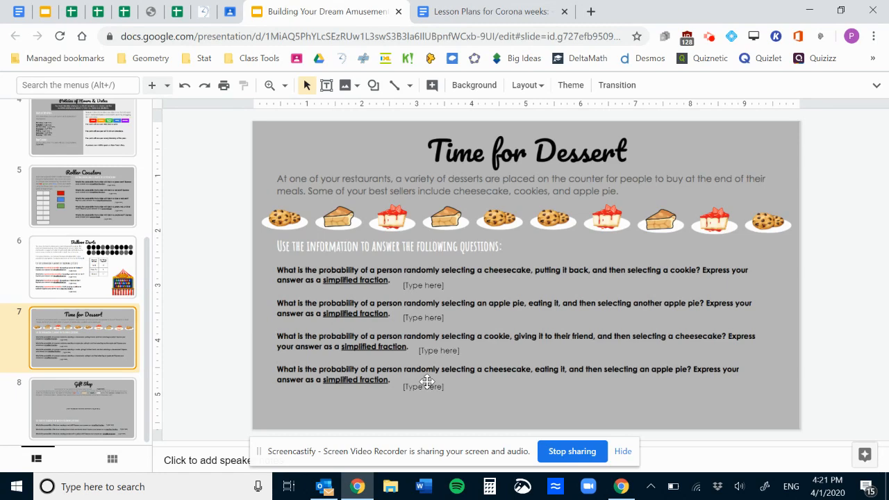
{"action": "left_click", "coordinate": [83, 408]}
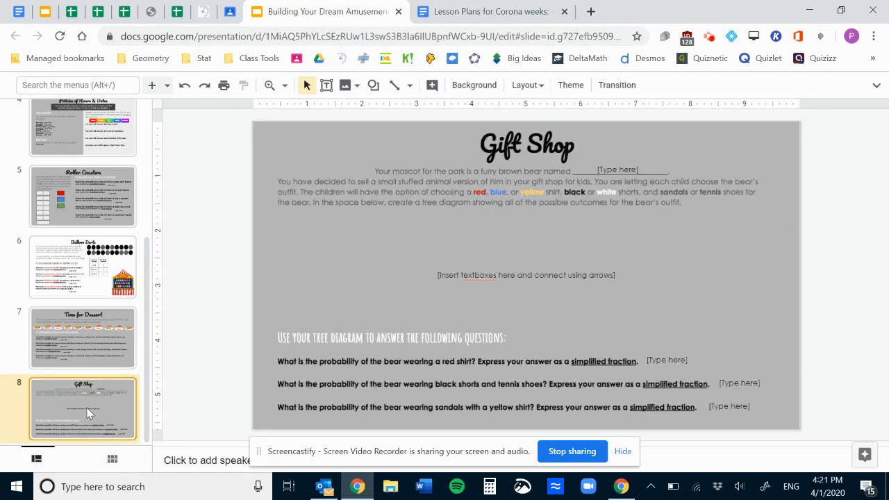
{"action": "mouse_move", "coordinate": [222, 318]}
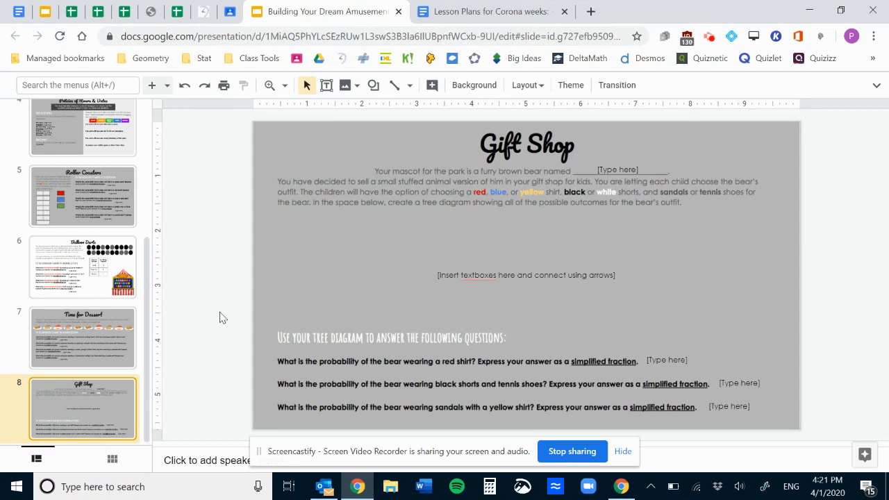
{"action": "mouse_move", "coordinate": [410, 175]}
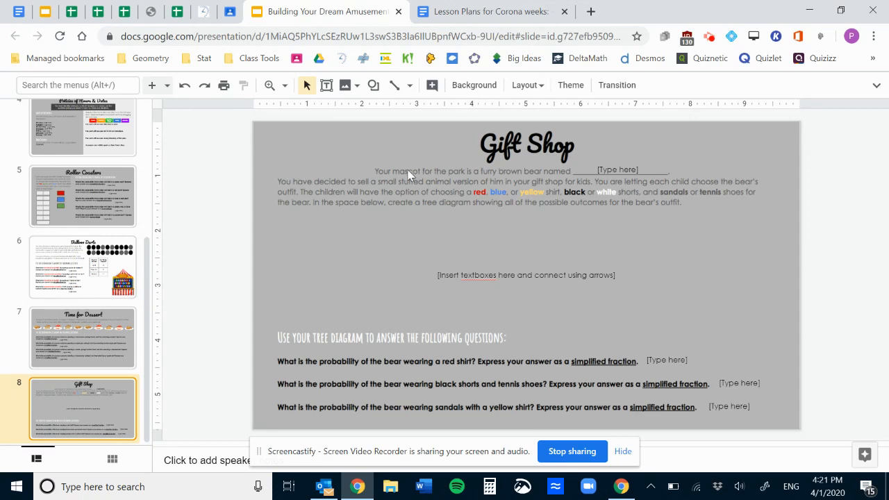
{"action": "mouse_move", "coordinate": [618, 168]}
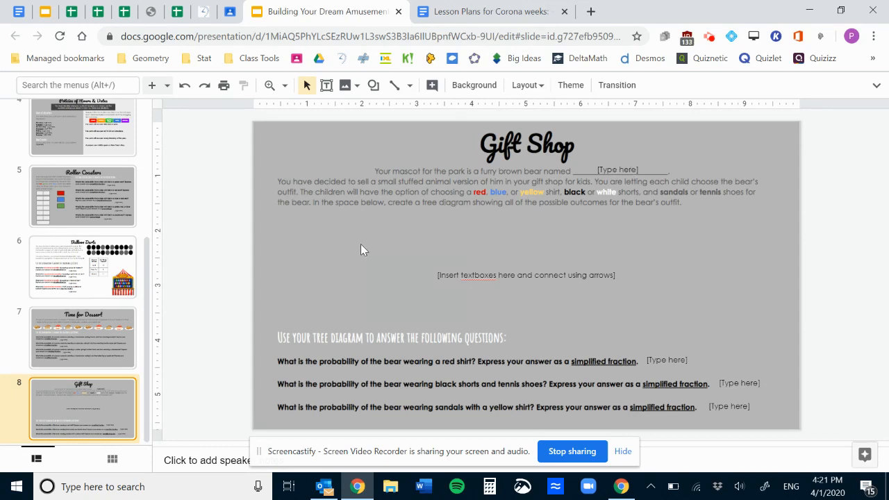
{"action": "mouse_move", "coordinate": [467, 228]}
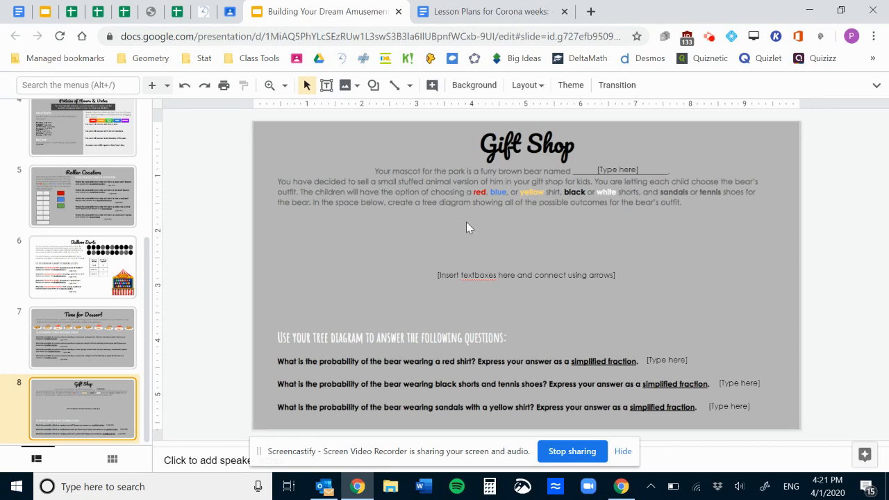
{"action": "mouse_move", "coordinate": [465, 222]}
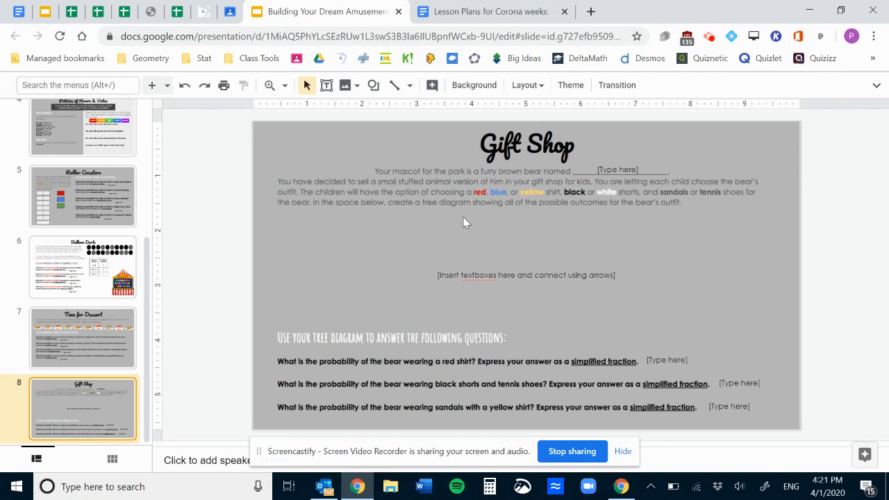
{"action": "mouse_move", "coordinate": [400, 197]}
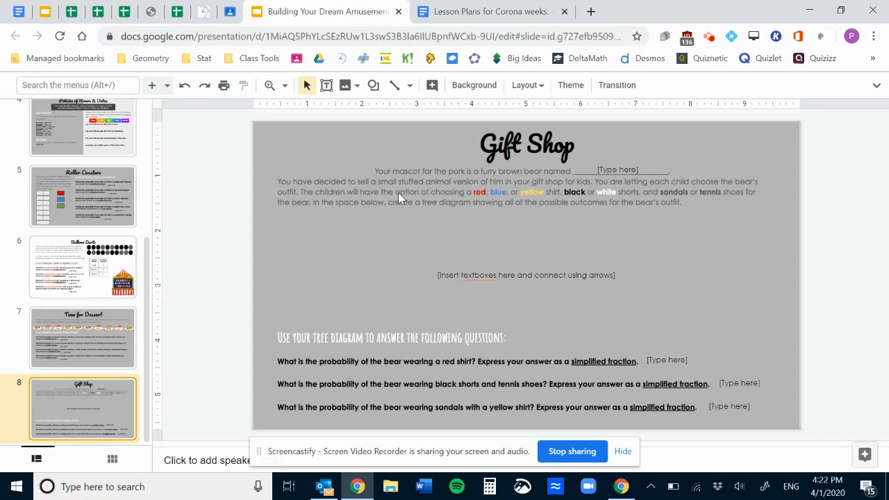
{"action": "mouse_move", "coordinate": [477, 203]}
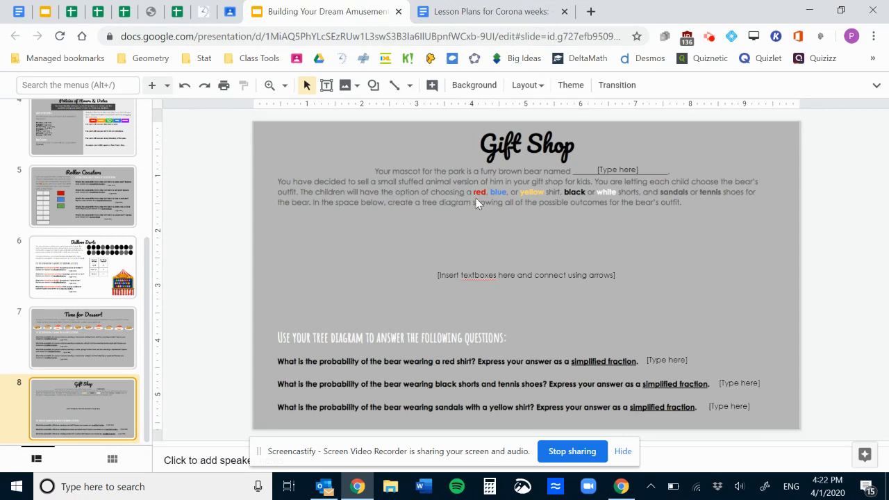
{"action": "mouse_move", "coordinate": [596, 198]}
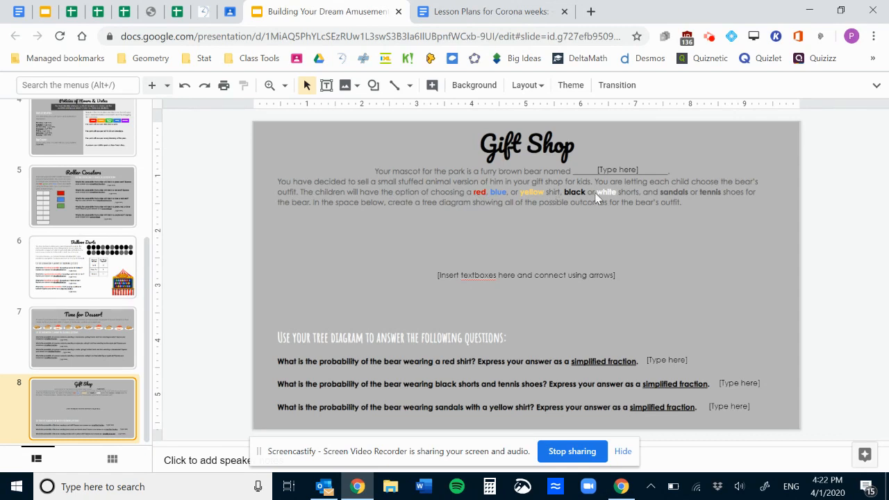
{"action": "mouse_move", "coordinate": [725, 200]}
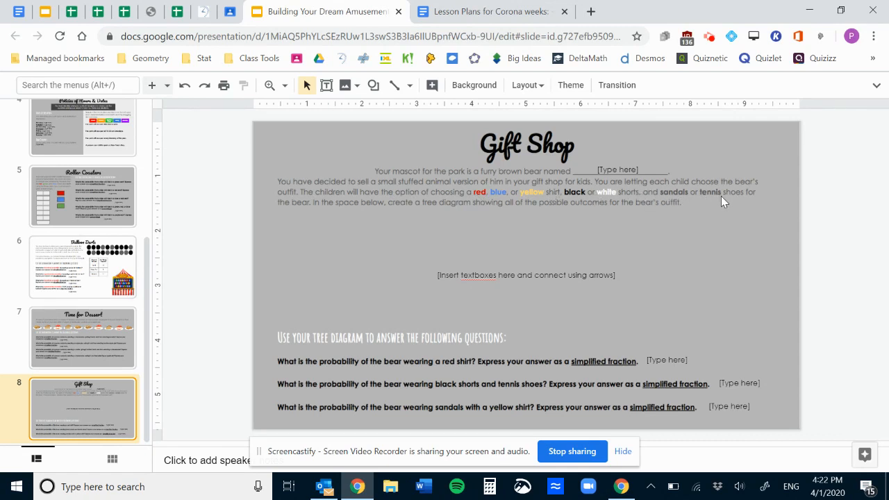
{"action": "mouse_move", "coordinate": [447, 239]}
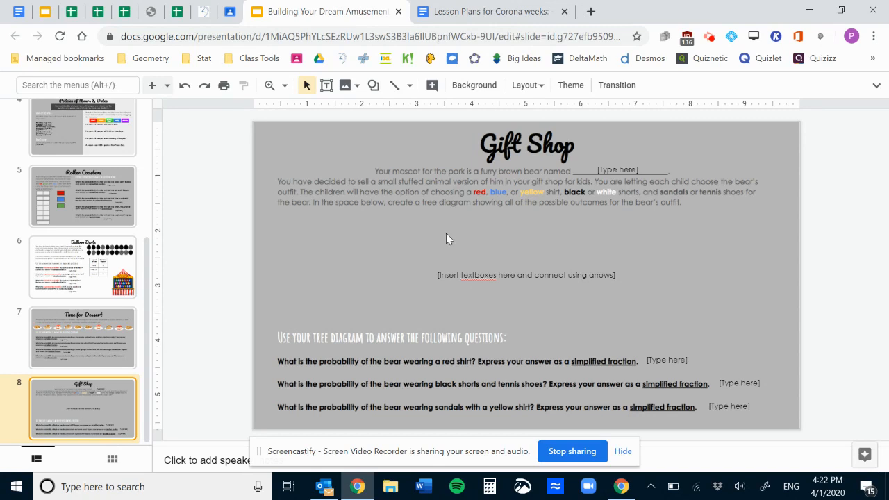
{"action": "mouse_move", "coordinate": [542, 275]}
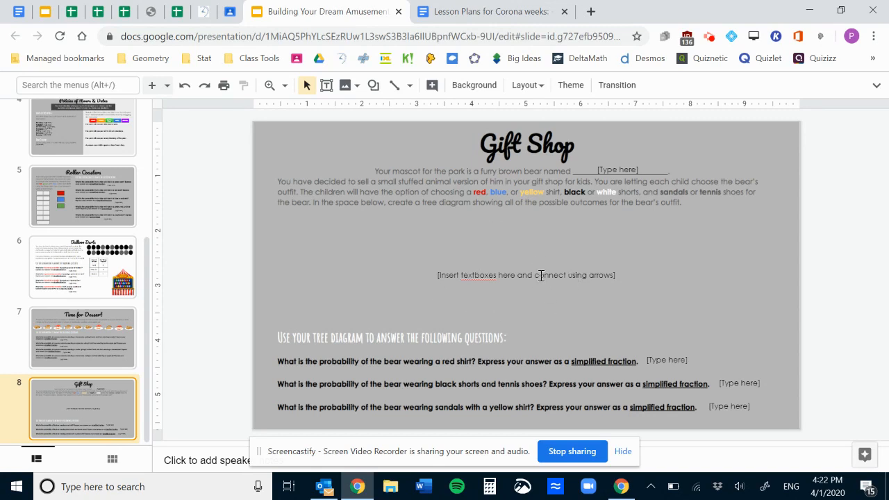
{"action": "left_click", "coordinate": [525, 275]}
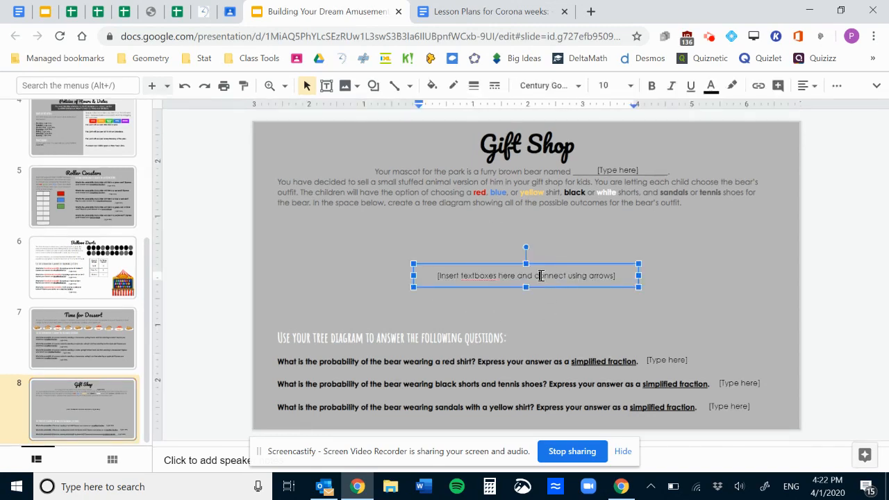
{"action": "mouse_move", "coordinate": [492, 231]}
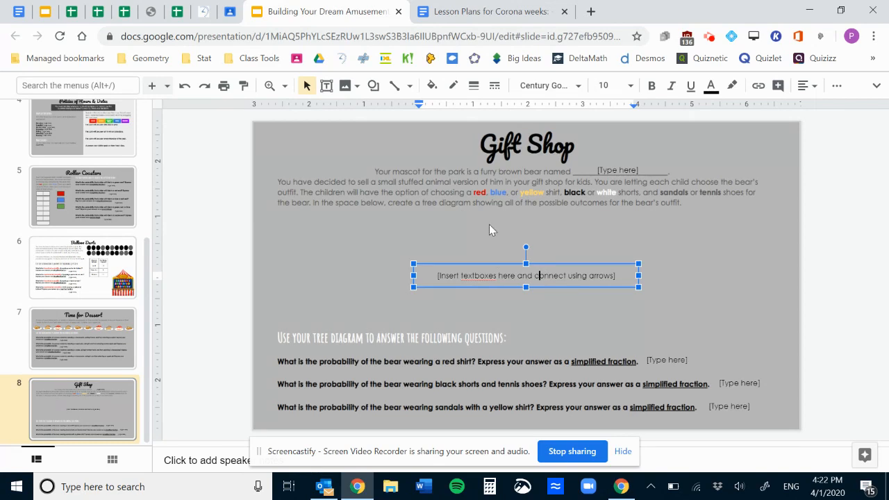
{"action": "mouse_move", "coordinate": [470, 269]}
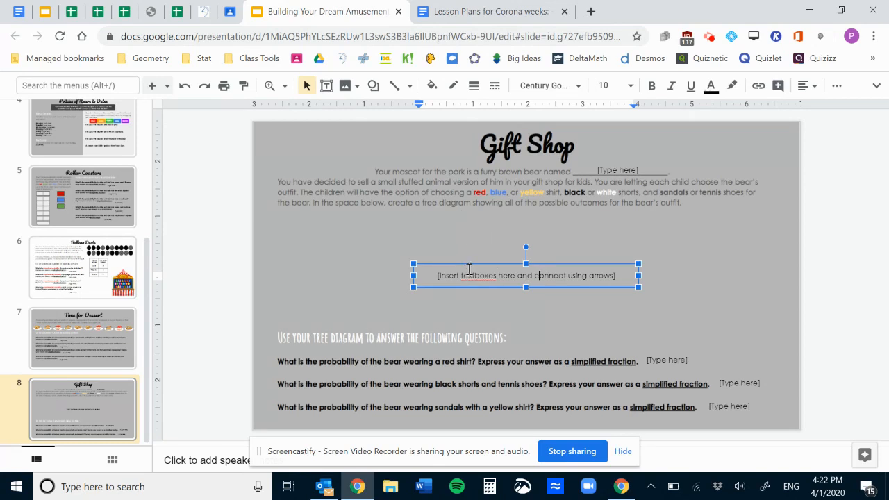
{"action": "mouse_move", "coordinate": [326, 86]}
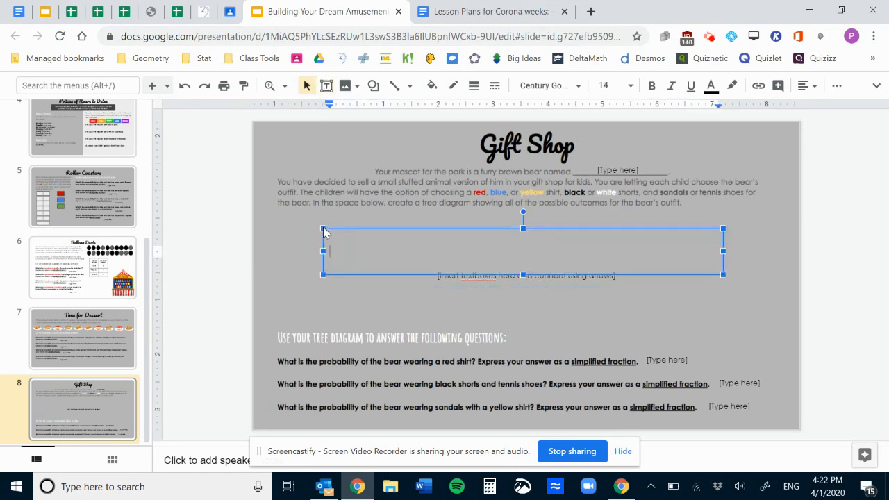
Draw a text box, shrink it to a small size and choose a font size for it.
{"action": "type", "text": "sdkfja"}
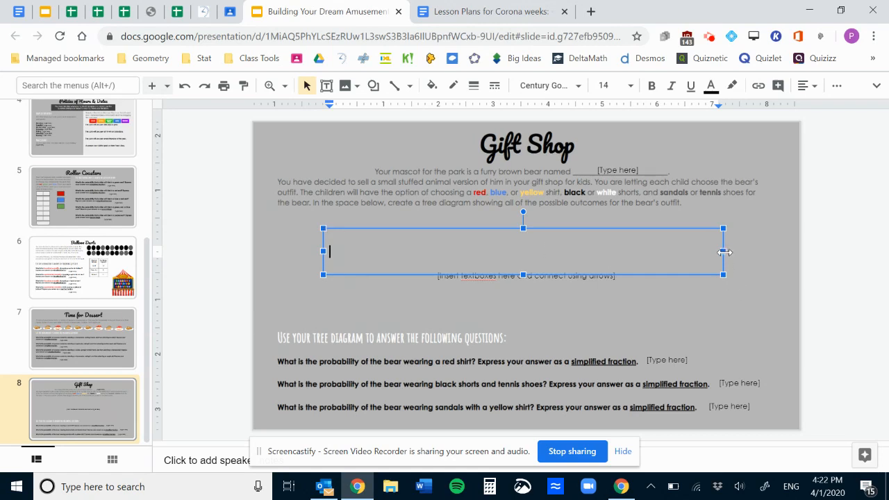
{"action": "left_click_drag", "start_coordinate": [722, 252], "coordinate": [408, 252]}
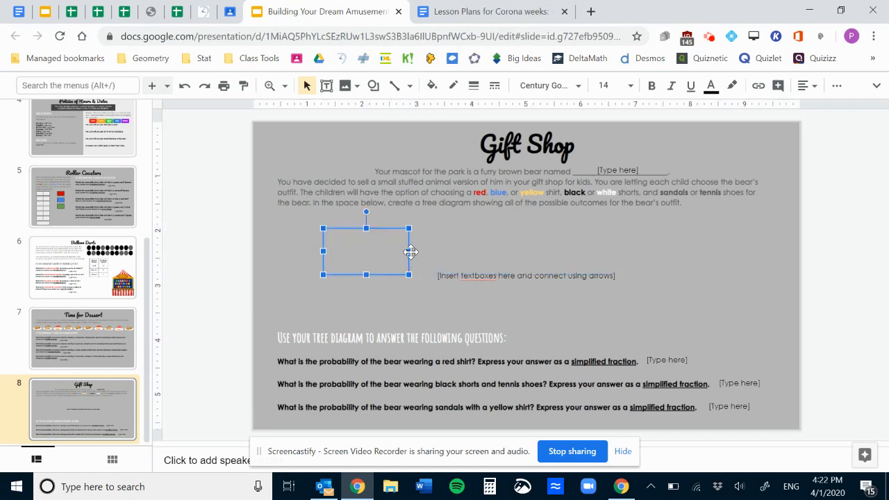
{"action": "left_click_drag", "start_coordinate": [410, 252], "coordinate": [375, 269]}
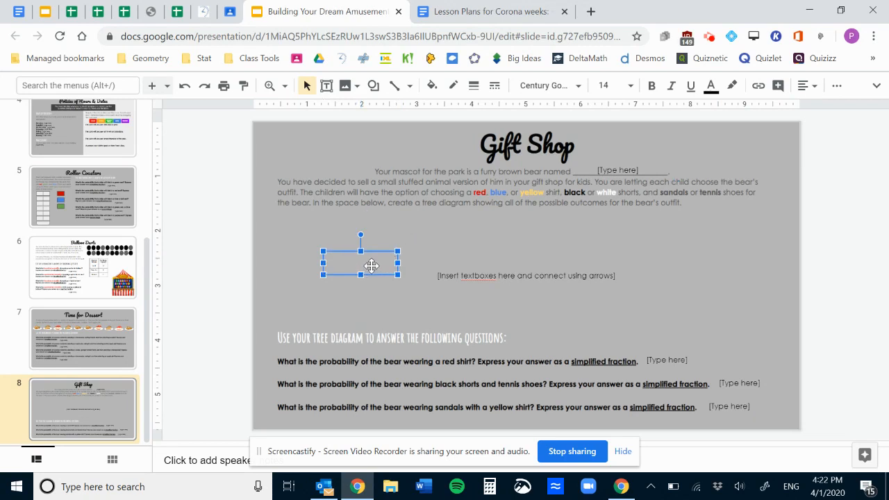
{"action": "mouse_move", "coordinate": [631, 86]}
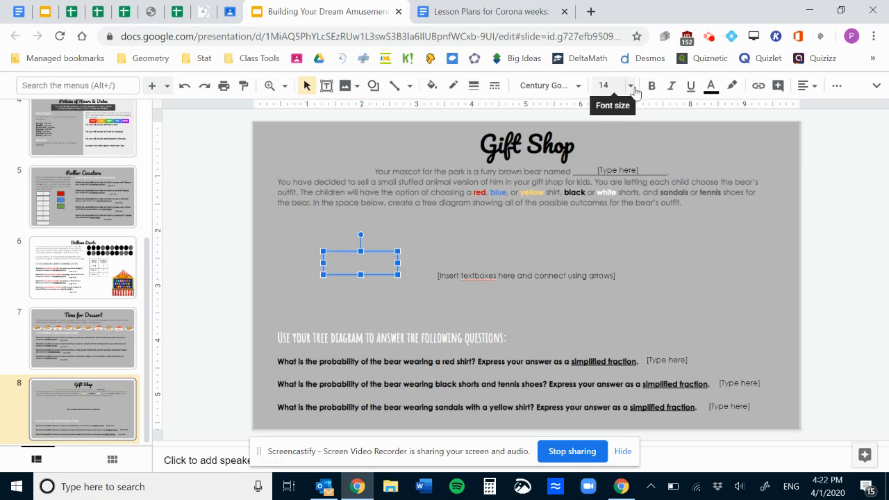
{"action": "left_click", "coordinate": [632, 86]}
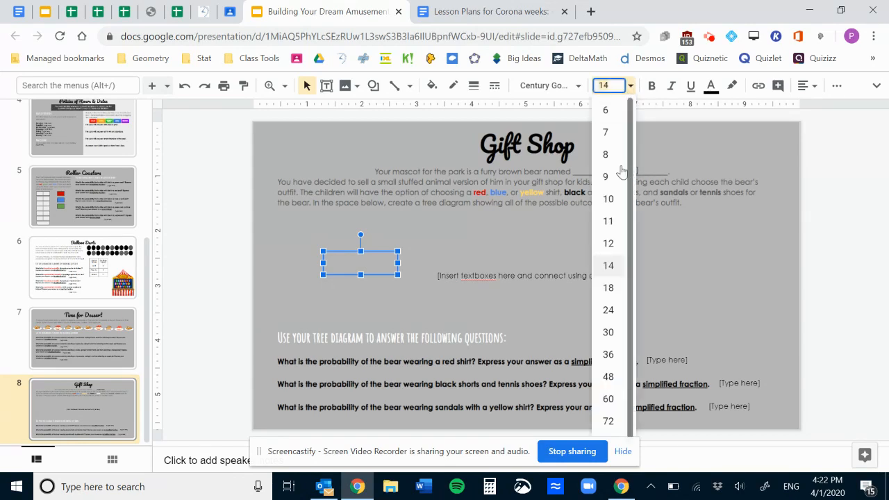
{"action": "left_click", "coordinate": [605, 154]}
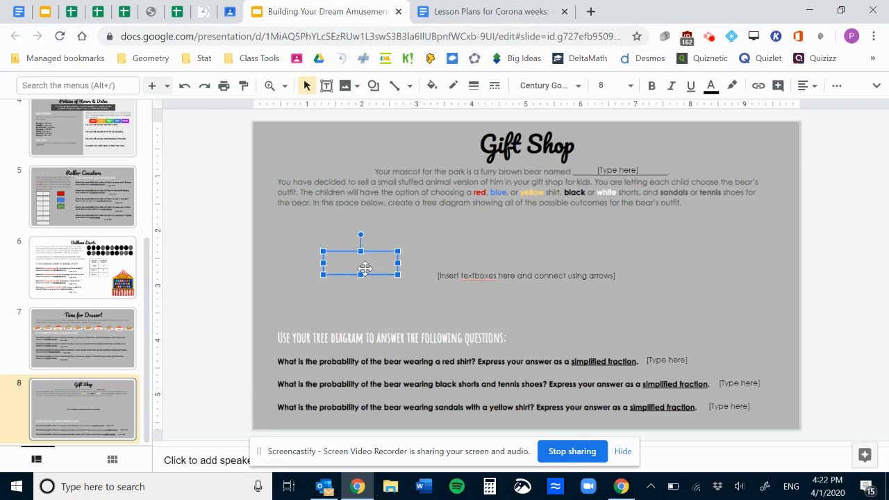
{"action": "mouse_move", "coordinate": [432, 85]}
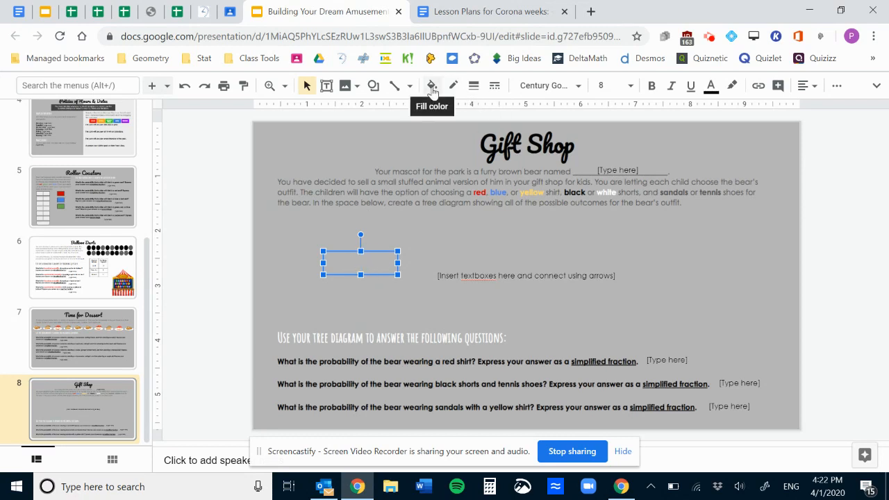
Fill the small text box with light pink and glance at the border colour palette.
{"action": "left_click", "coordinate": [430, 86]}
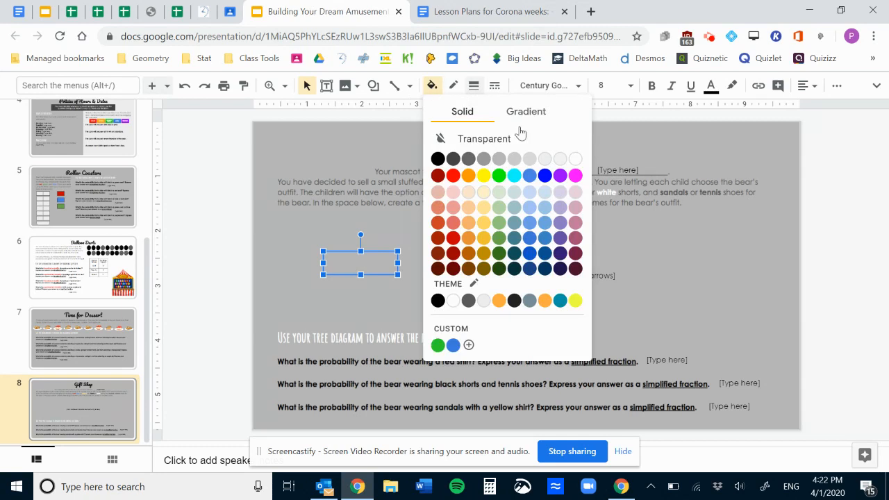
{"action": "mouse_move", "coordinate": [489, 225]}
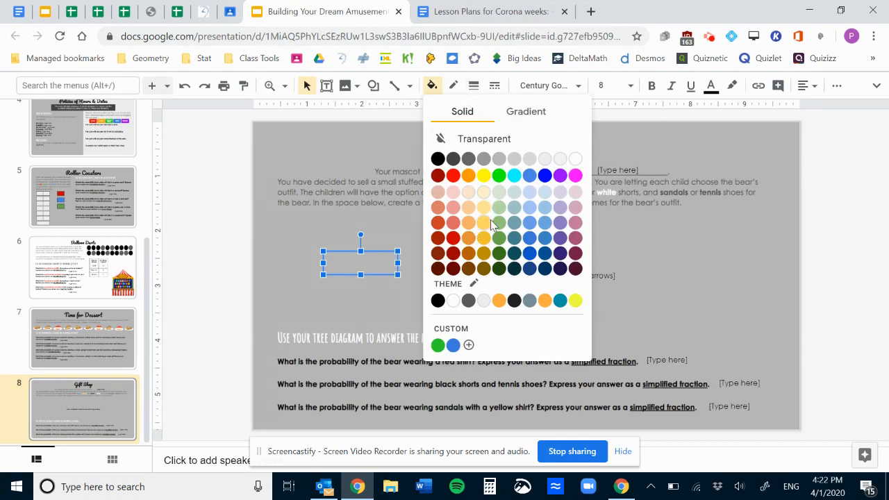
{"action": "left_click", "coordinate": [575, 190]}
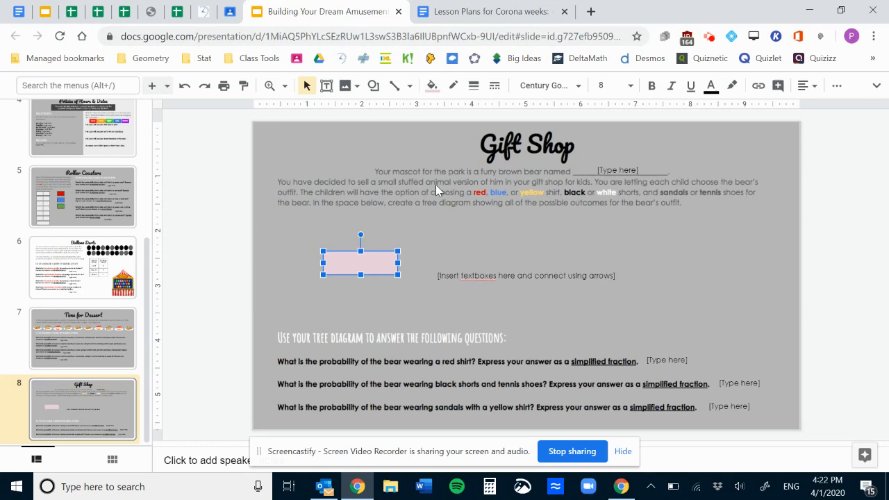
{"action": "left_click", "coordinate": [452, 86]}
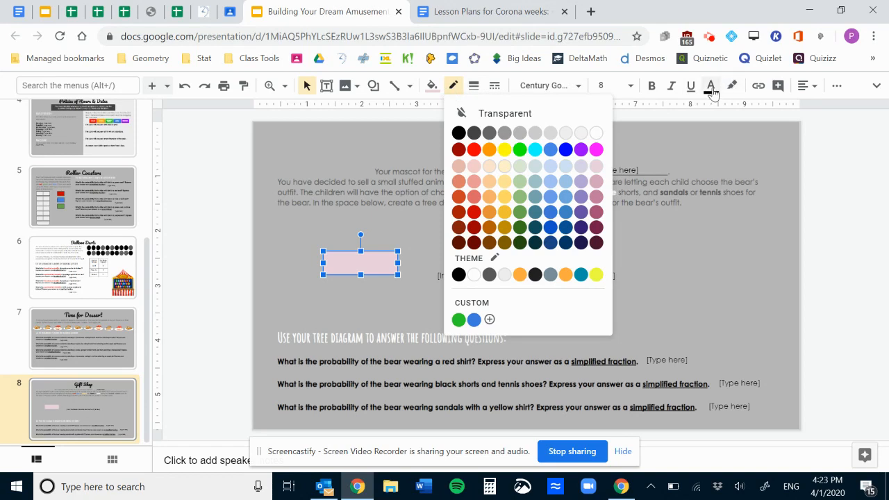
{"action": "left_click", "coordinate": [711, 86]}
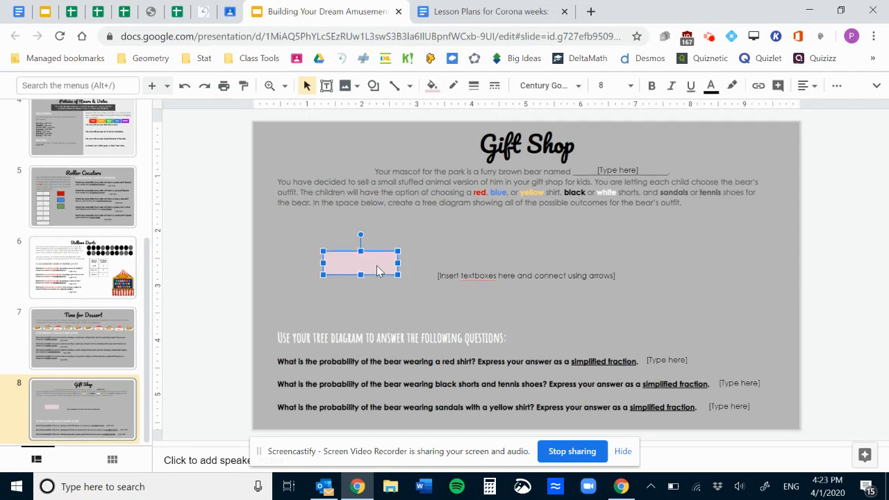
Delete the practice pink text box and show the Line dropdown's arrow and connector options.
{"action": "left_click", "coordinate": [506, 218]}
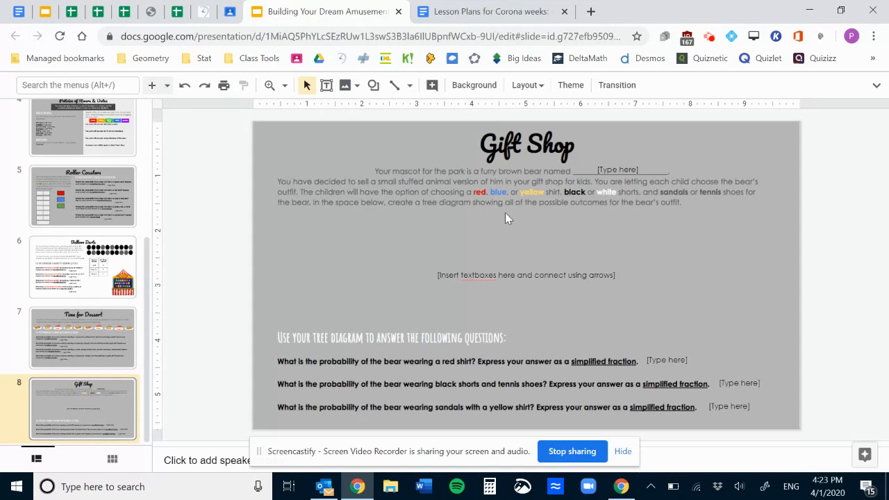
{"action": "mouse_move", "coordinate": [524, 242]}
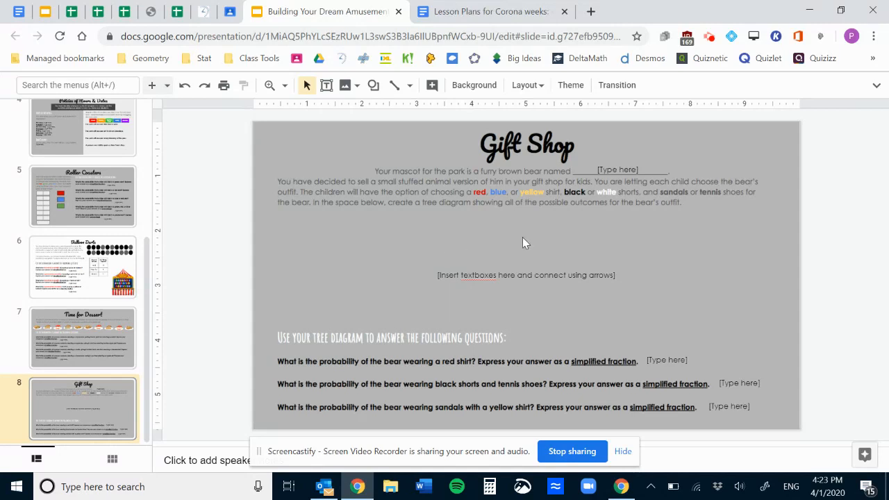
{"action": "mouse_move", "coordinate": [394, 85]}
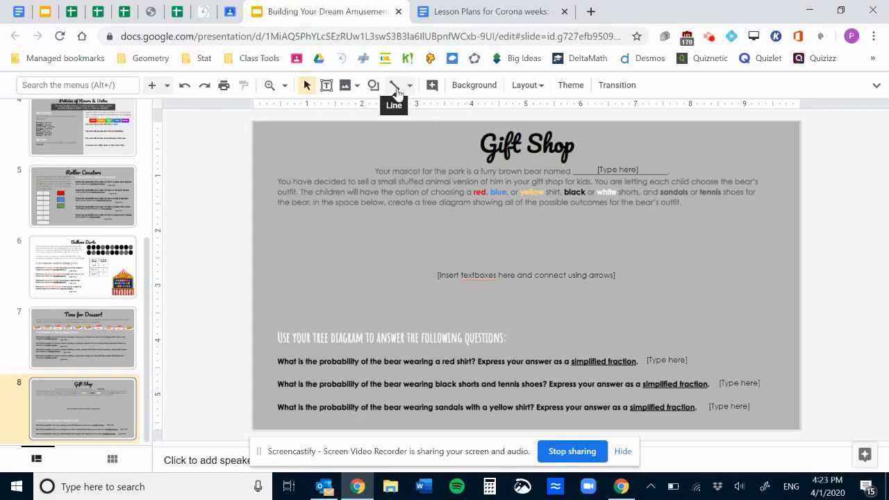
{"action": "left_click", "coordinate": [411, 85]}
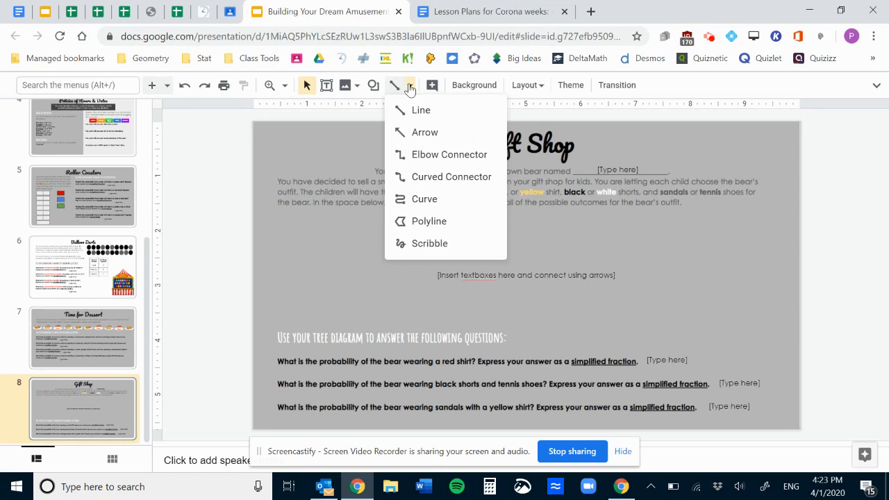
{"action": "mouse_move", "coordinate": [425, 133]}
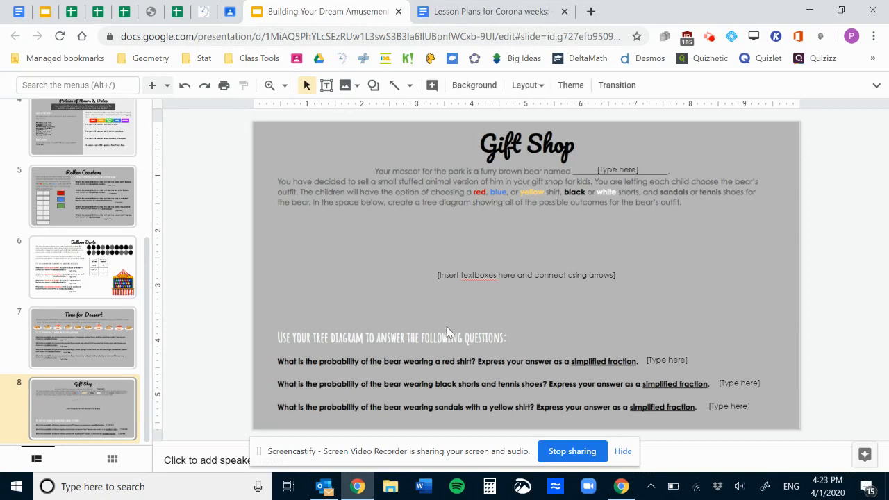
{"action": "mouse_move", "coordinate": [550, 299]}
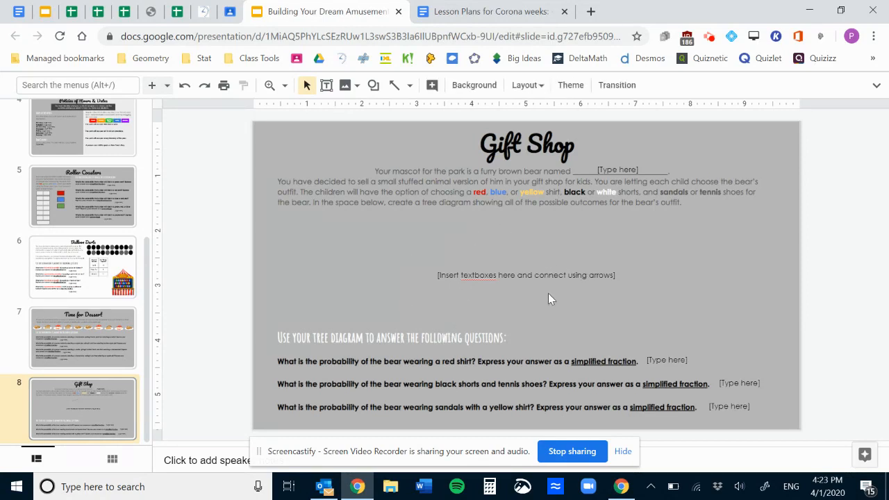
{"action": "mouse_move", "coordinate": [486, 306]}
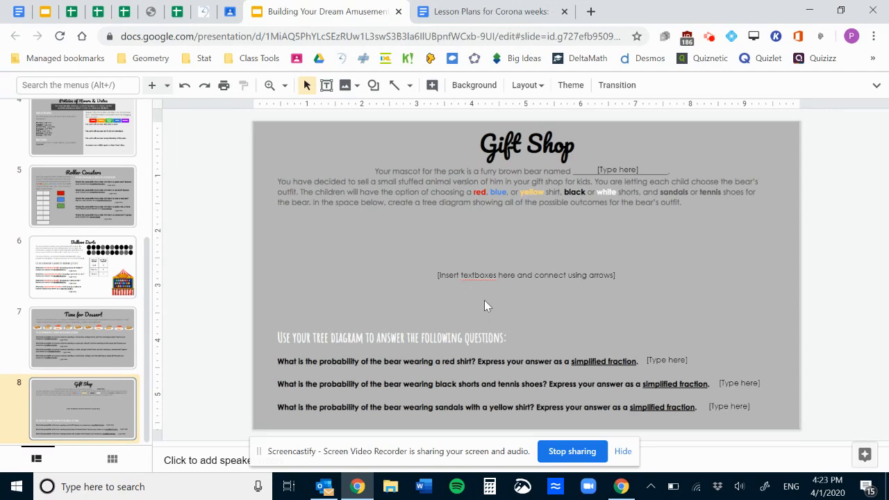
{"action": "mouse_move", "coordinate": [512, 231]}
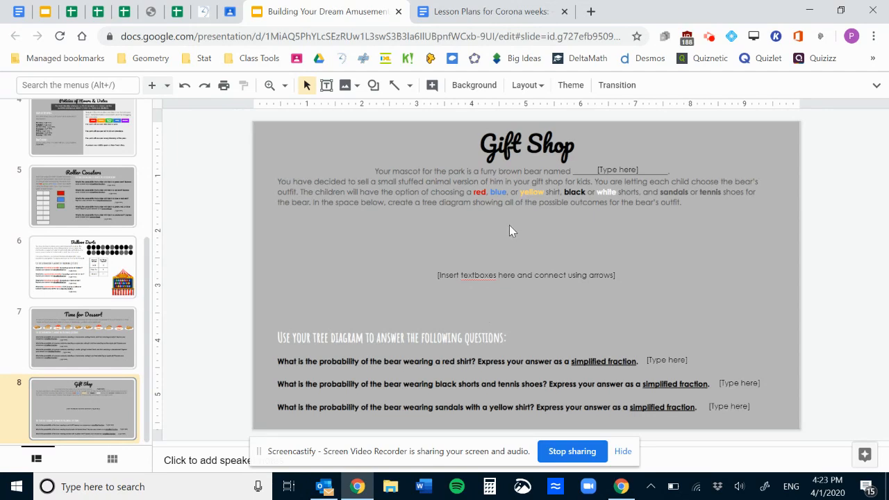
{"action": "mouse_move", "coordinate": [514, 221]}
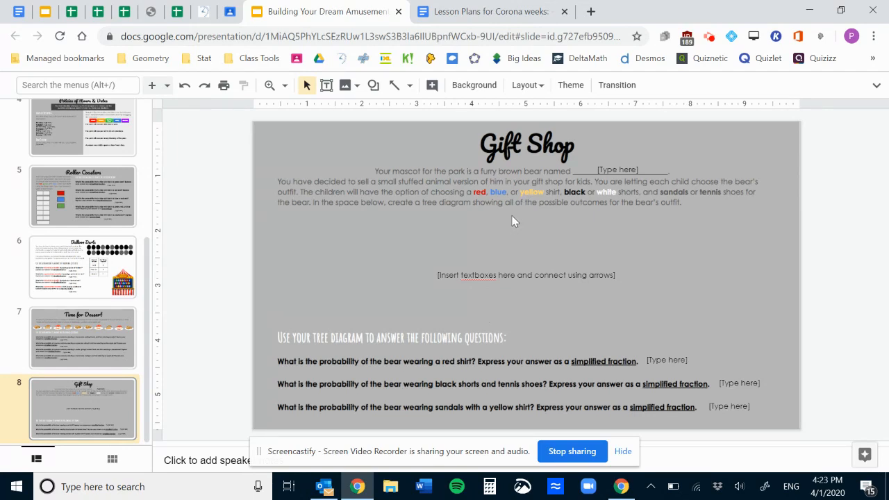
{"action": "mouse_move", "coordinate": [228, 128]}
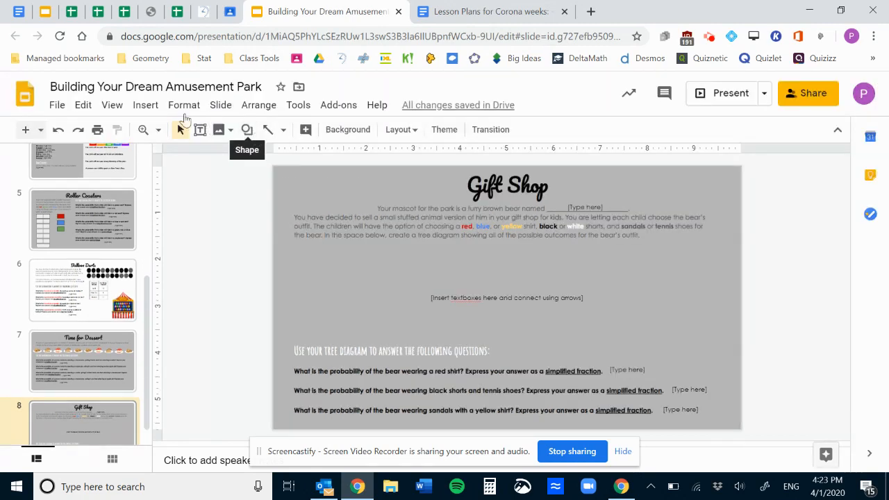
Bring up the Hierarchy diagram templates from the Insert menu's Diagram panel.
{"action": "left_click", "coordinate": [144, 105]}
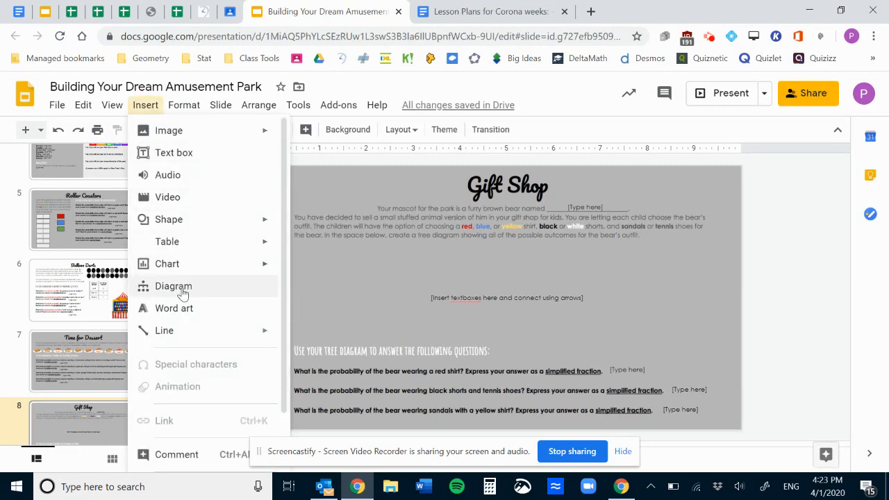
{"action": "left_click", "coordinate": [172, 286]}
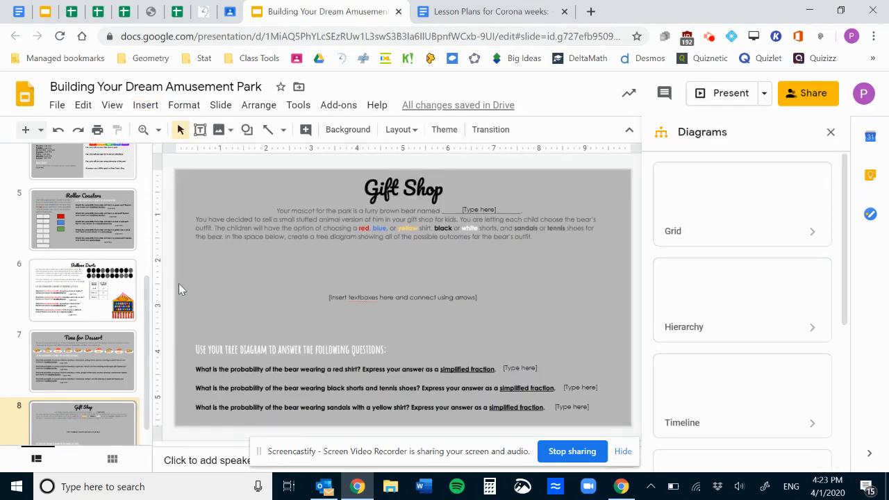
{"action": "left_click", "coordinate": [742, 326]}
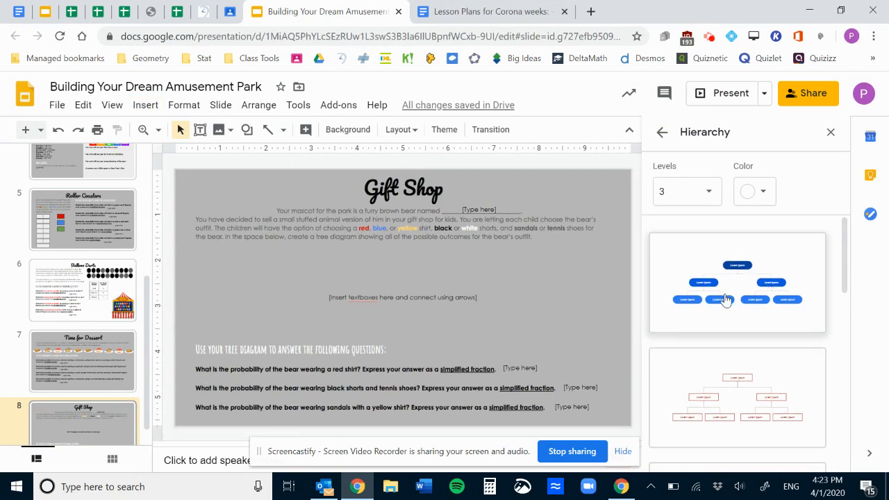
Browse through the Hierarchy diagram layouts, then dismiss the panel leaving the Gift Shop slide.
{"action": "scroll", "scroll_direction": "down", "scroll_amount": 3}
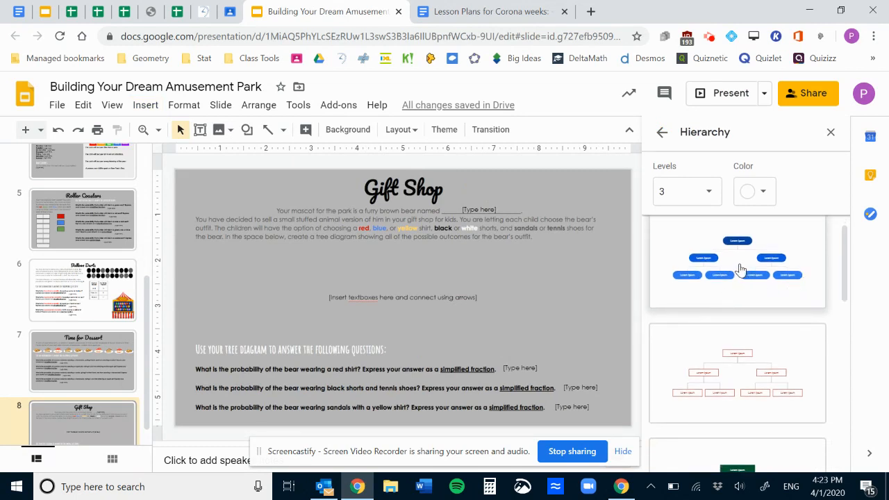
{"action": "mouse_move", "coordinate": [733, 256]}
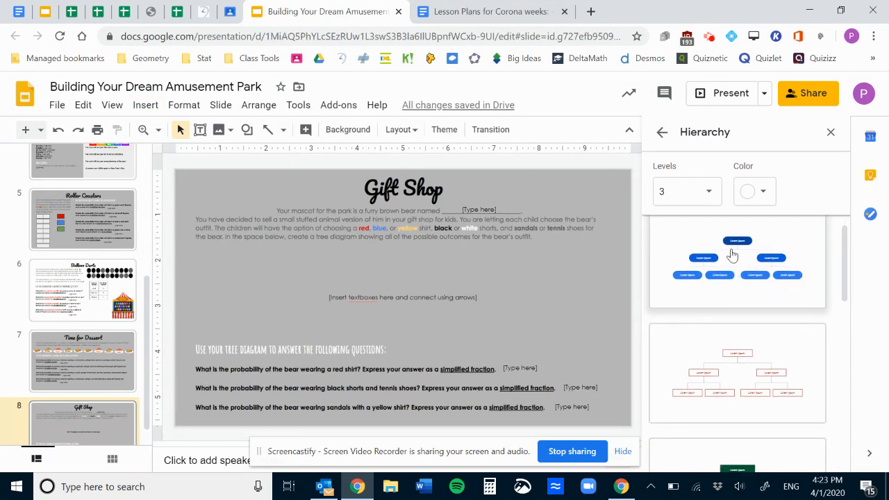
{"action": "mouse_move", "coordinate": [736, 263]}
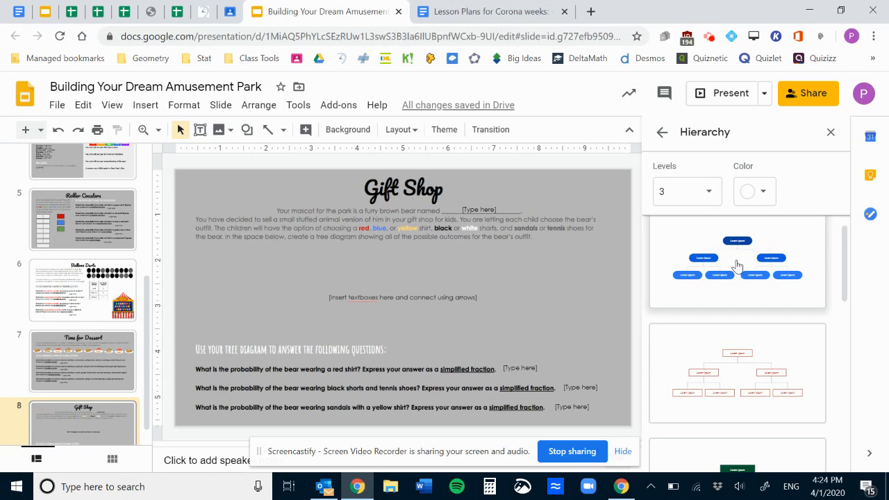
{"action": "mouse_move", "coordinate": [736, 269]}
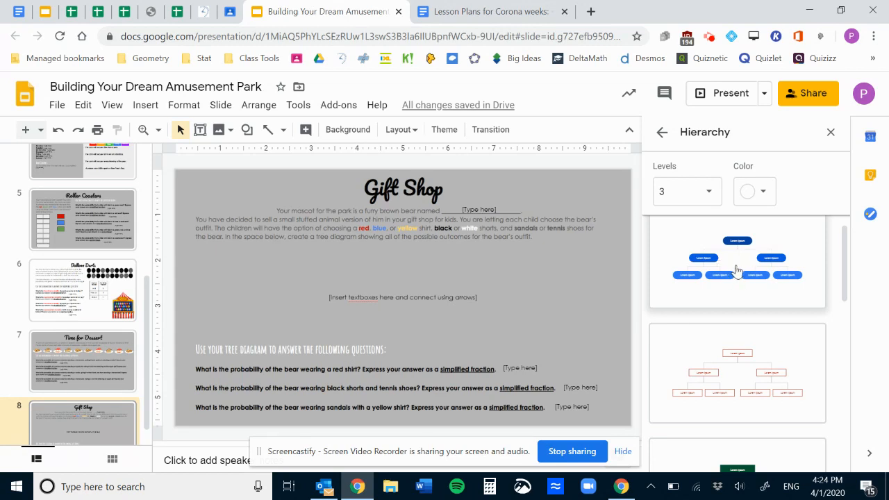
{"action": "scroll", "scroll_direction": "down", "scroll_amount": 3}
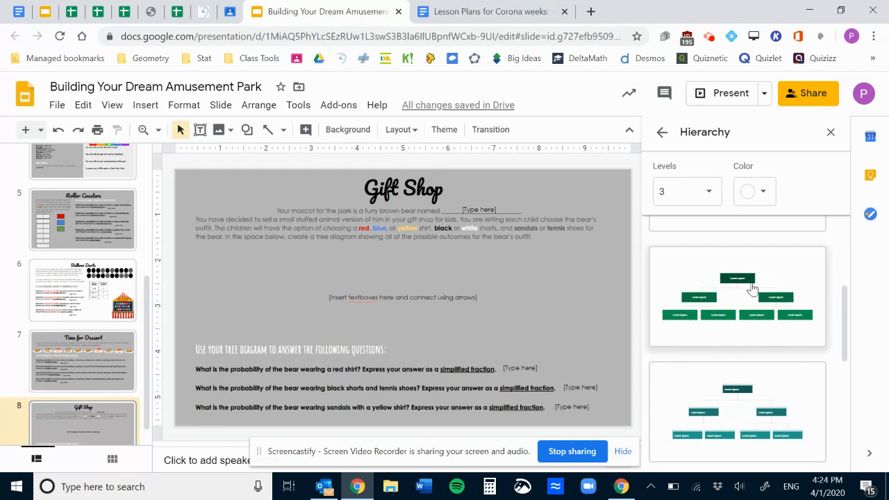
{"action": "mouse_move", "coordinate": [713, 311]}
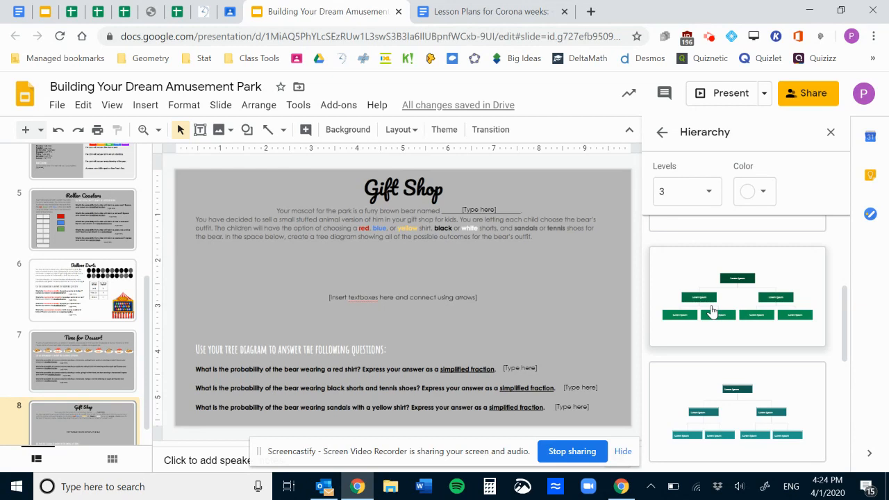
{"action": "scroll", "scroll_direction": "down", "scroll_amount": 3}
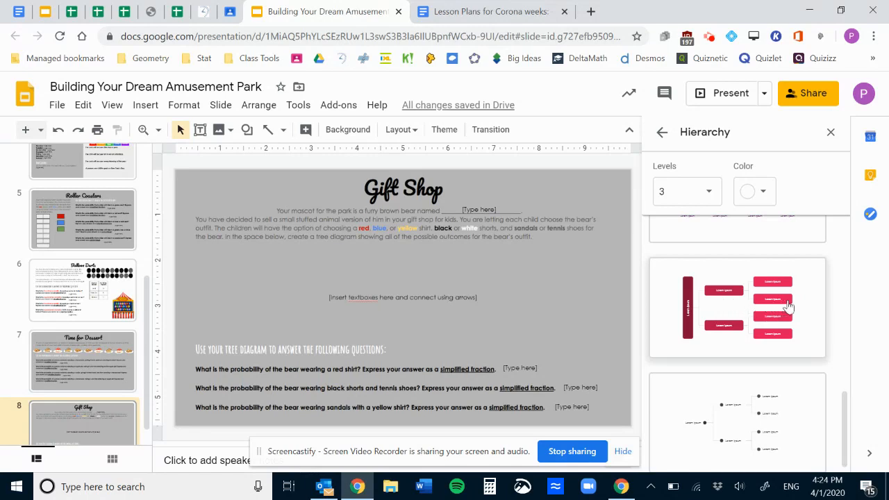
{"action": "scroll", "scroll_direction": "down", "scroll_amount": 3}
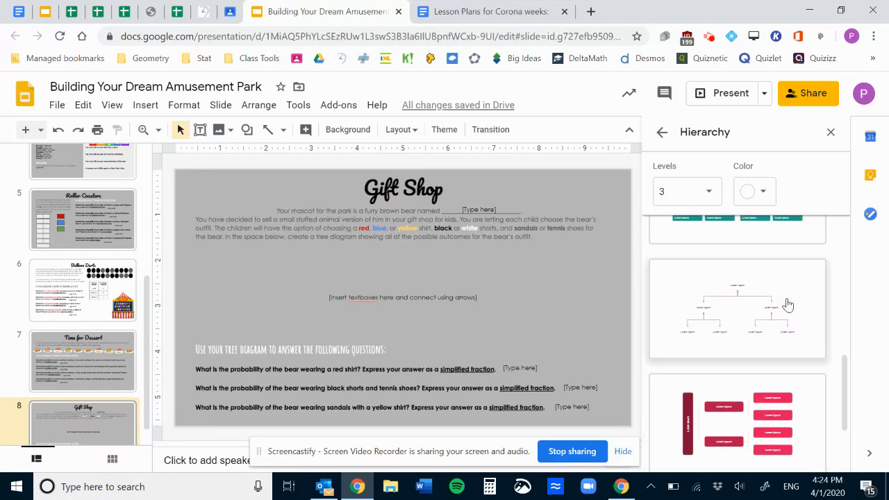
{"action": "mouse_move", "coordinate": [743, 277]}
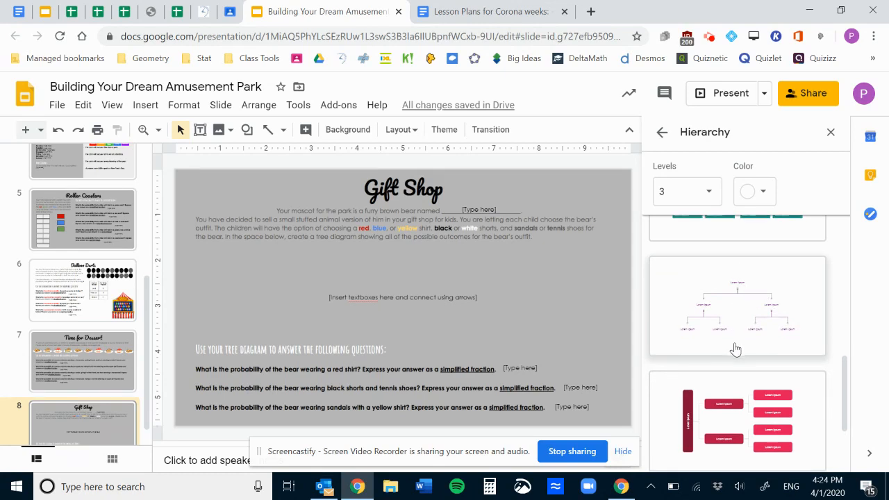
{"action": "scroll", "scroll_direction": "down", "scroll_amount": 3}
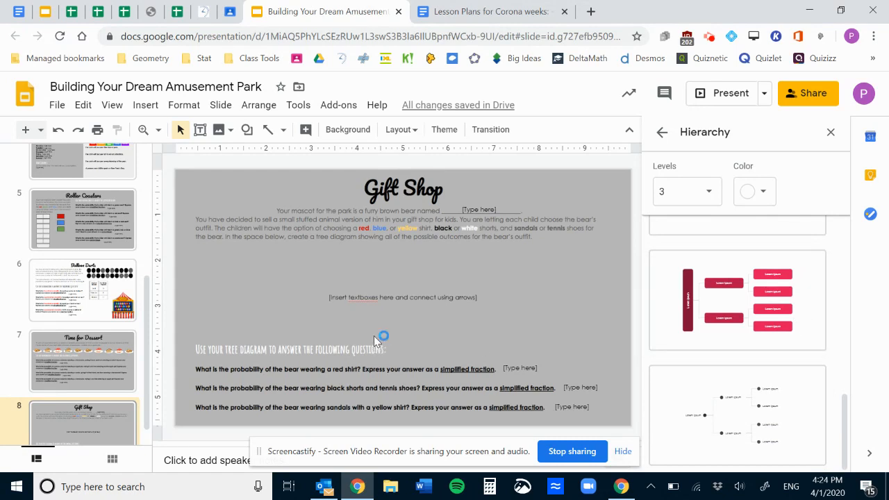
{"action": "mouse_move", "coordinate": [568, 430]}
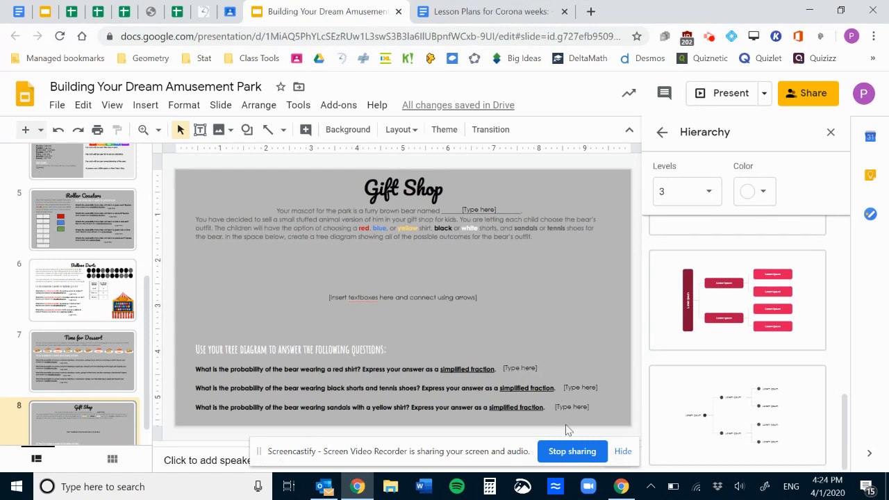
{"action": "mouse_move", "coordinate": [831, 132]}
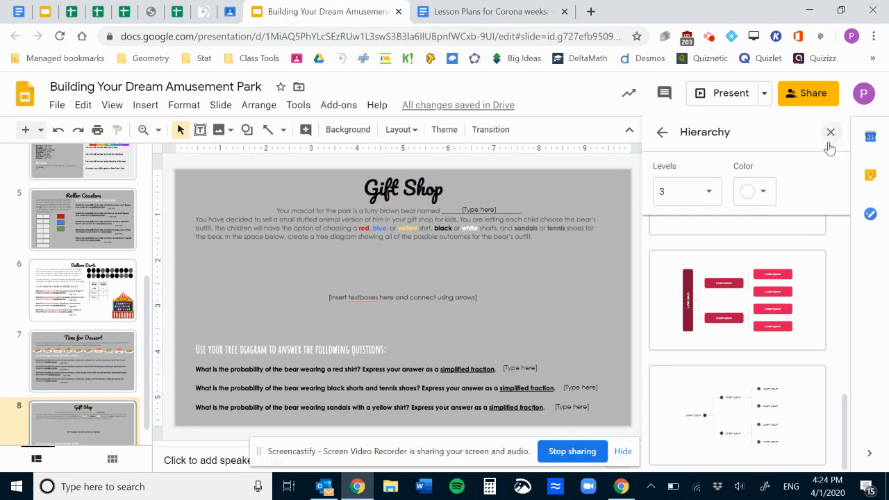
{"action": "left_click", "coordinate": [831, 132]}
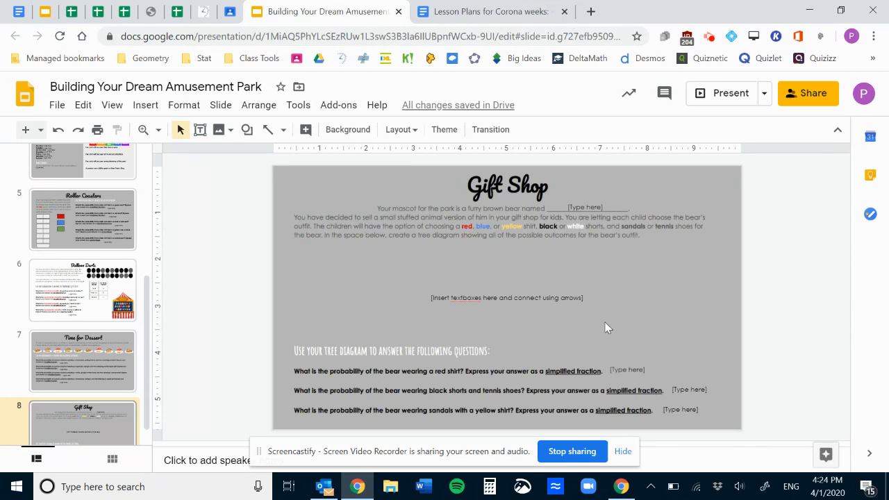
{"action": "mouse_move", "coordinate": [289, 79]}
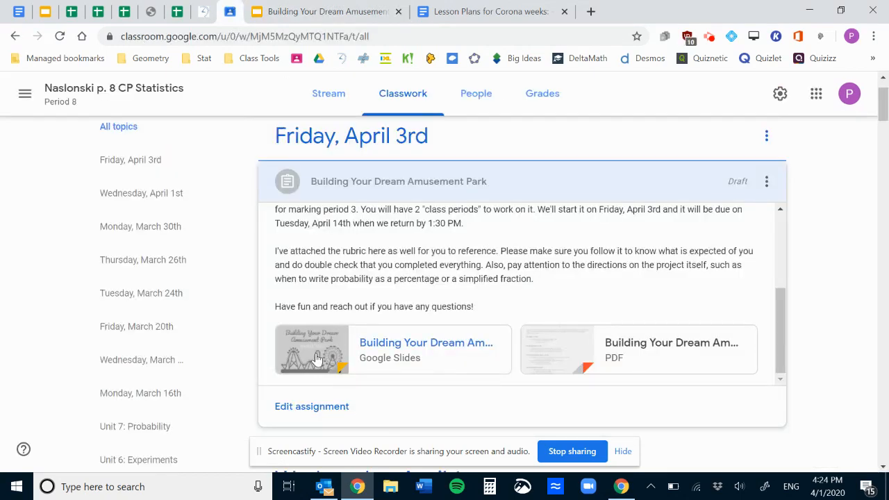
{"action": "mouse_move", "coordinate": [312, 358]}
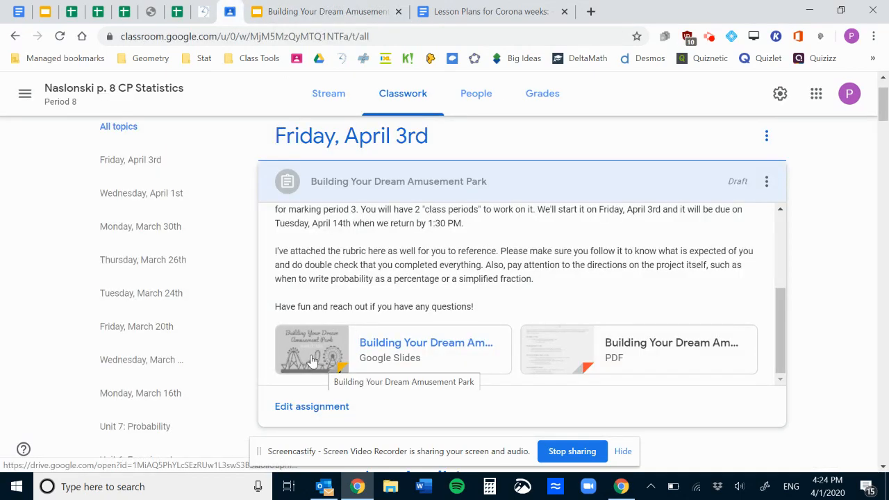
{"action": "mouse_move", "coordinate": [561, 350]}
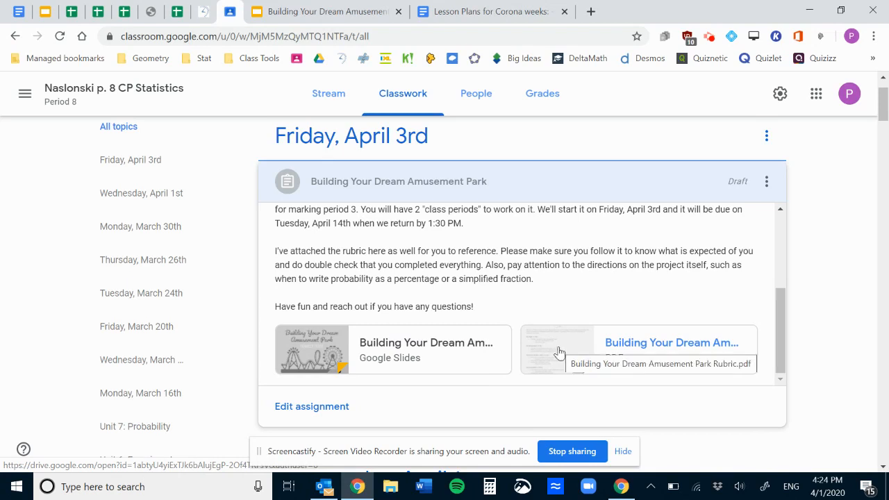
{"action": "mouse_move", "coordinate": [798, 333]}
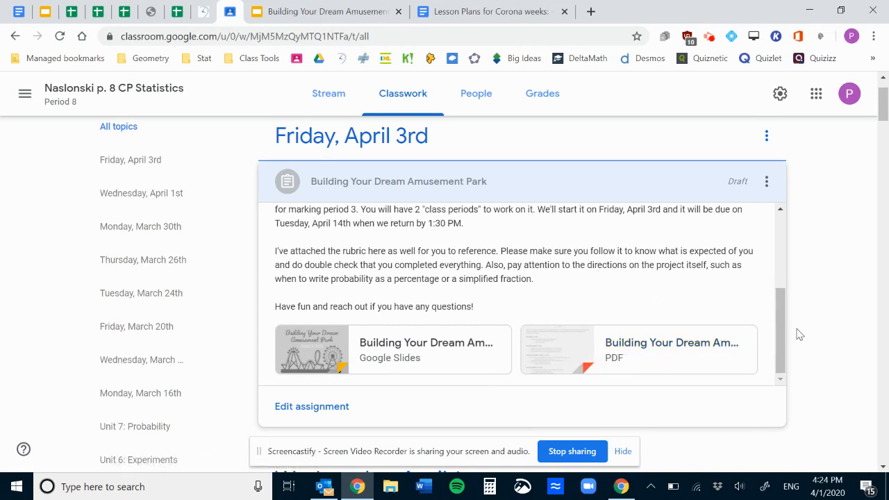
{"action": "mouse_move", "coordinate": [565, 358]}
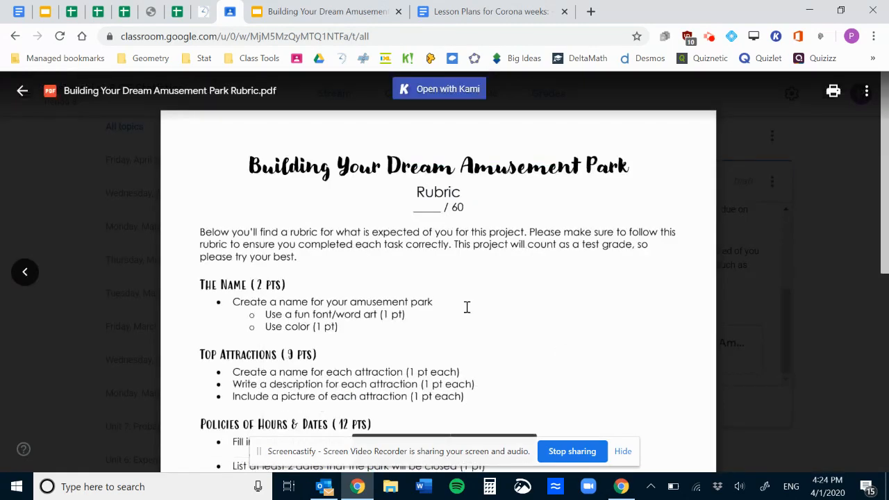
Scroll the rubric PDF down to the Balloon Darts, Time for Dessert and Gift Shop criteria.
{"action": "scroll", "scroll_direction": "down", "scroll_amount": 3}
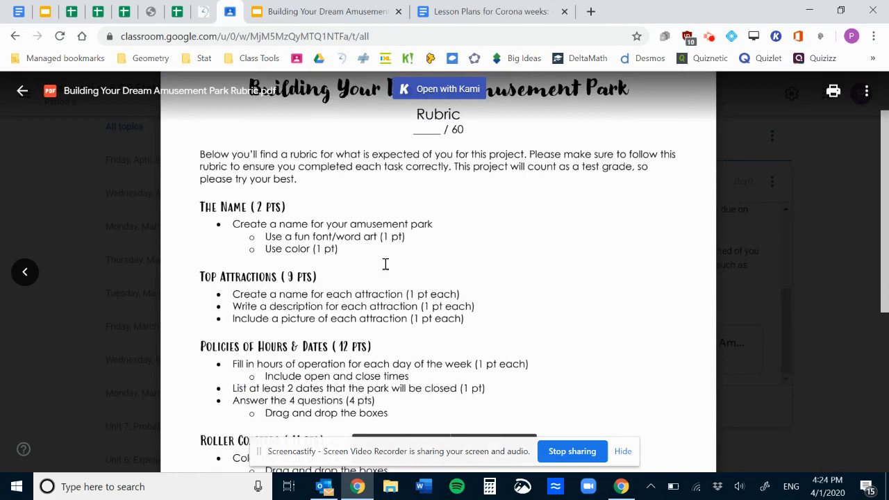
{"action": "scroll", "scroll_direction": "down", "scroll_amount": 3}
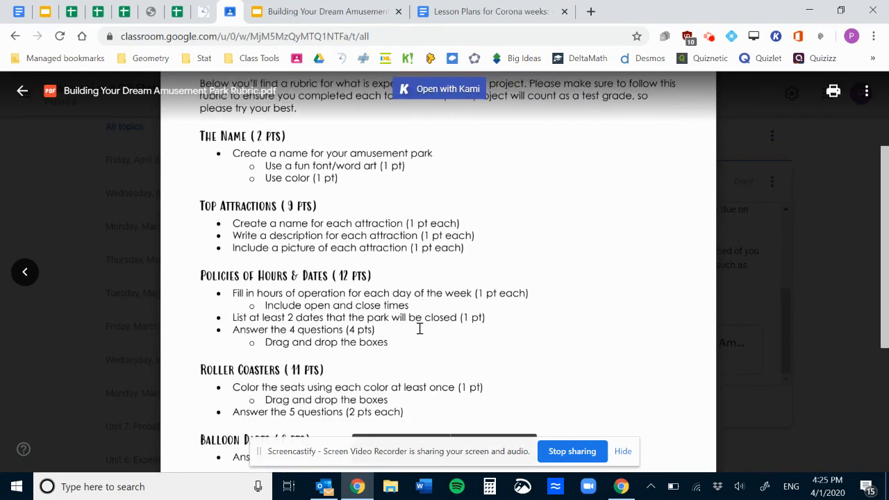
{"action": "scroll", "scroll_direction": "down", "scroll_amount": 3}
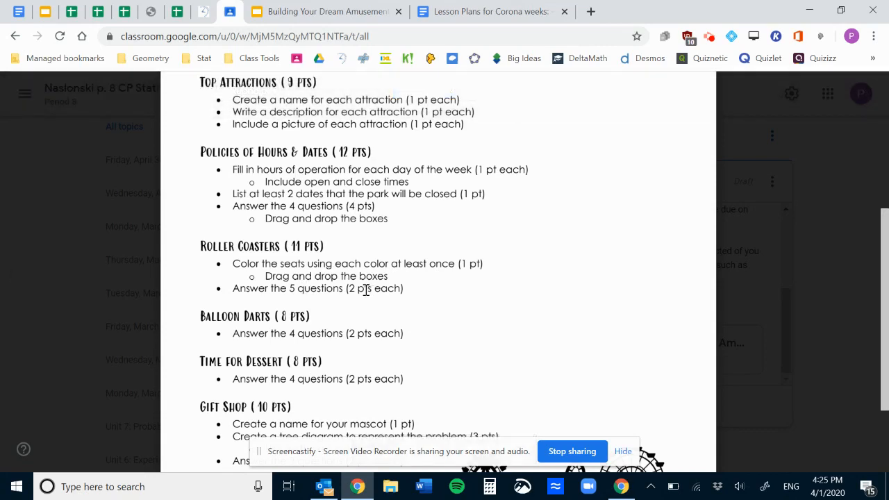
{"action": "scroll", "scroll_direction": "down", "scroll_amount": 3}
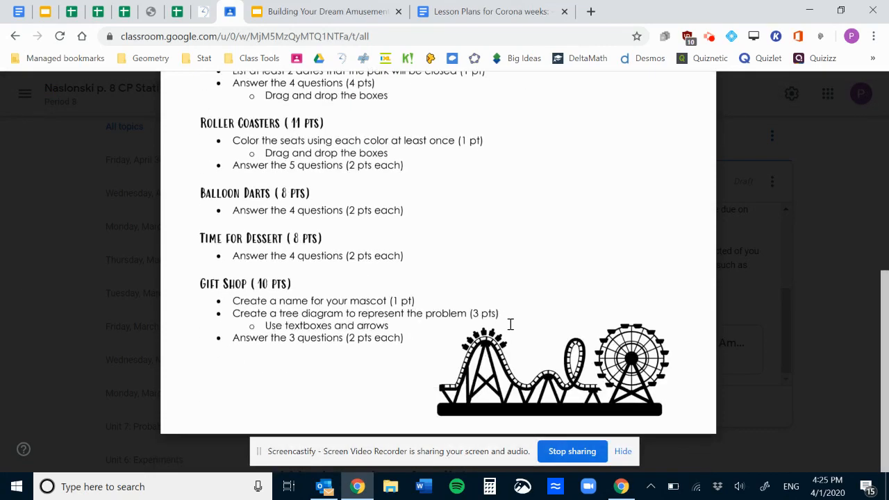
{"action": "mouse_move", "coordinate": [472, 312]}
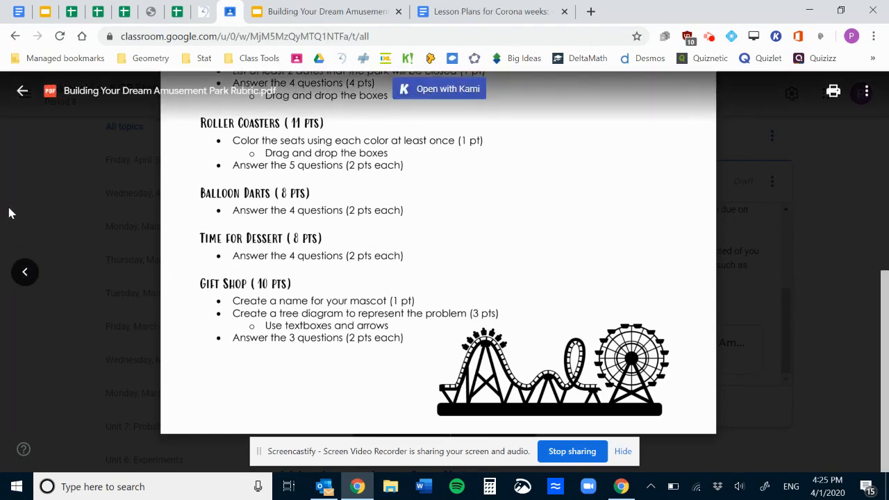
{"action": "mouse_move", "coordinate": [36, 197]}
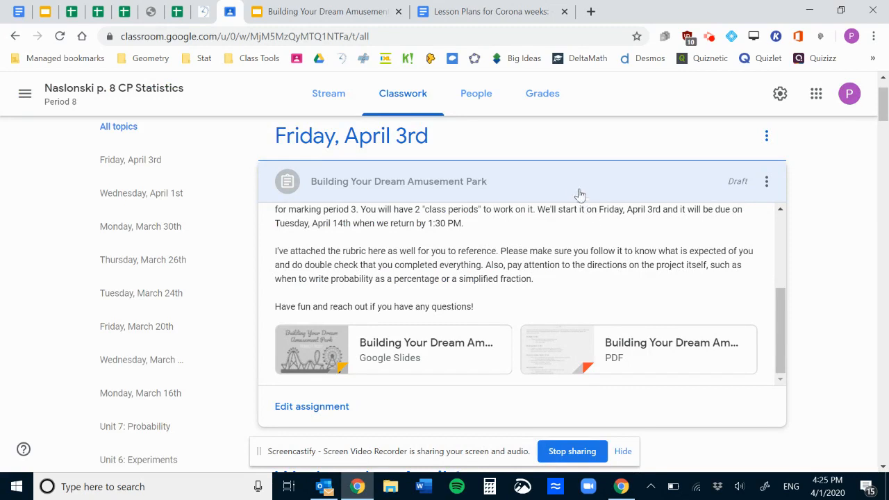
{"action": "mouse_move", "coordinate": [658, 192]}
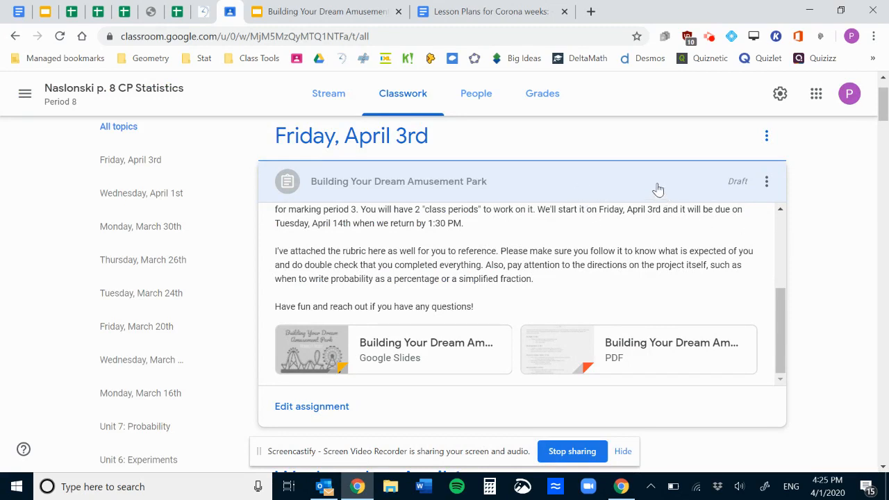
{"action": "mouse_move", "coordinate": [578, 318]}
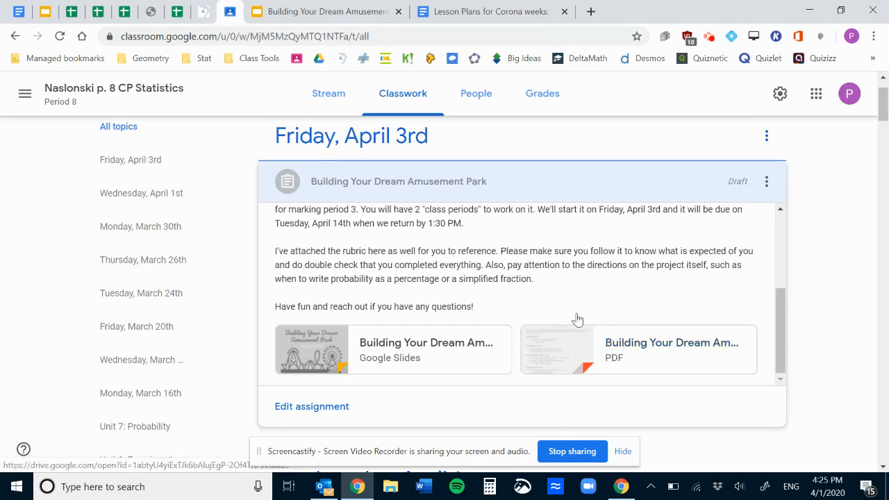
{"action": "scroll", "scroll_direction": "up", "scroll_amount": 3}
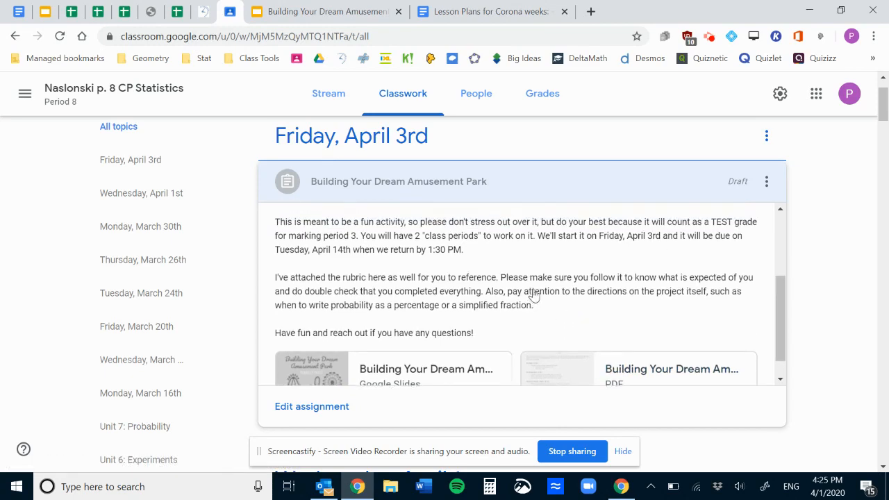